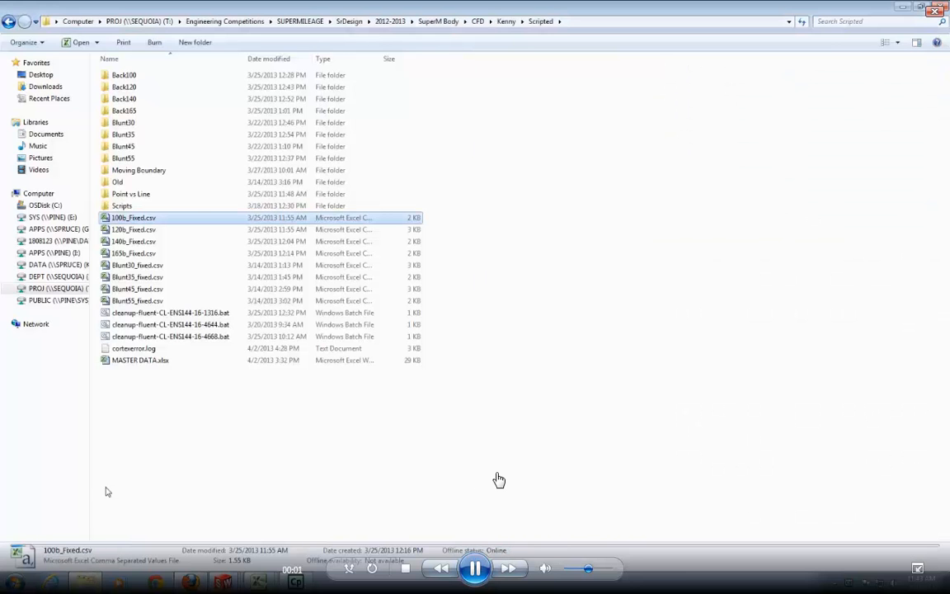
# Navigate from SuperM Body through SolidWorks and Kenny's Models into Ready for CFD testing
pyautogui.click(437, 20)
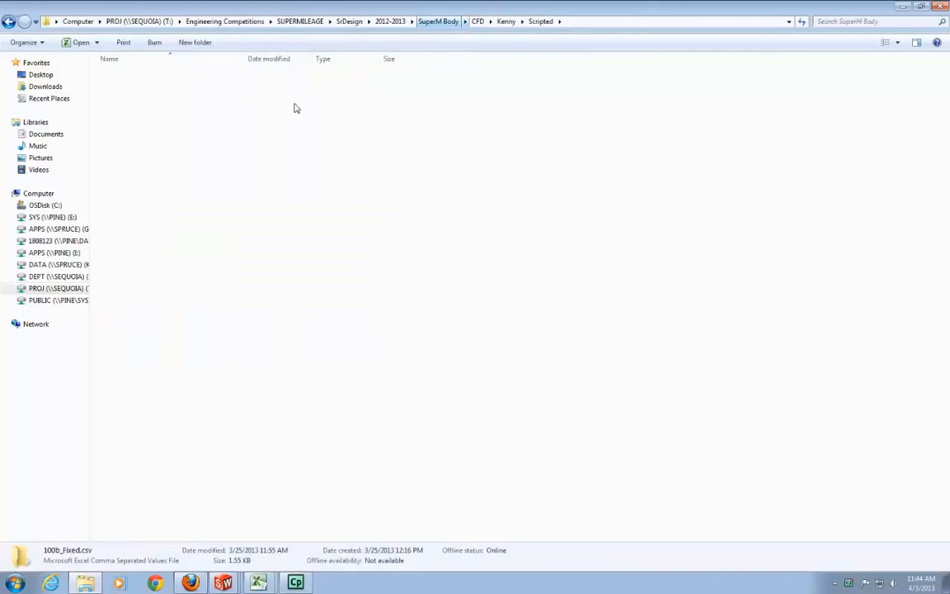
pyautogui.click(438, 20)
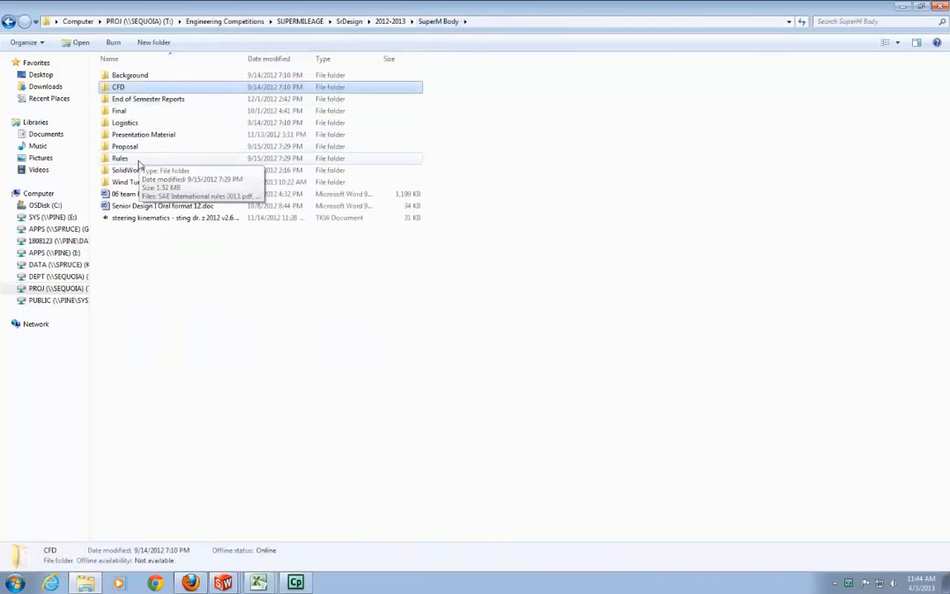
pyautogui.doubleClick(127, 170)
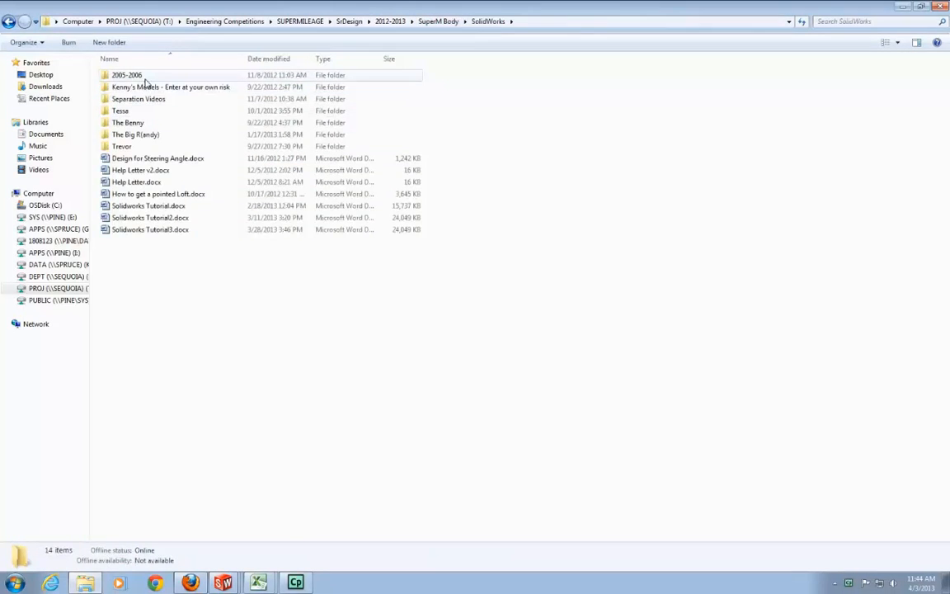
pyautogui.doubleClick(171, 86)
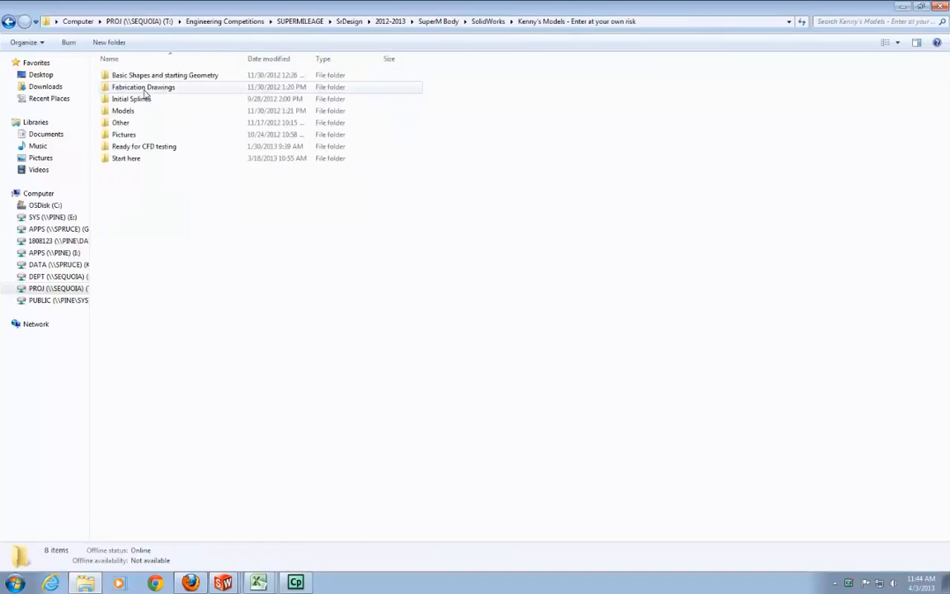
pyautogui.doubleClick(143, 147)
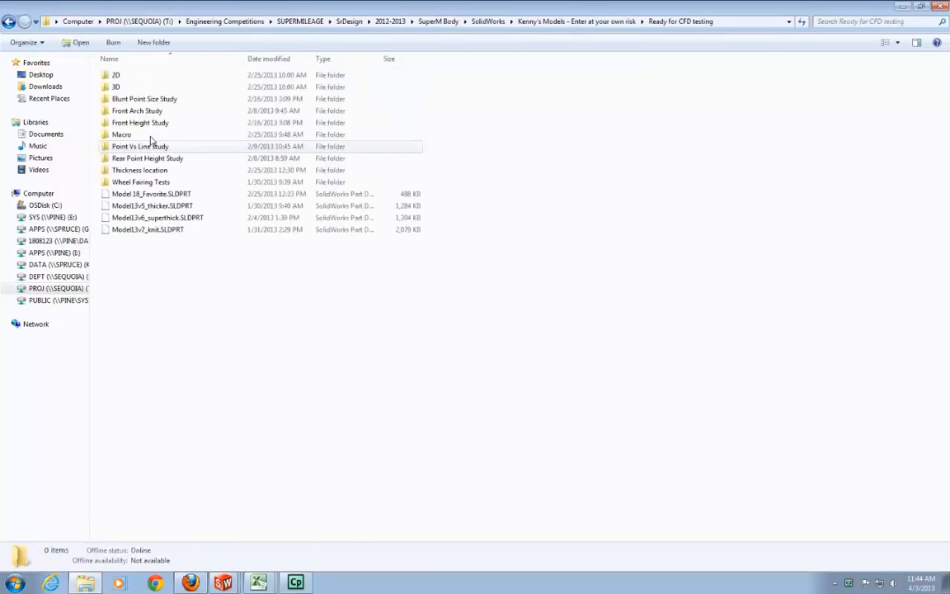
# Enter the Front Height Study folder and launch Model 18_6Front Height.SLDPRT
pyautogui.click(141, 122)
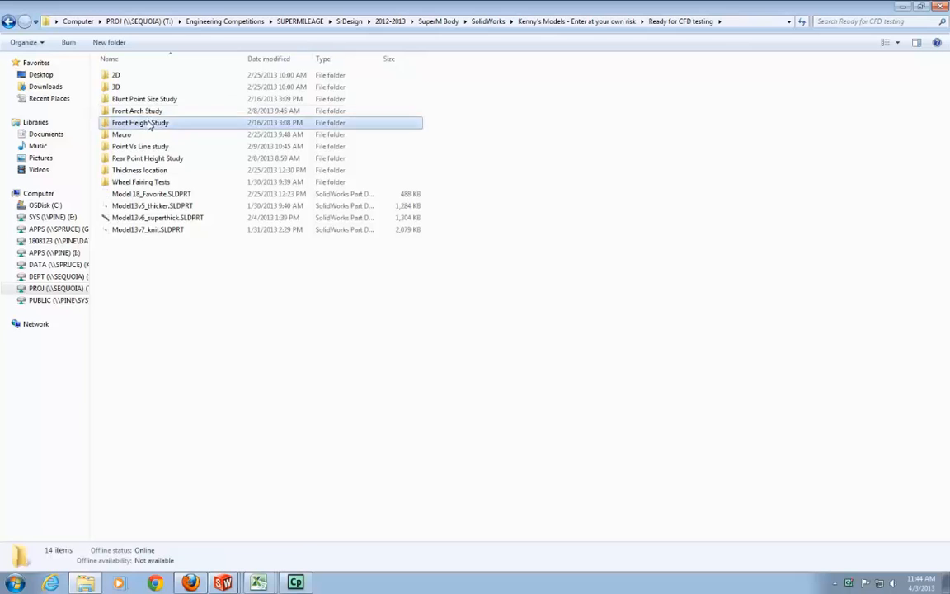
pyautogui.doubleClick(140, 122)
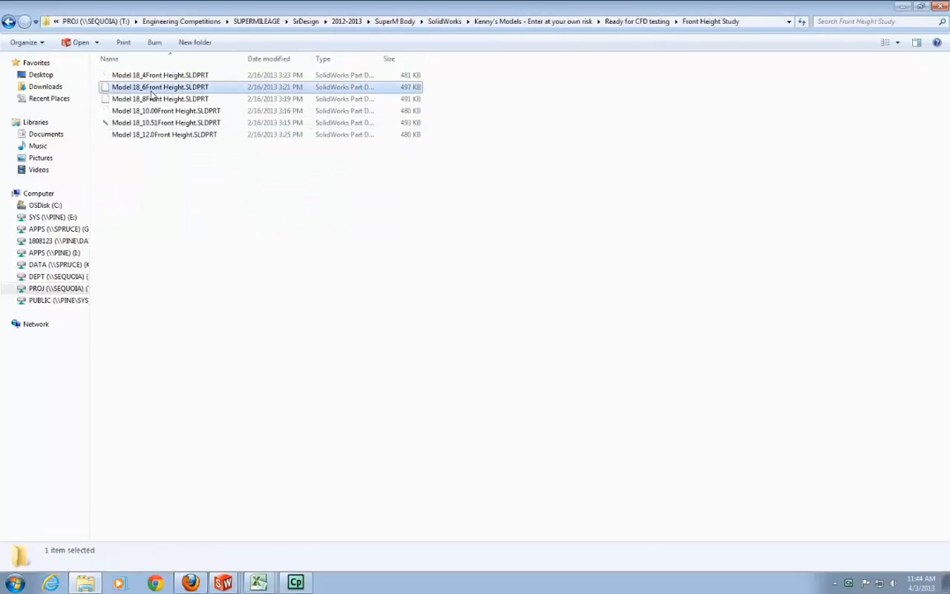
pyautogui.click(160, 87)
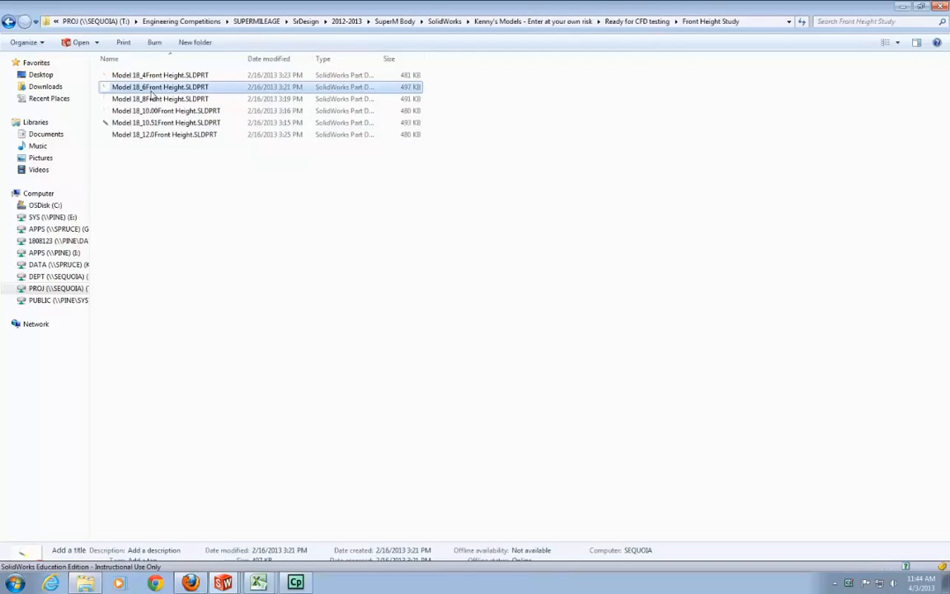
pyautogui.doubleClick(160, 87)
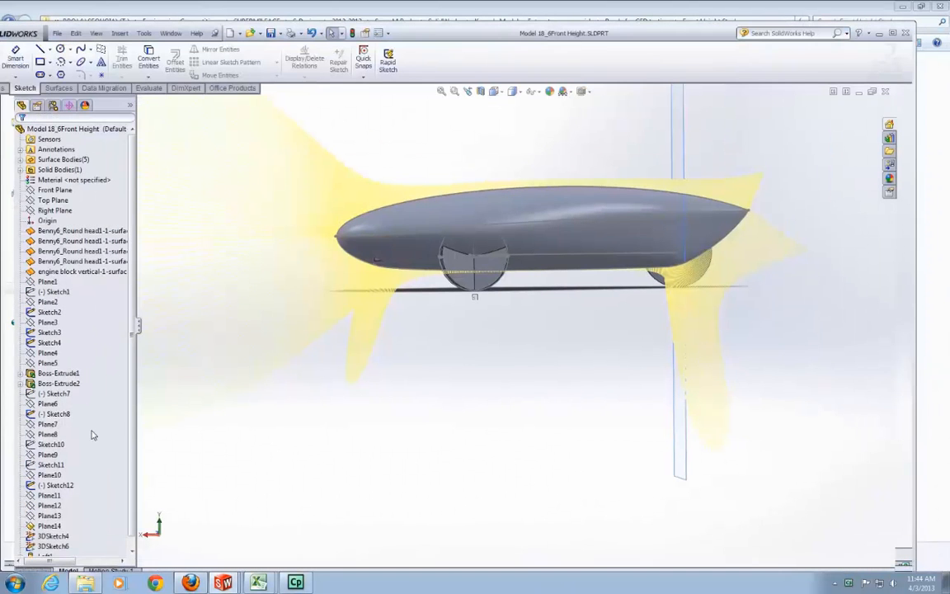
# Edit Sketch8 with Spline1 and Spline2 selected and bring up the File menu
pyautogui.click(49, 332)
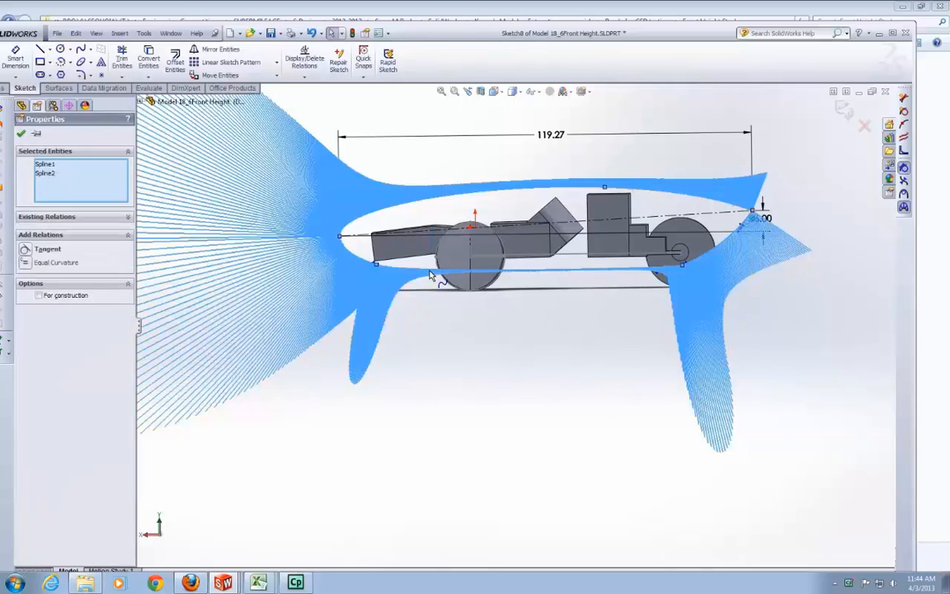
pyautogui.click(474, 231)
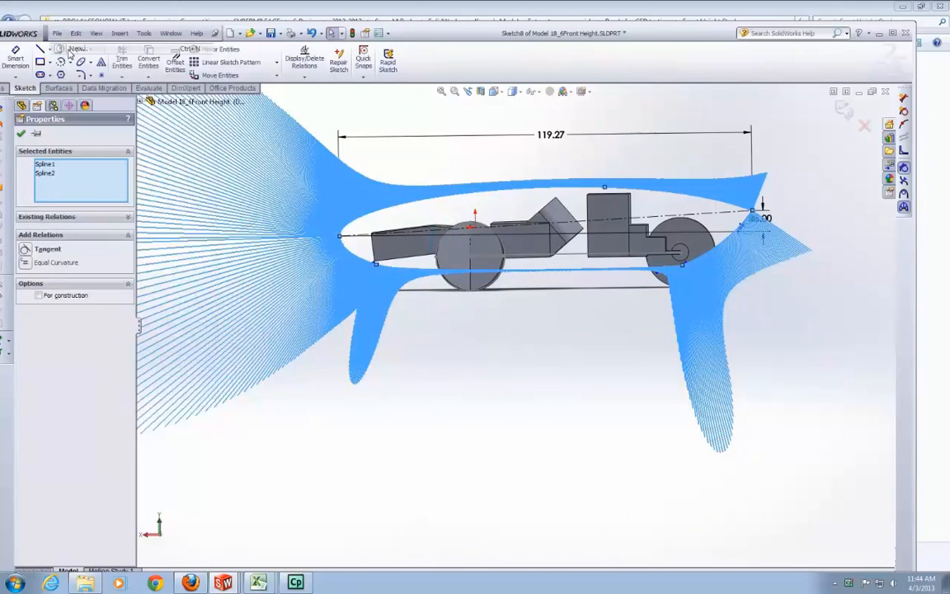
# Create a new part and paste the copied splines onto the Front Plane as Sketch1, then exit it
pyautogui.click(76, 48)
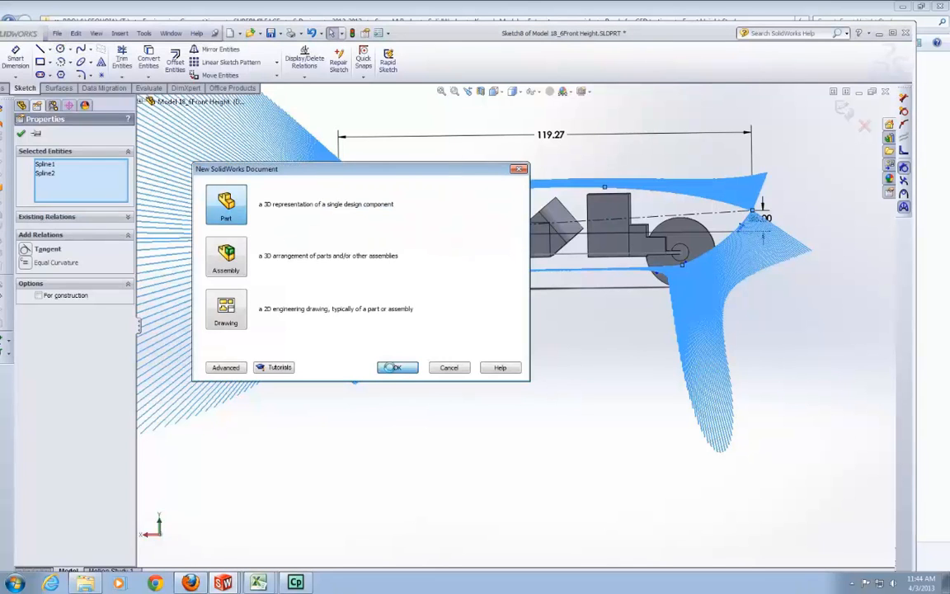
pyautogui.click(397, 367)
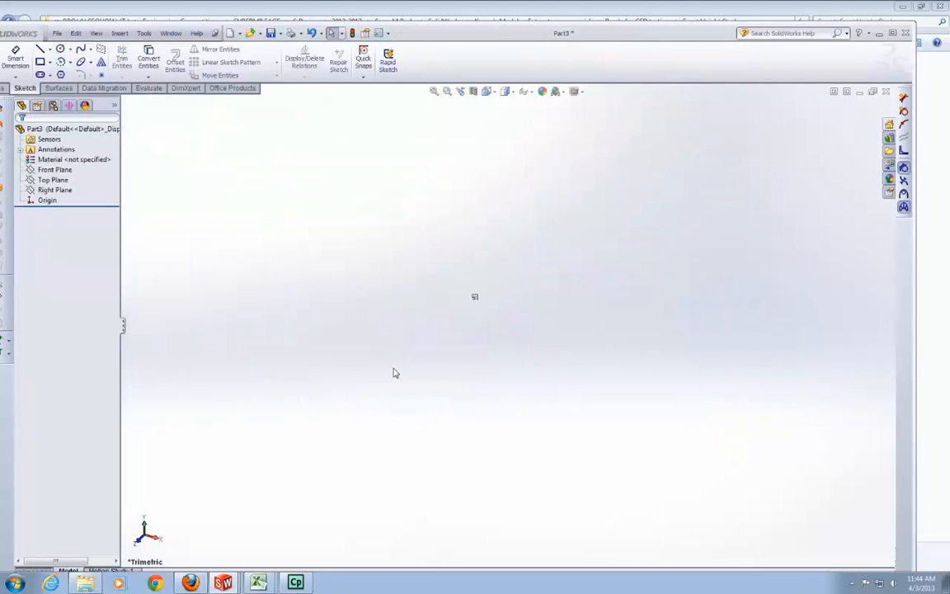
pyautogui.click(55, 170)
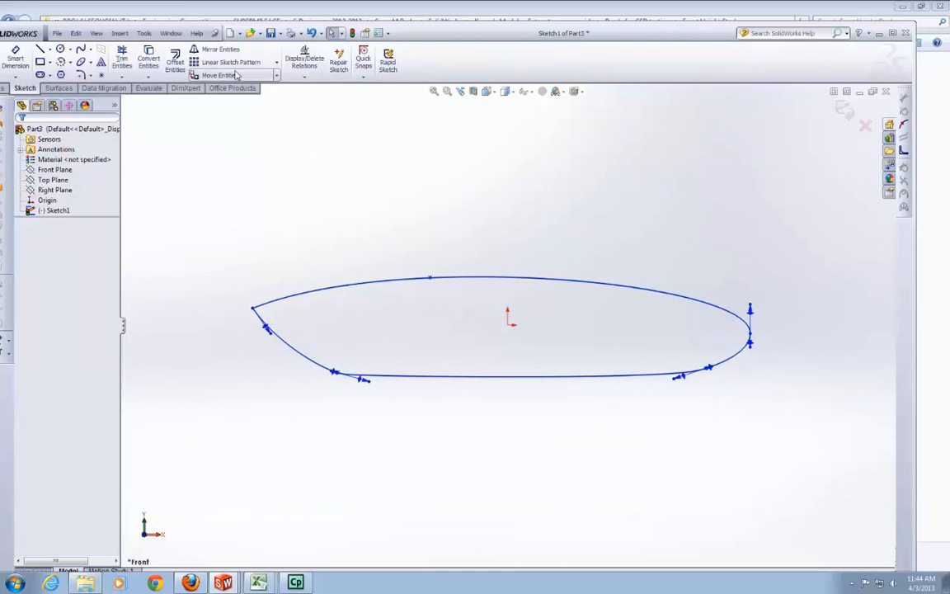
pyautogui.click(60, 88)
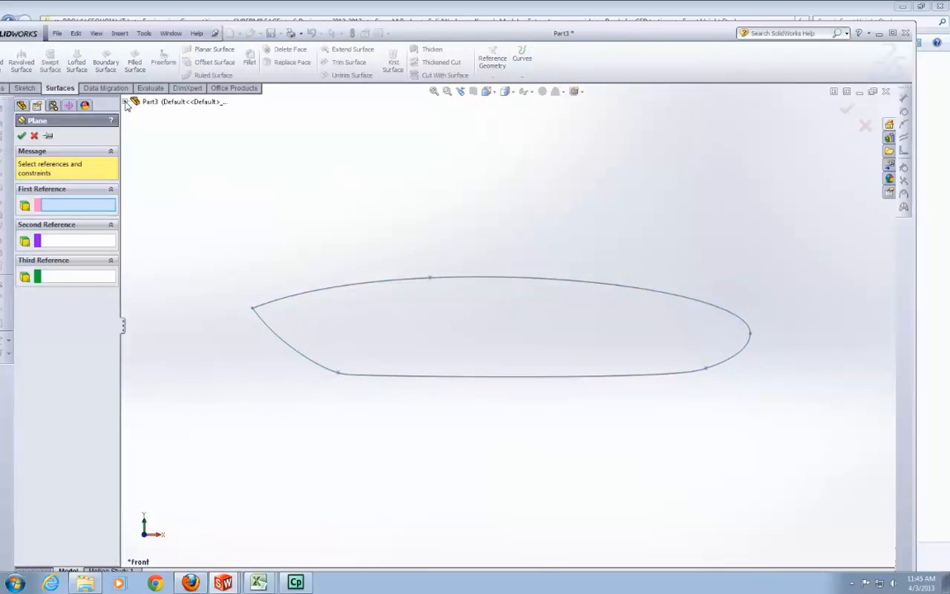
# Create Plane1 offset 30 from the Front Plane and start a sketch on it
pyautogui.click(170, 142)
pyautogui.write('30')
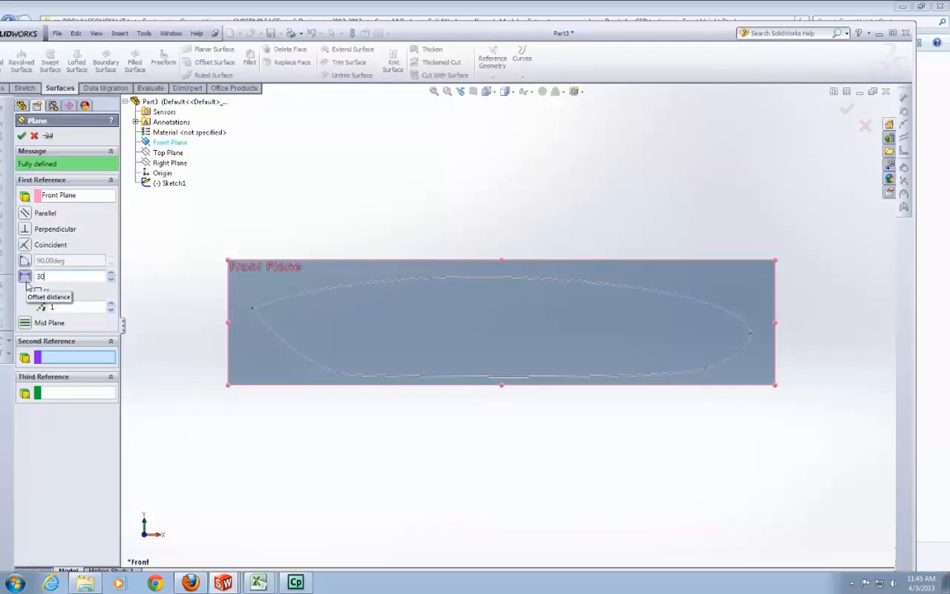
pyautogui.click(846, 108)
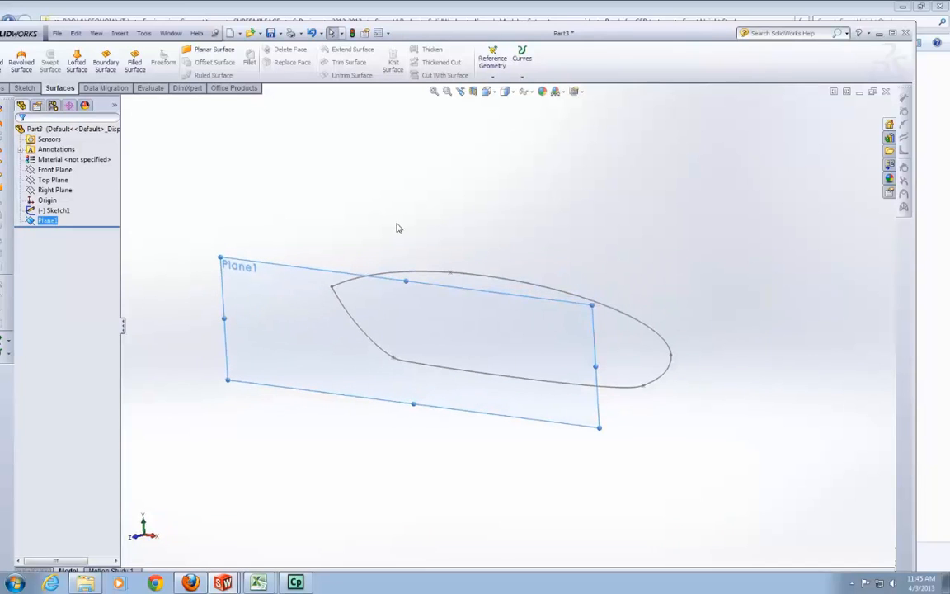
pyautogui.rightClick(47, 220)
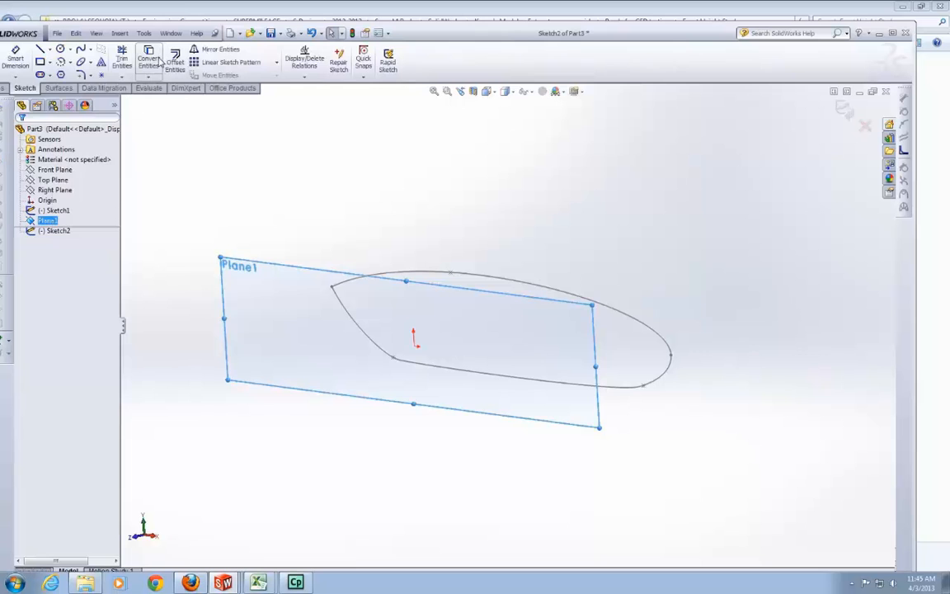
# Convert Spline1 and Spline2 of Sketch1 onto Plane1 and select the projected curves
pyautogui.click(148, 59)
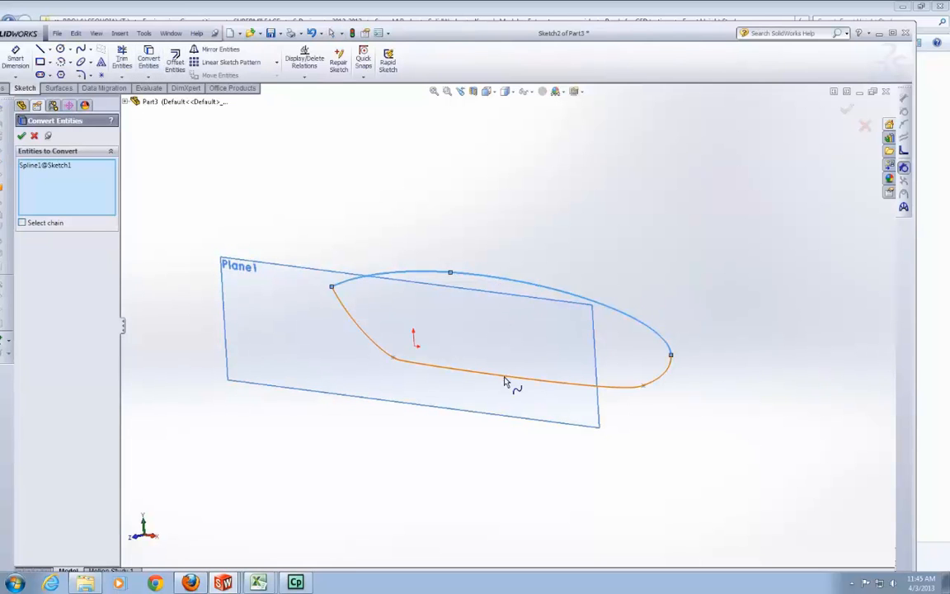
pyautogui.click(23, 135)
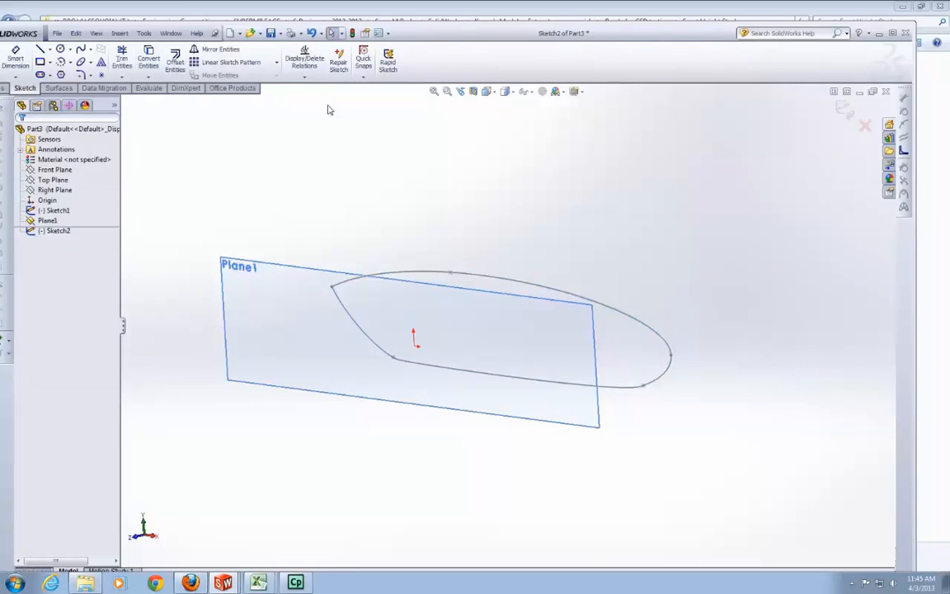
pyautogui.click(148, 59)
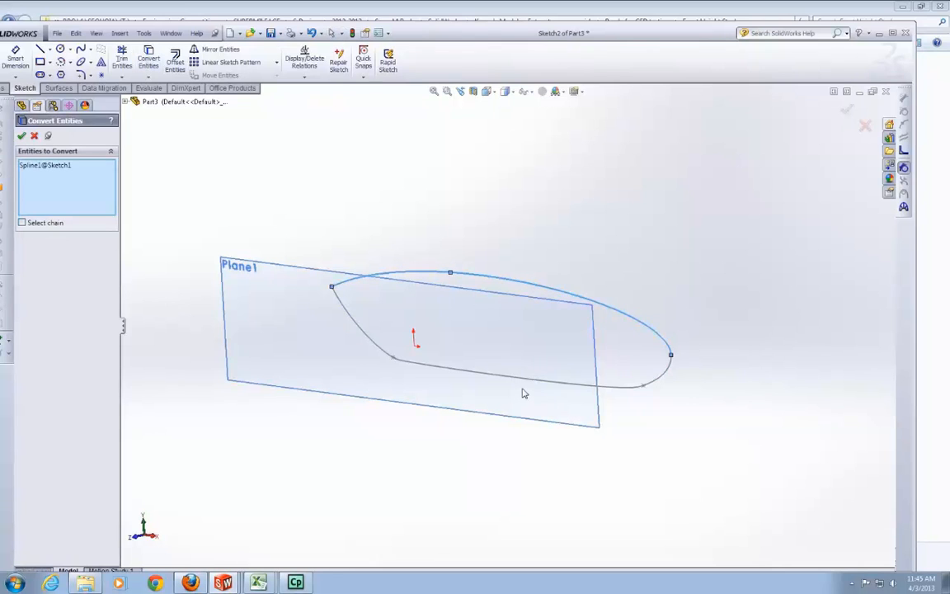
pyautogui.click(524, 382)
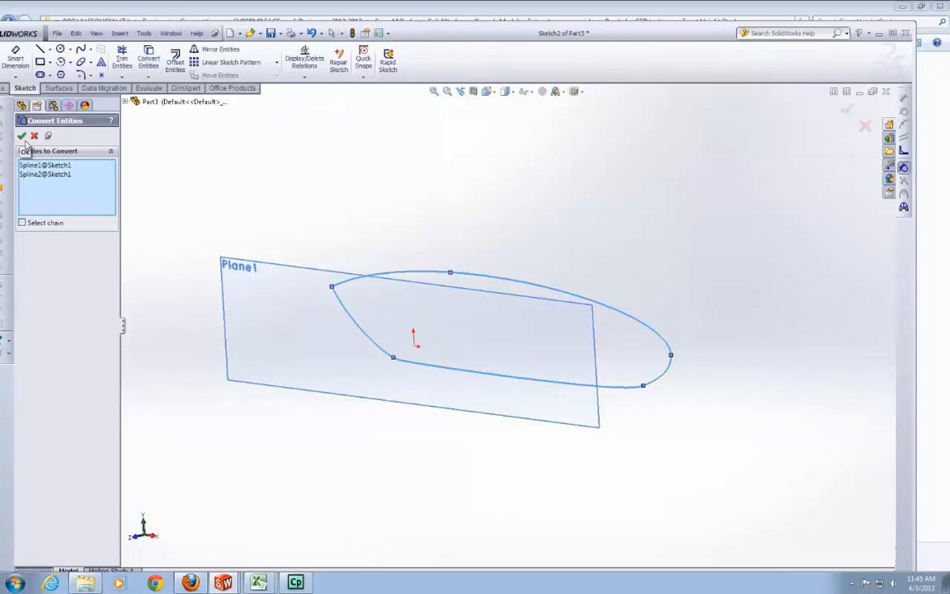
pyautogui.click(22, 135)
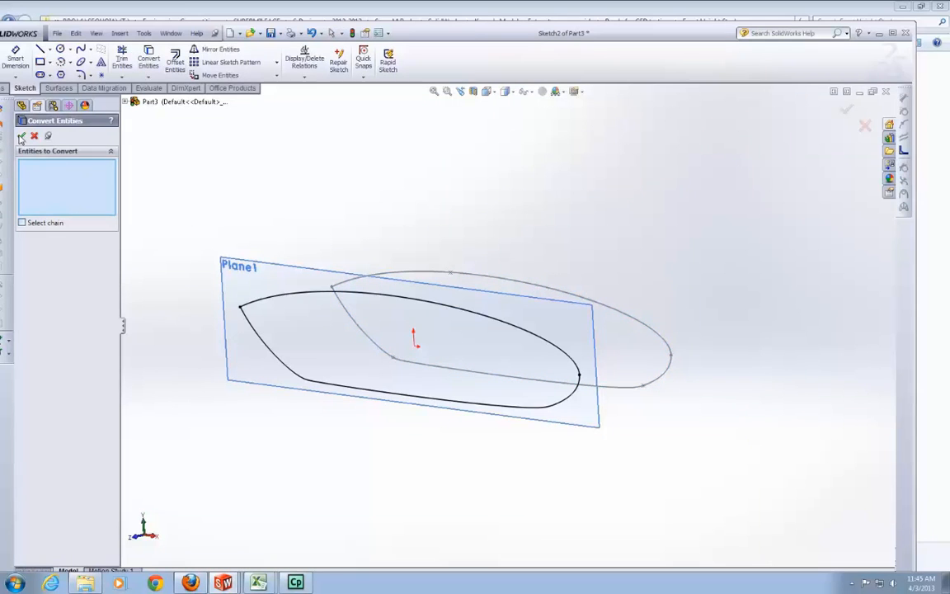
pyautogui.click(330, 293)
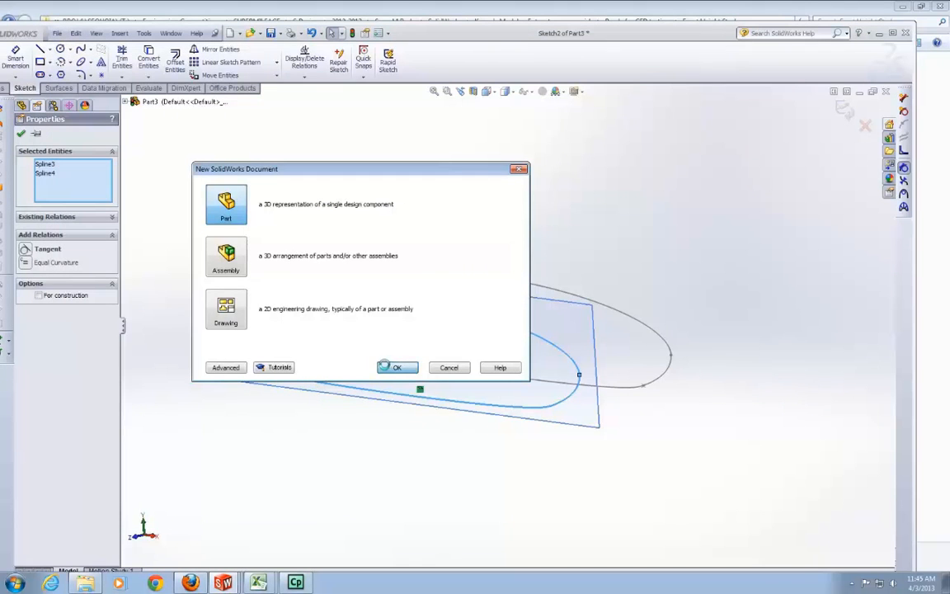
# Create another new part and paste the projected body outline into it
pyautogui.click(396, 367)
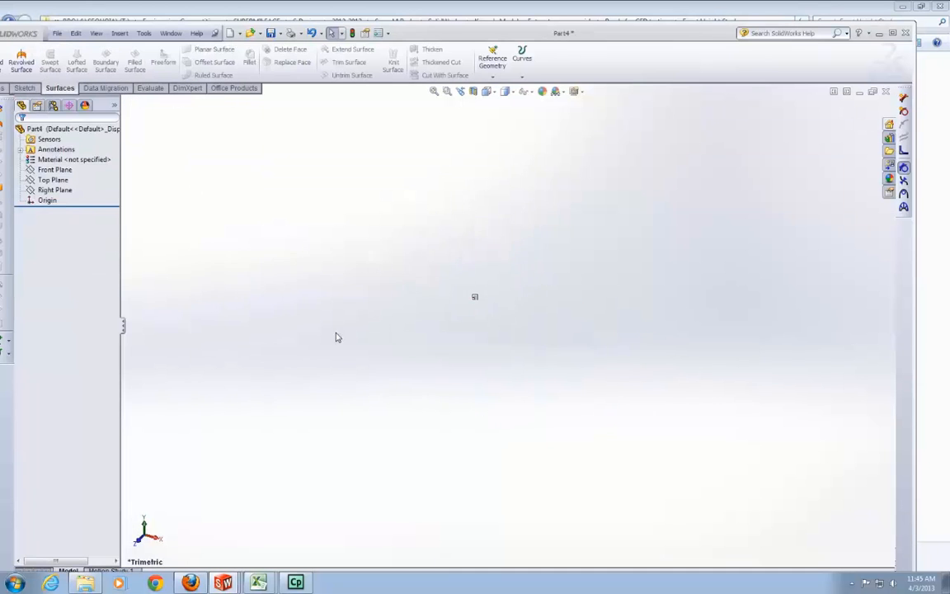
pyautogui.click(55, 169)
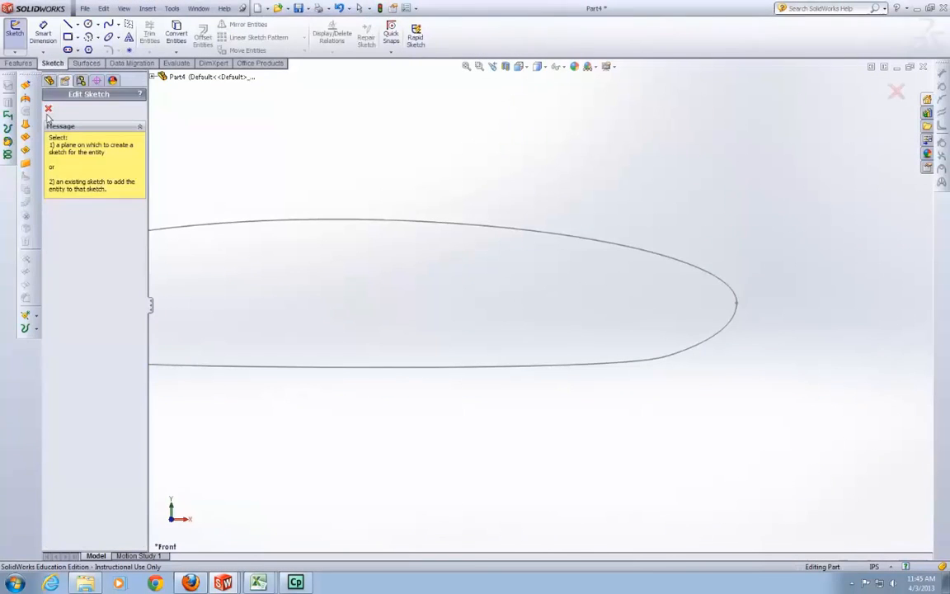
# Place the pasted outline in a sketch and insert the first spline points at the upper curve's right end
pyautogui.rightClick(83, 185)
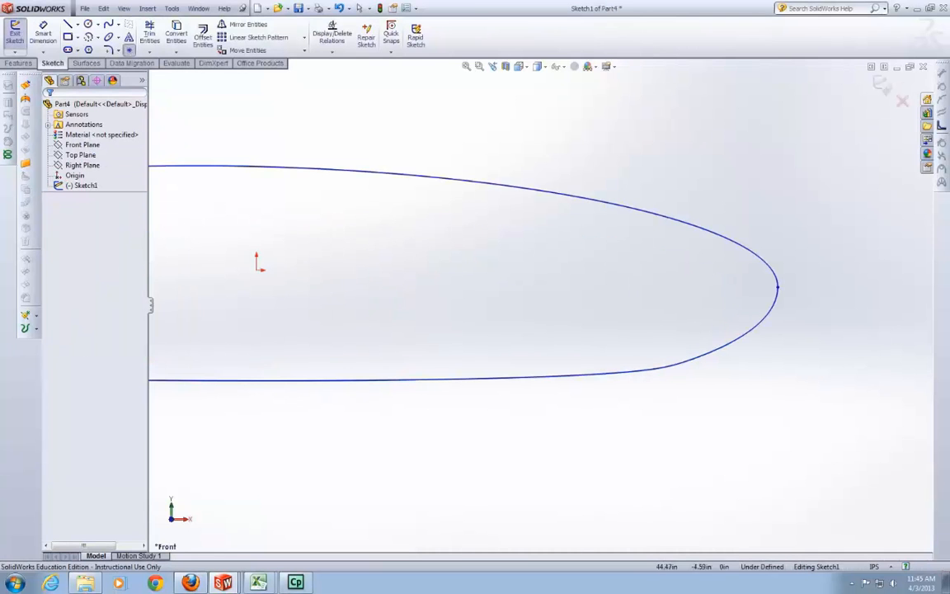
pyautogui.click(775, 279)
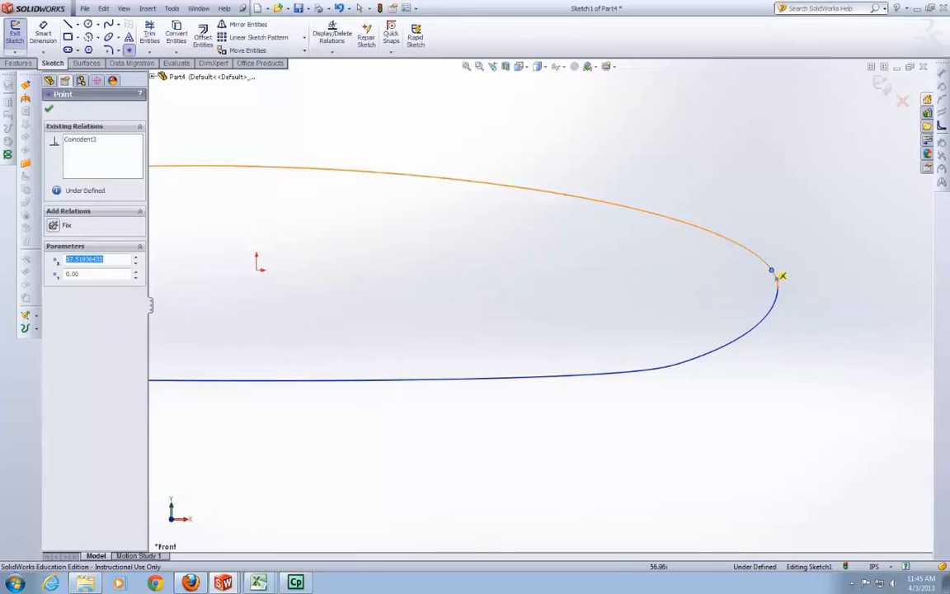
pyautogui.moveTo(771, 270); pyautogui.dragTo(749, 251)
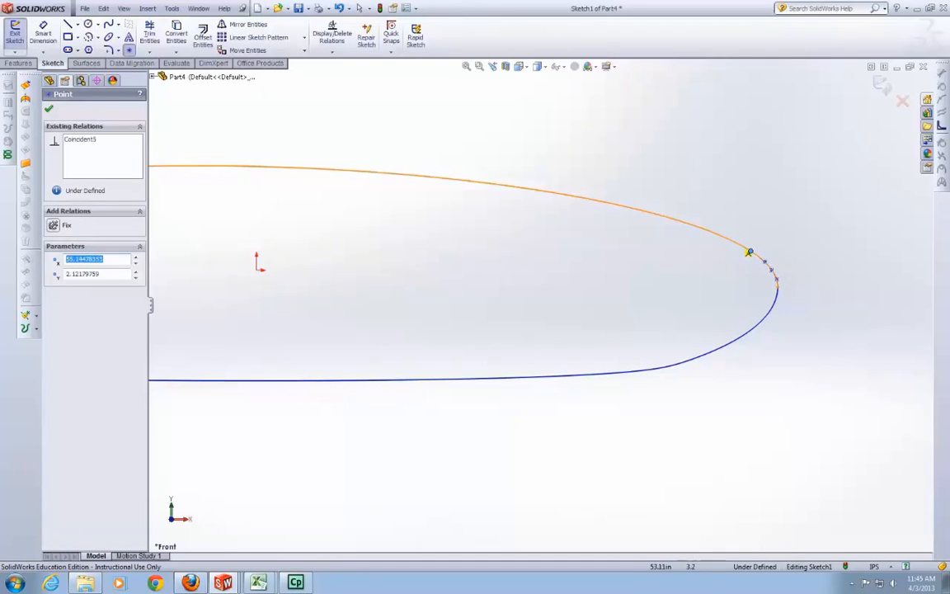
pyautogui.moveTo(749, 252); pyautogui.dragTo(658, 256)
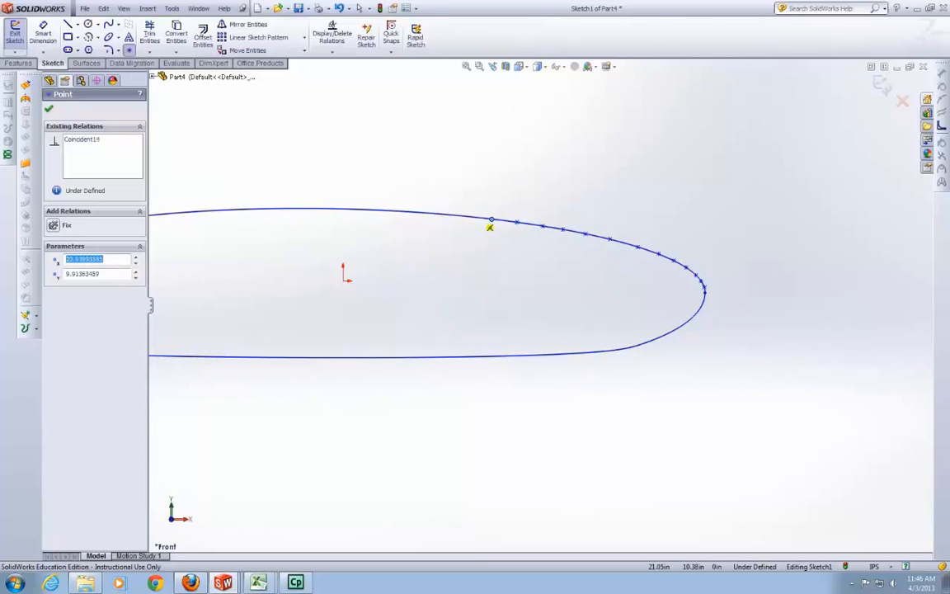
# Insert further spline points along the upper curve toward the pointed left end
pyautogui.moveTo(491, 223); pyautogui.dragTo(441, 215)
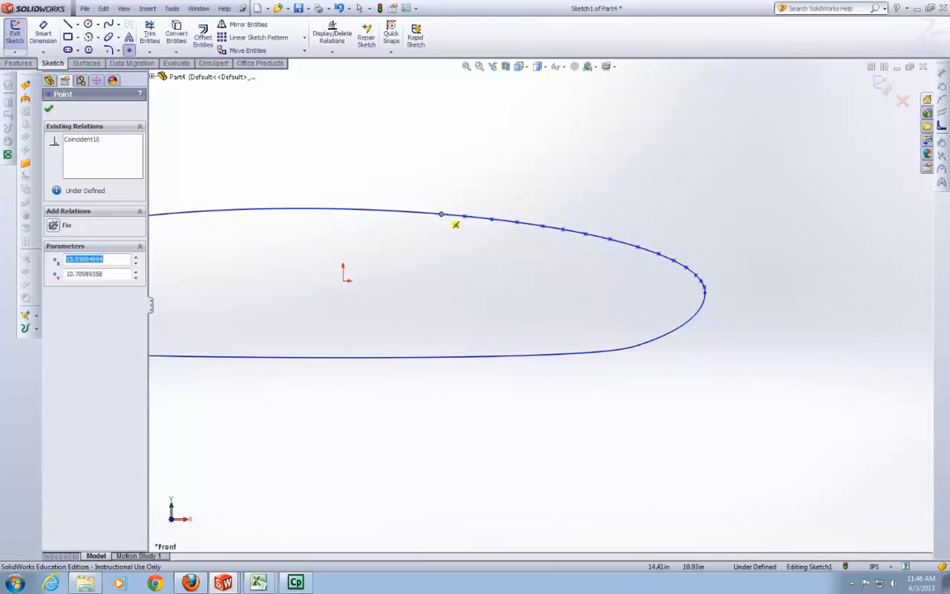
pyautogui.moveTo(456, 225); pyautogui.dragTo(403, 221)
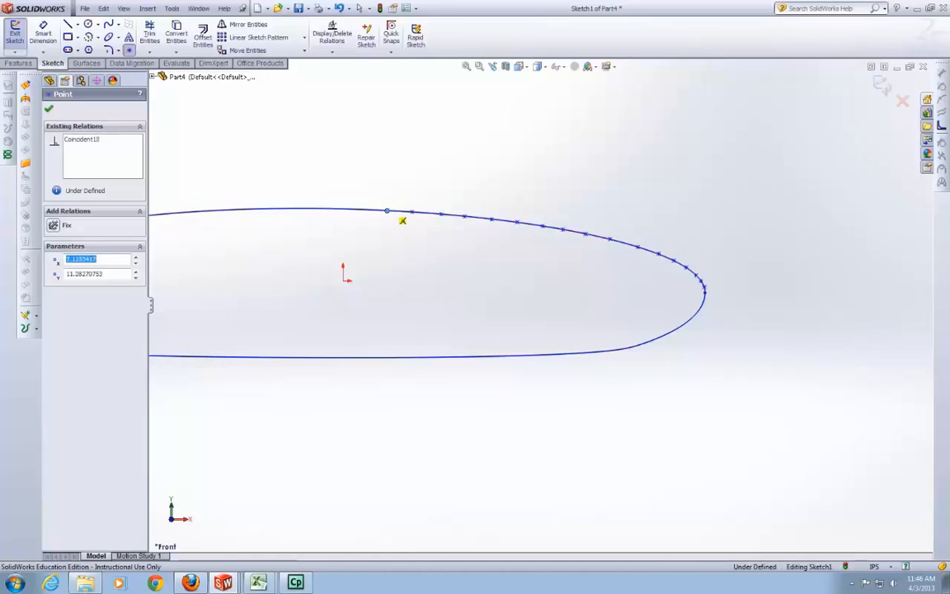
pyautogui.moveTo(403, 211); pyautogui.dragTo(359, 209)
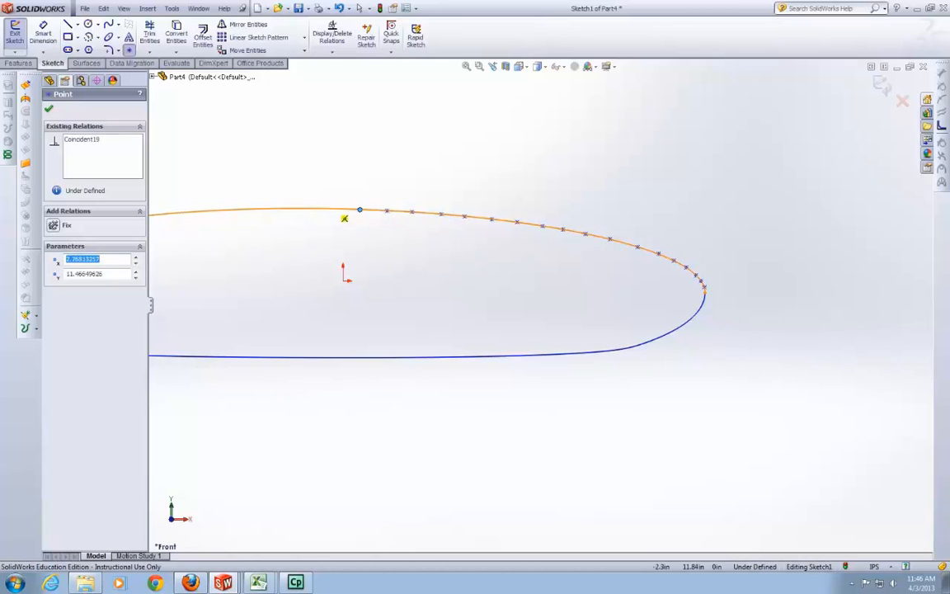
pyautogui.moveTo(359, 210); pyautogui.dragTo(278, 209)
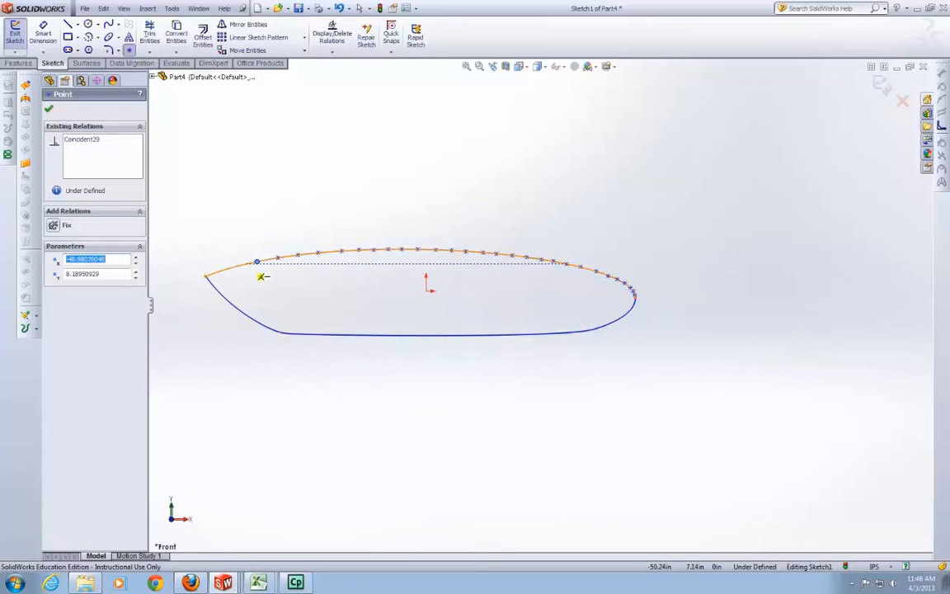
pyautogui.moveTo(256, 263); pyautogui.dragTo(241, 265)
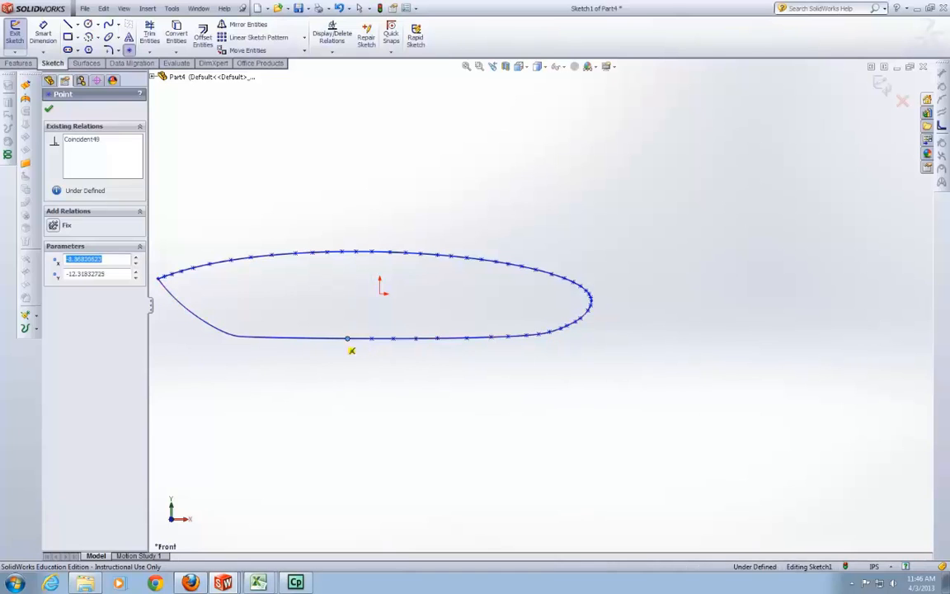
# Insert spline points along the lower curve and at the pointed left tip
pyautogui.click(301, 338)
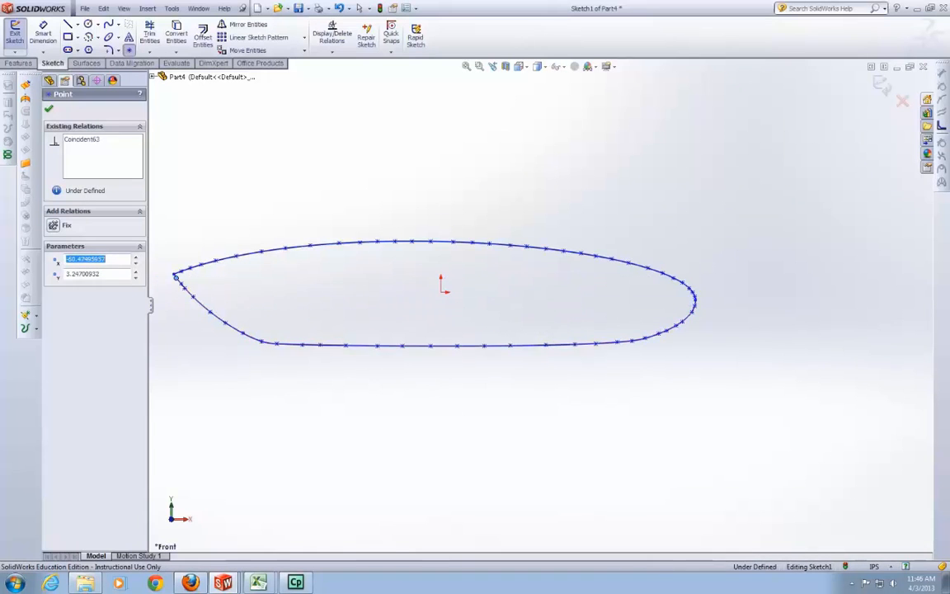
pyautogui.click(49, 108)
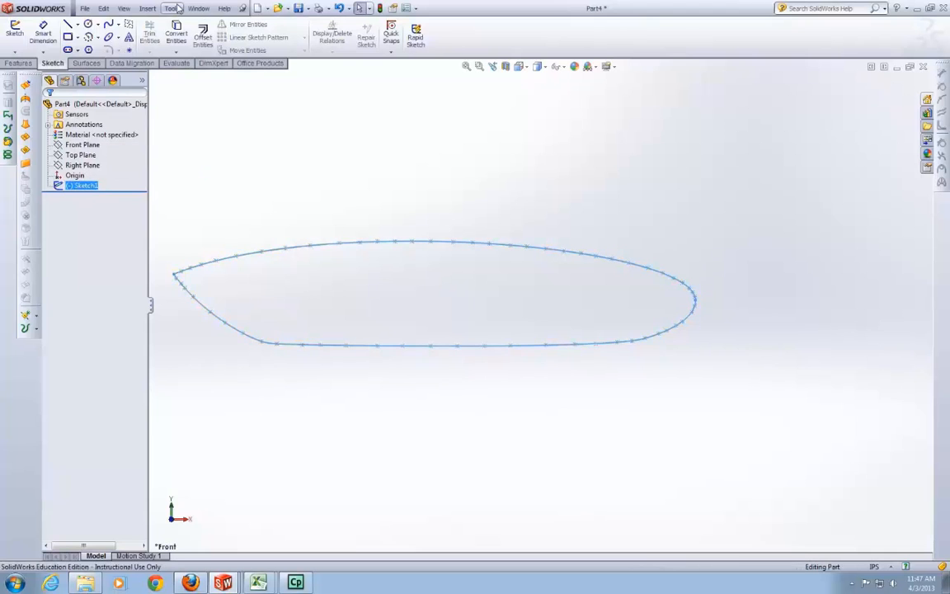
# Run the ExtractSplinePoints.swp macro to export the outline's X, Y, Z points to Excel
pyautogui.click(171, 8)
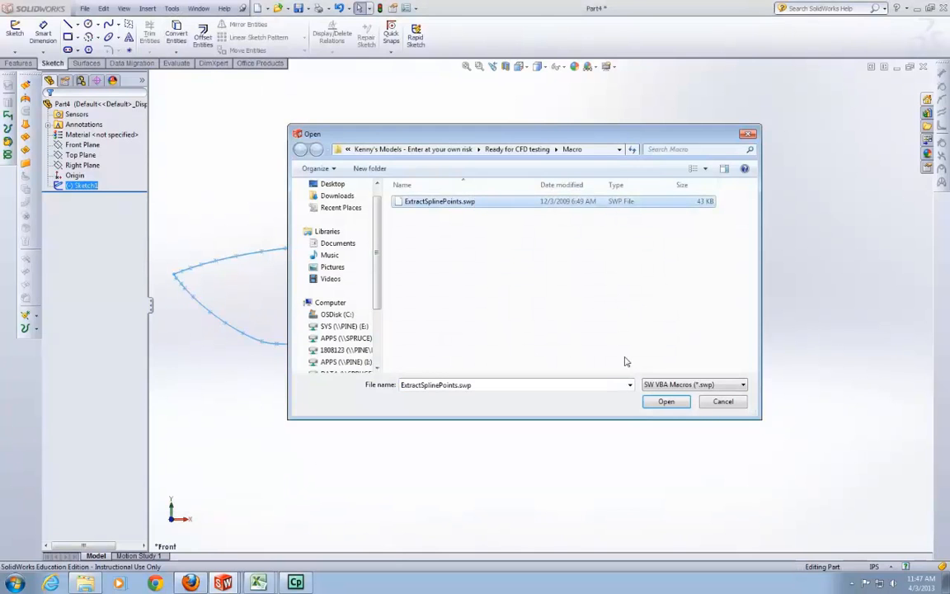
pyautogui.click(666, 401)
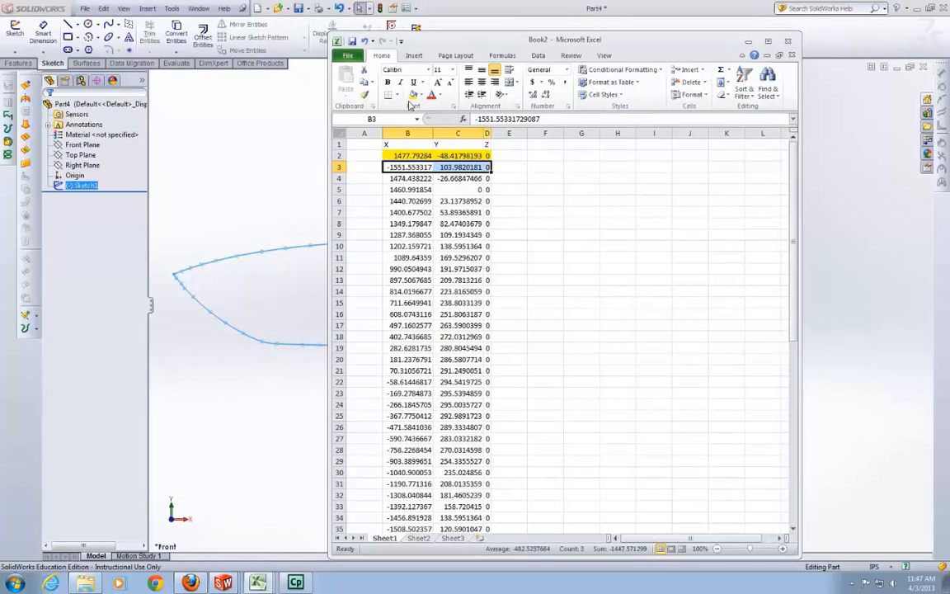
# Fill the second point row orange and copy the first point's X, Y, Z values into column H
pyautogui.click(442, 94)
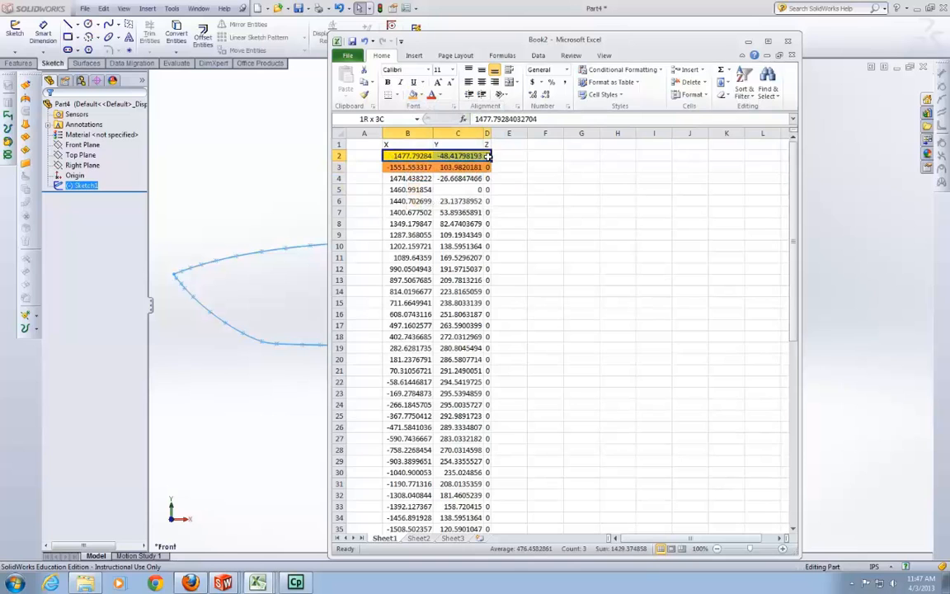
pyautogui.click(617, 155)
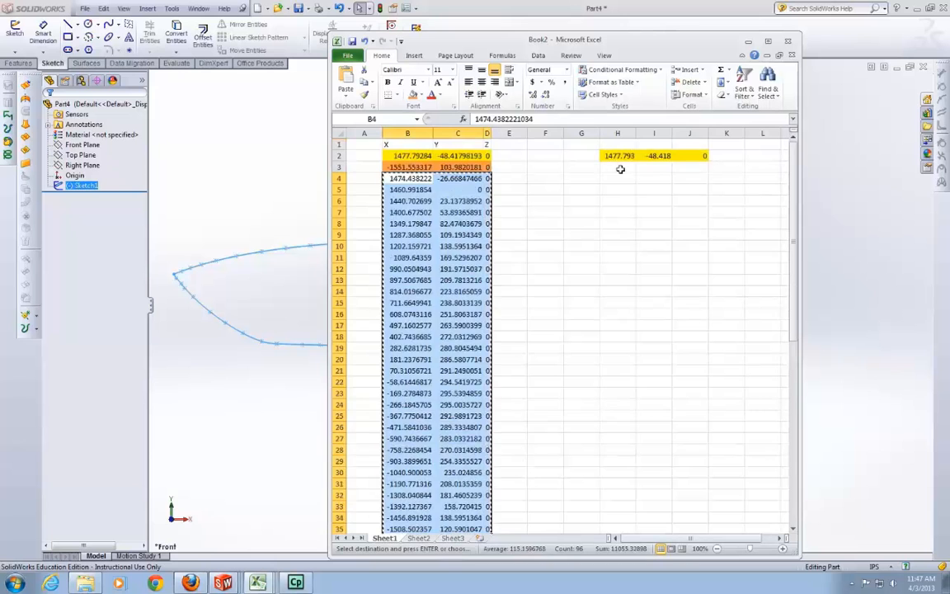
pyautogui.click(618, 167)
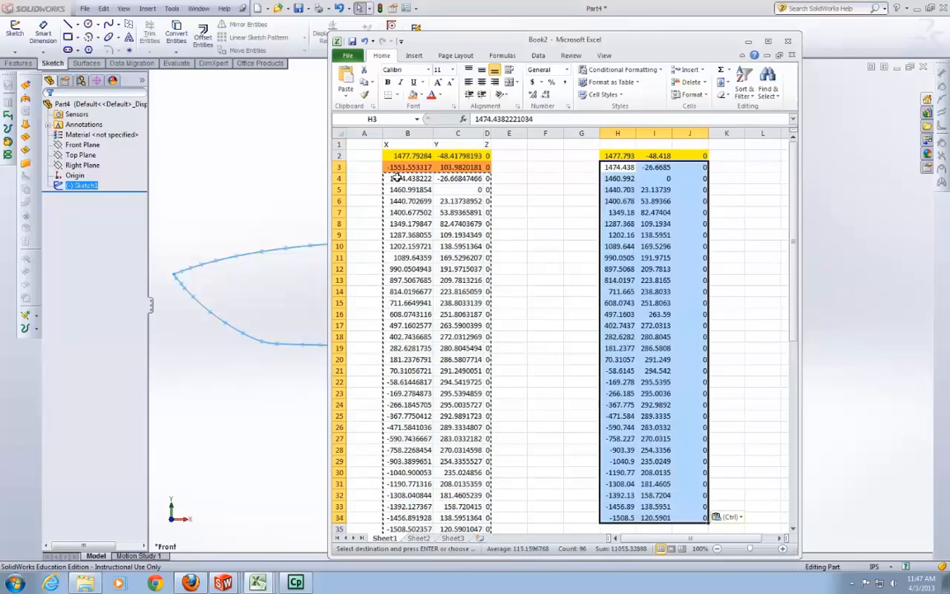
# Paste the orange point, the repeated first point and the lower-curve points into H35–H37 onward
pyautogui.click(408, 166)
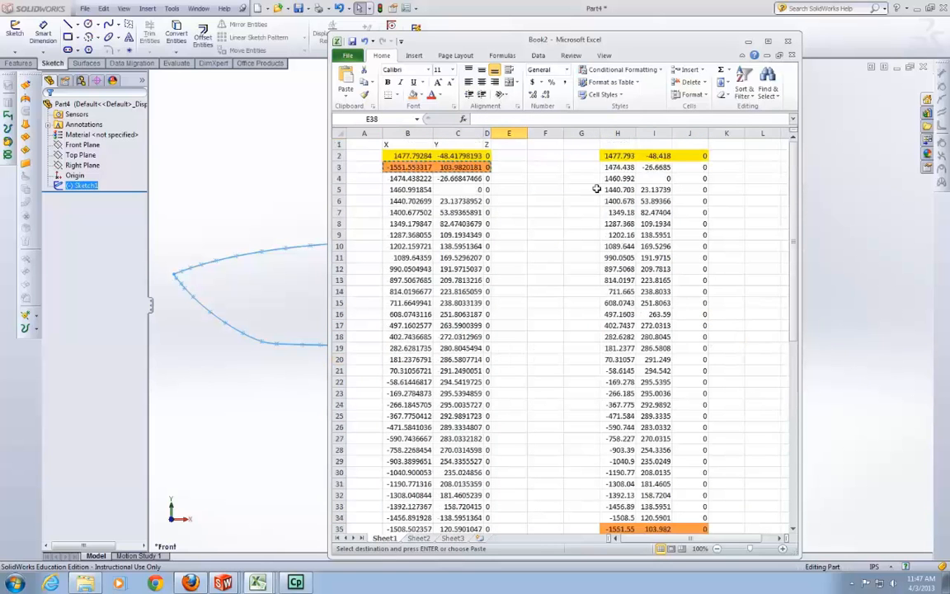
pyautogui.scroll(-3)
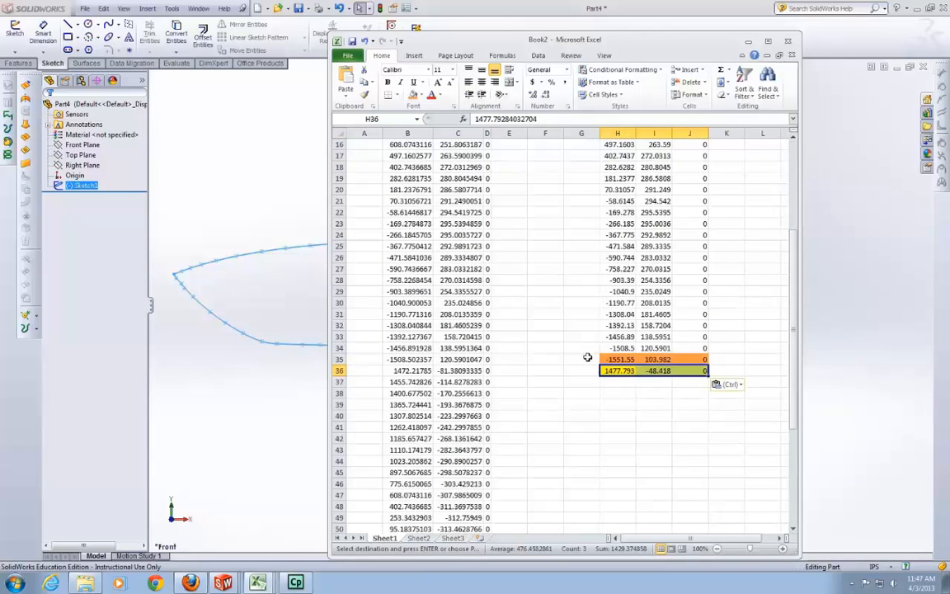
pyautogui.click(407, 370)
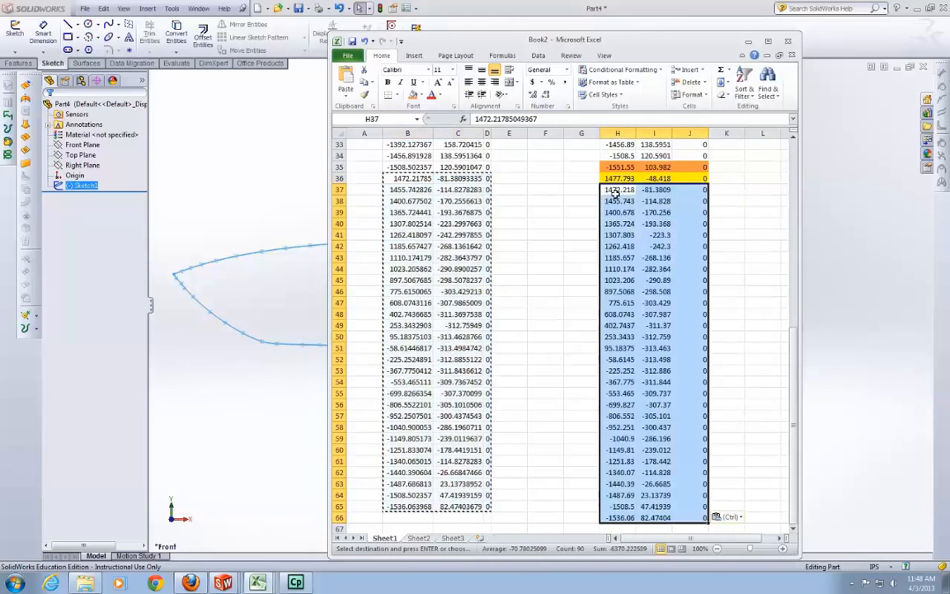
pyautogui.click(618, 167)
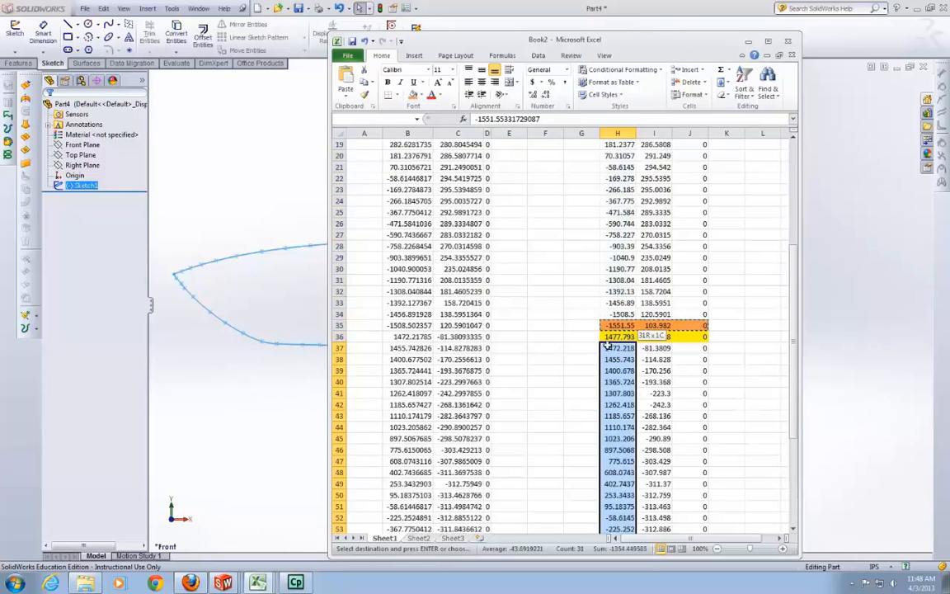
# Delete the two unwanted points in rows 16 and 22 of the reordered H–J list
pyautogui.click(617, 337)
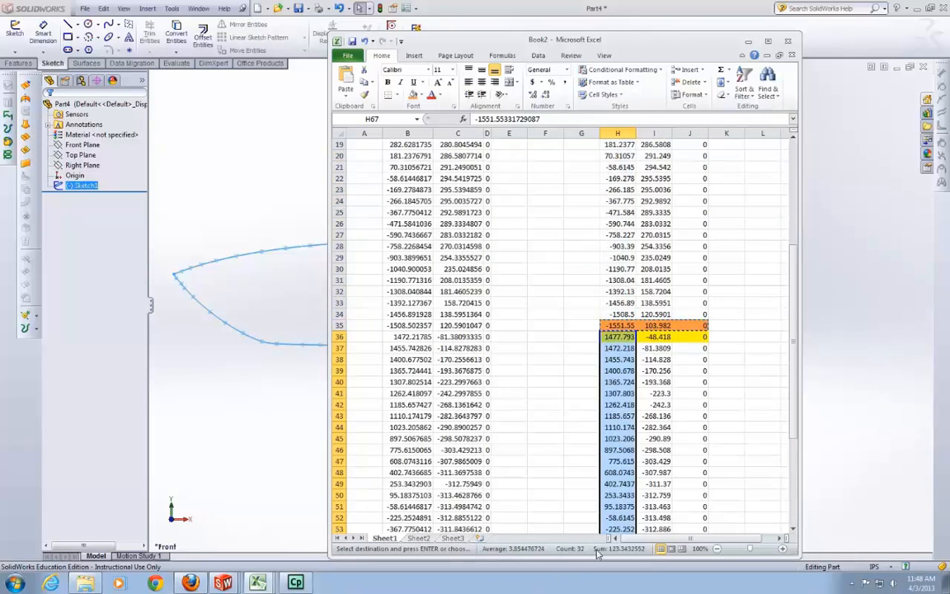
pyautogui.click(618, 315)
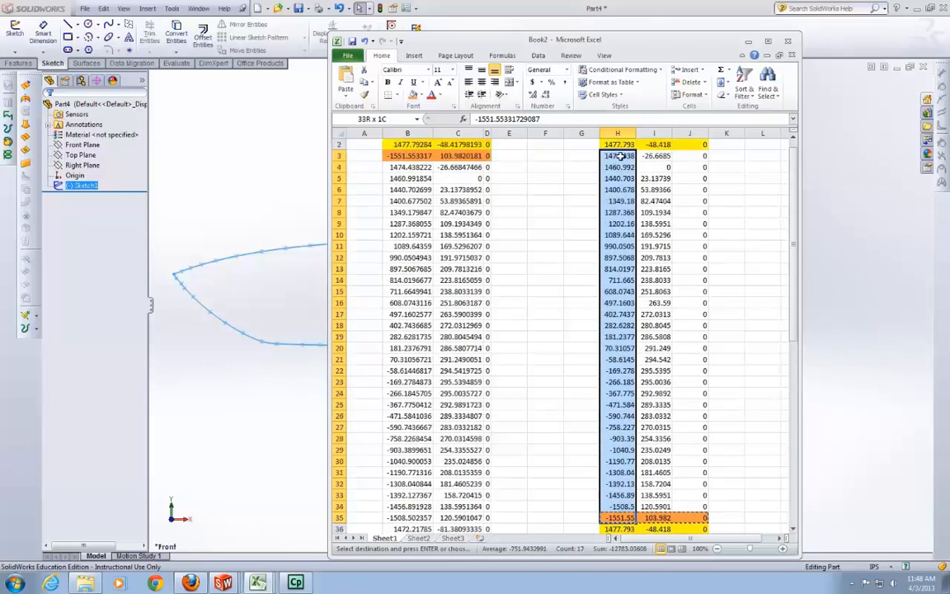
pyautogui.click(617, 155)
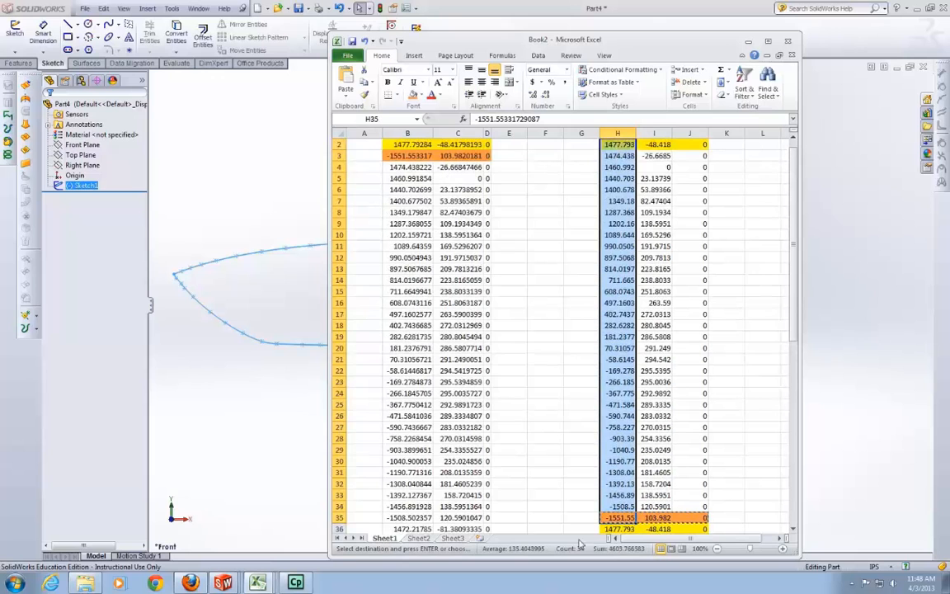
pyautogui.click(618, 348)
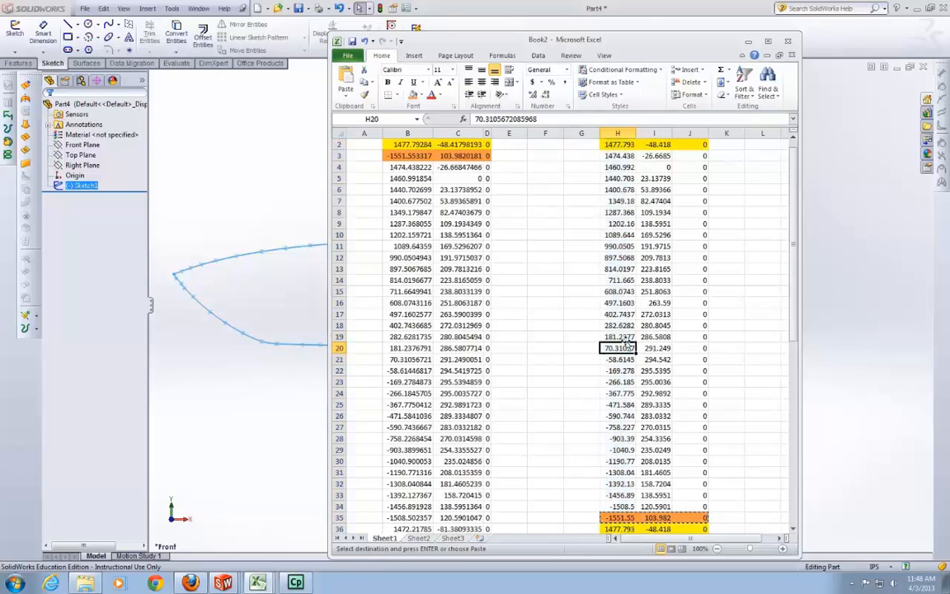
pyautogui.moveTo(618, 347); pyautogui.dragTo(703, 302)
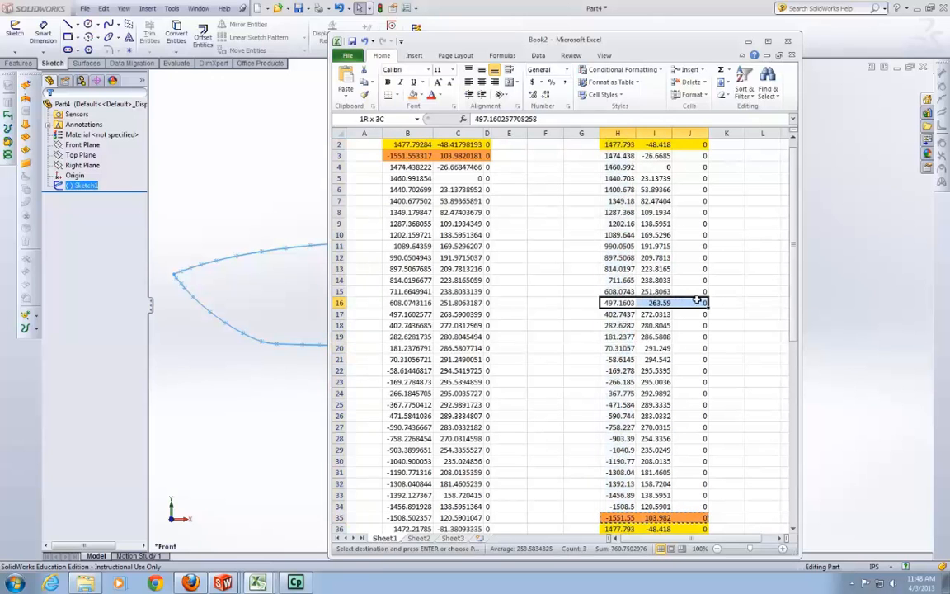
pyautogui.click(618, 303)
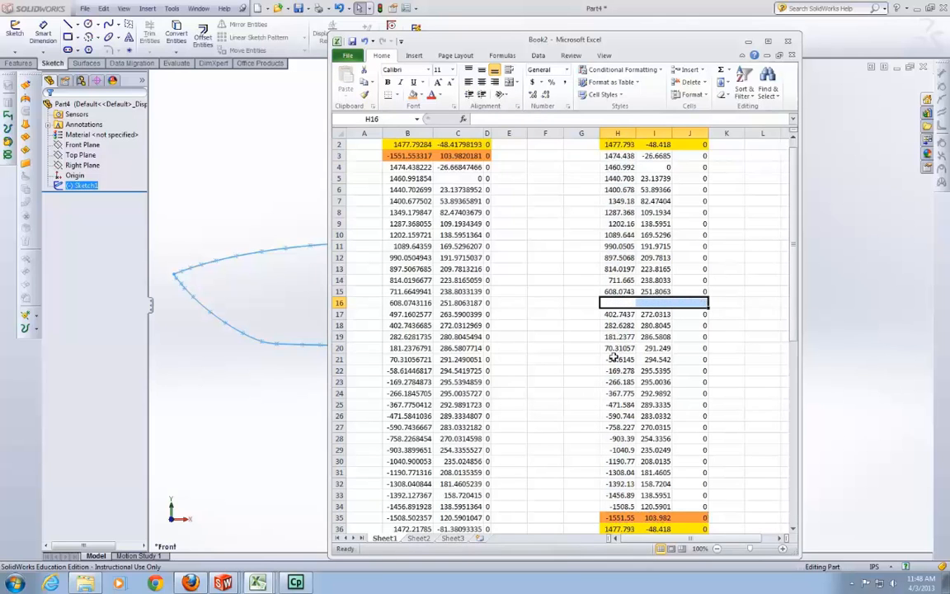
pyautogui.click(617, 370)
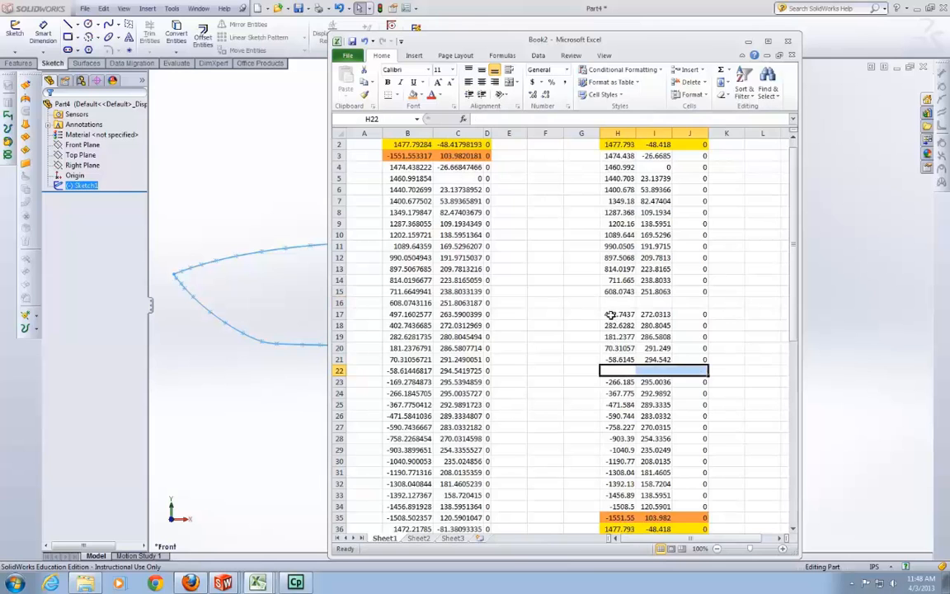
# Shift the lower block of points up to close the gaps and copy the cleaned H–J range
pyautogui.moveTo(617, 313); pyautogui.dragTo(689, 359)
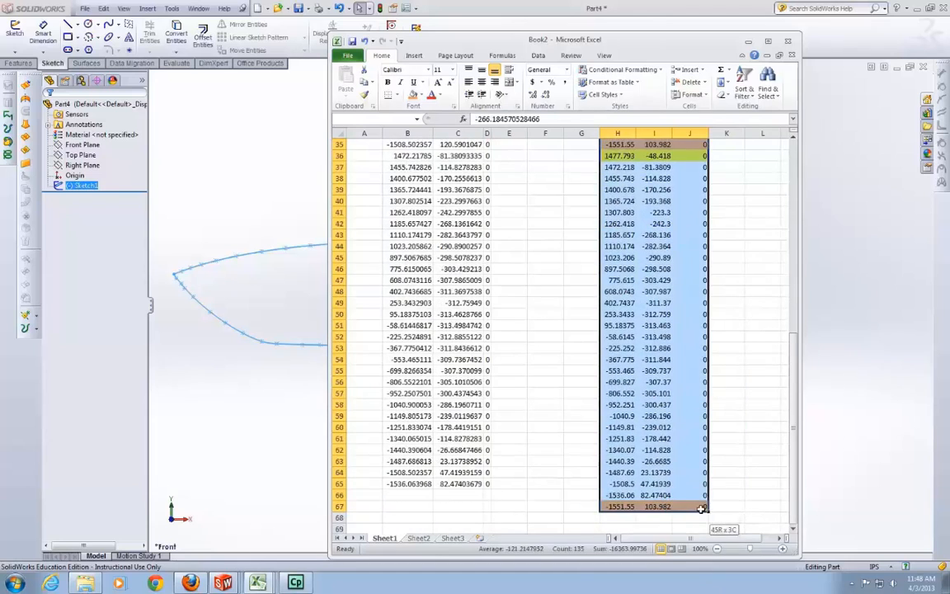
pyautogui.click(617, 347)
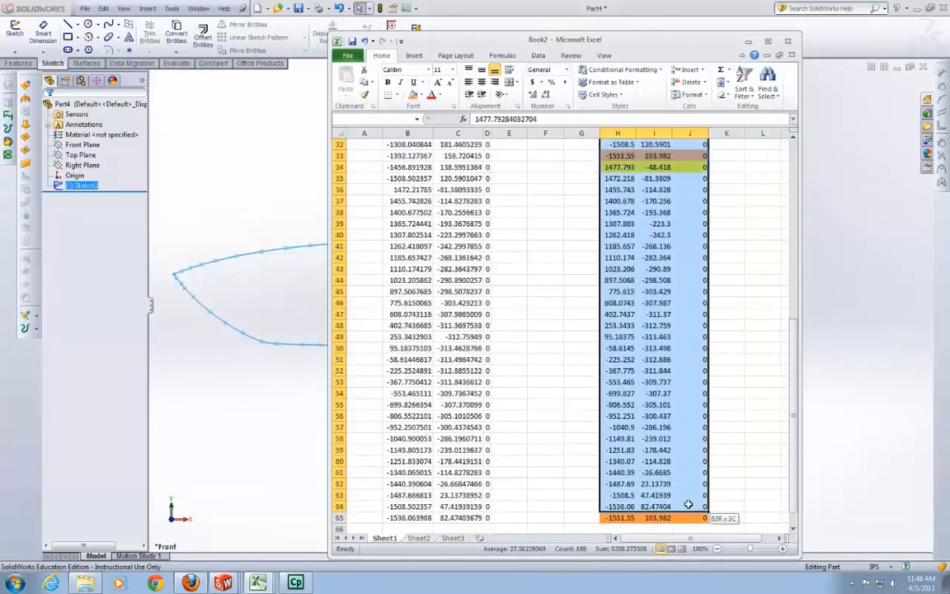
pyautogui.scroll(3)
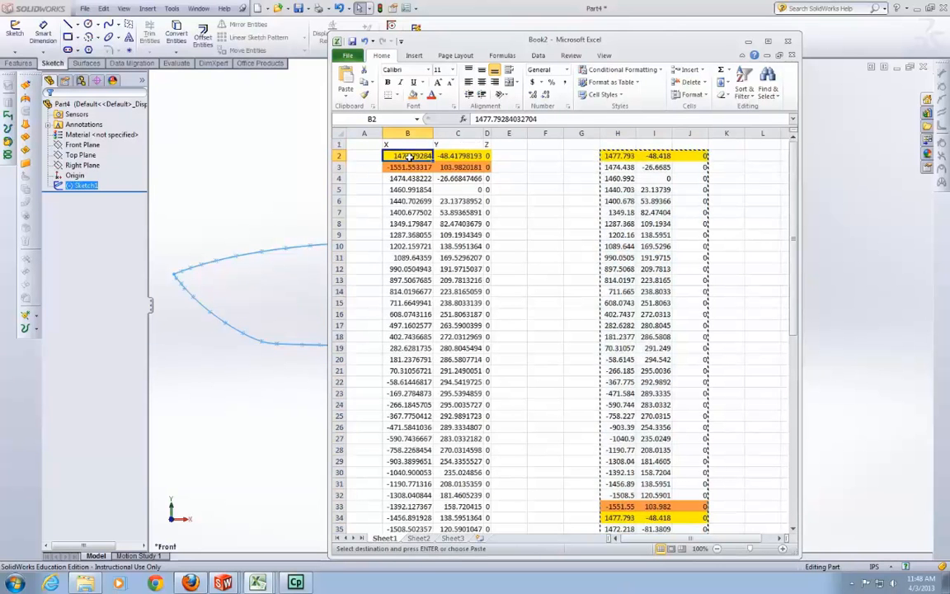
# Create a blank workbook, paste the point list at B2 and enter 32 and 2 in row 1
pyautogui.click(348, 56)
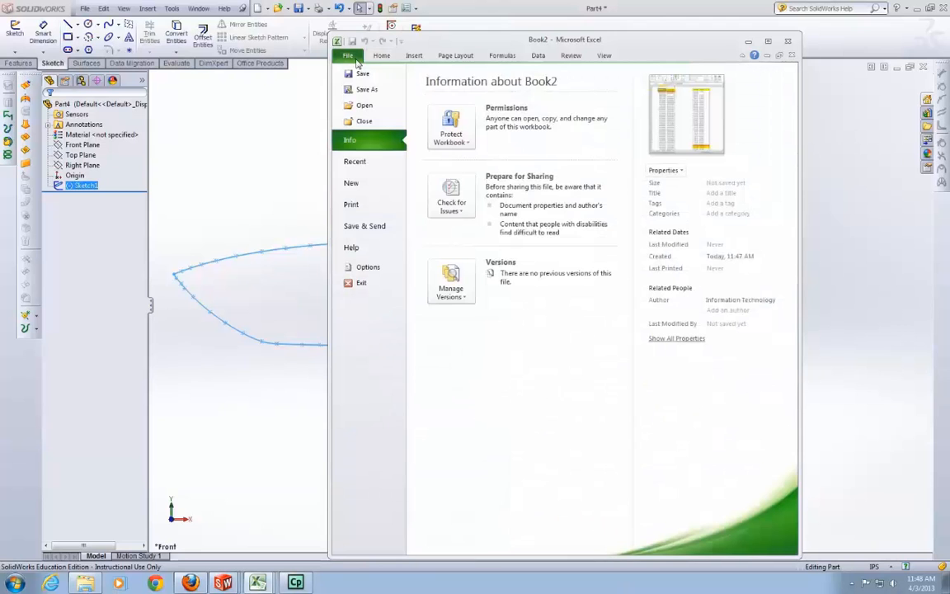
pyautogui.click(352, 182)
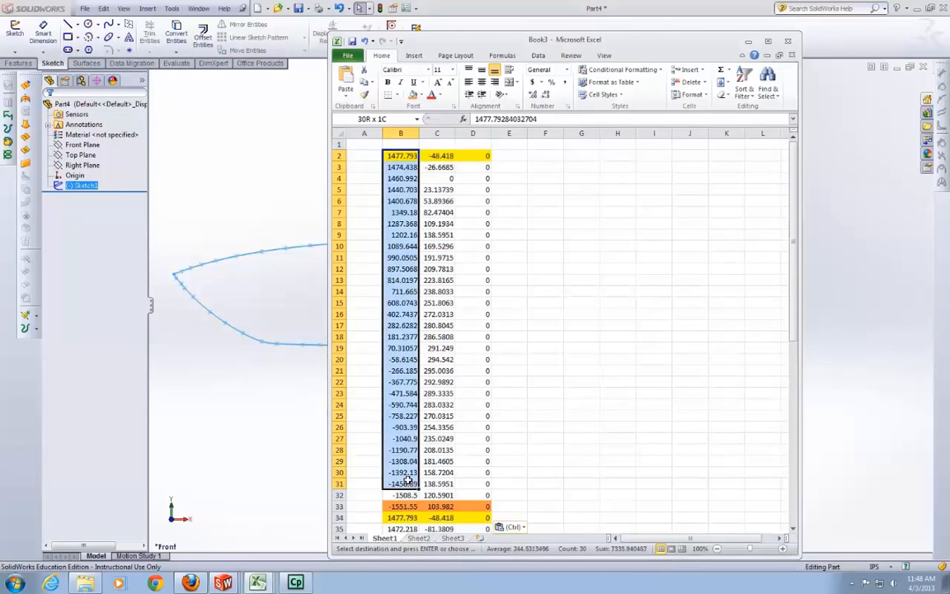
pyautogui.click(364, 144)
pyautogui.write('32')
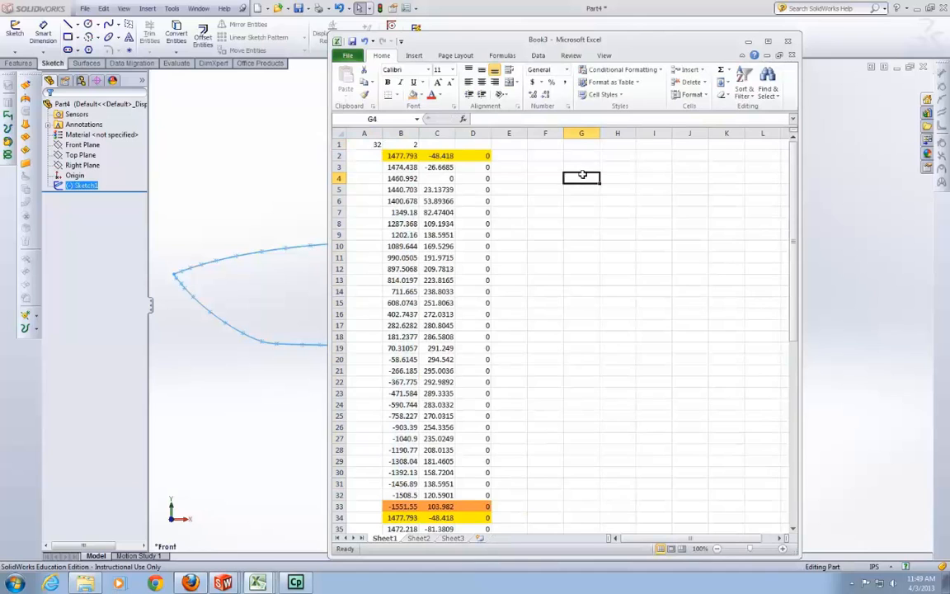
# Enter the 3029.346 body length value in H2
pyautogui.click(617, 155)
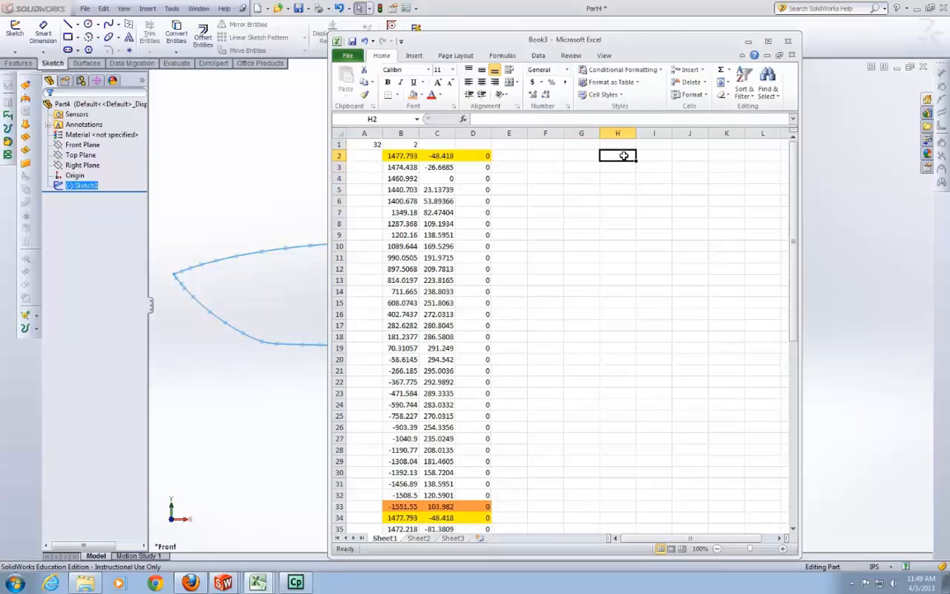
pyautogui.write('=B2-')
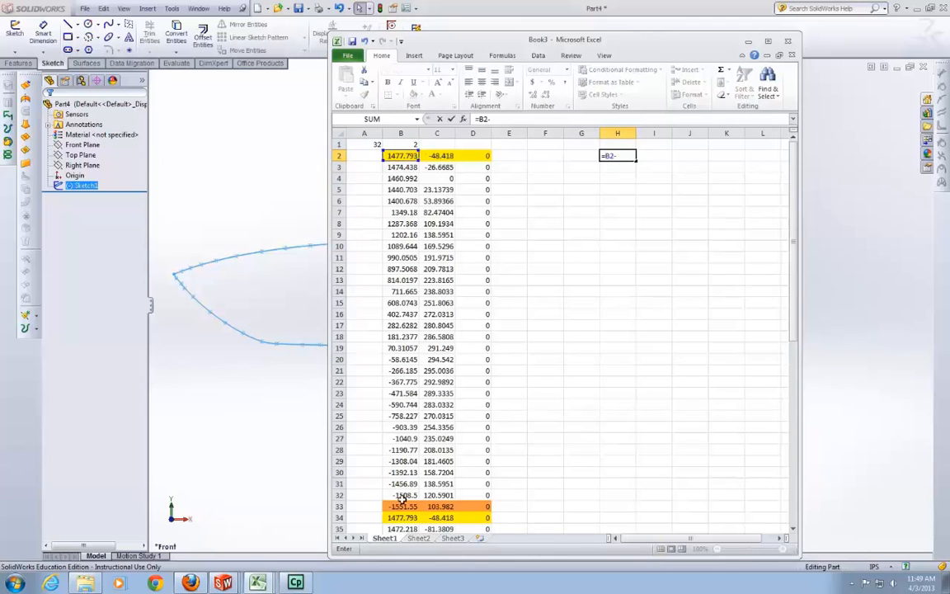
pyautogui.press('Return')
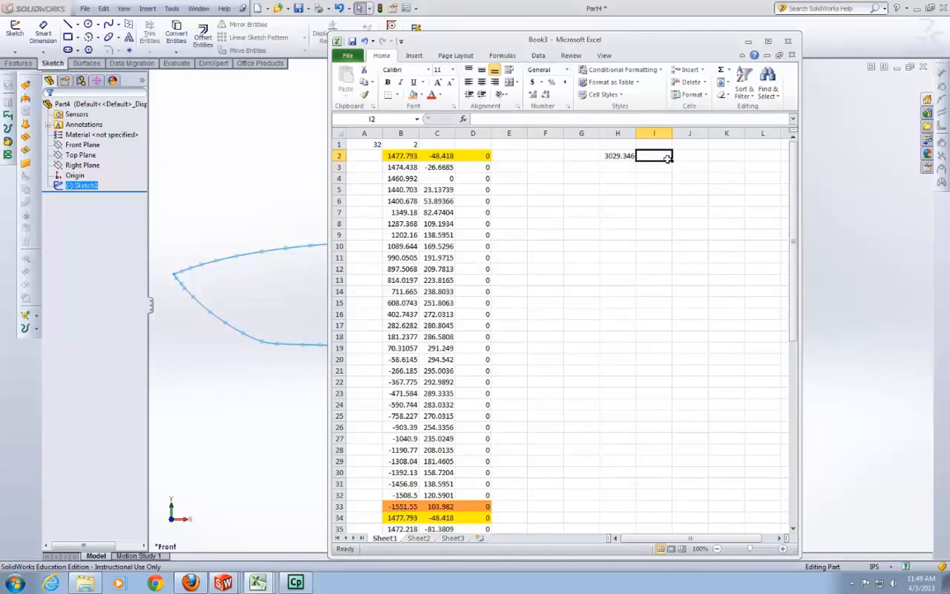
# Enter the shifted, scaled X formula =(B2-B$2)/H$2+1 in J2
pyautogui.click(690, 155)
pyautogui.write('=(b2')
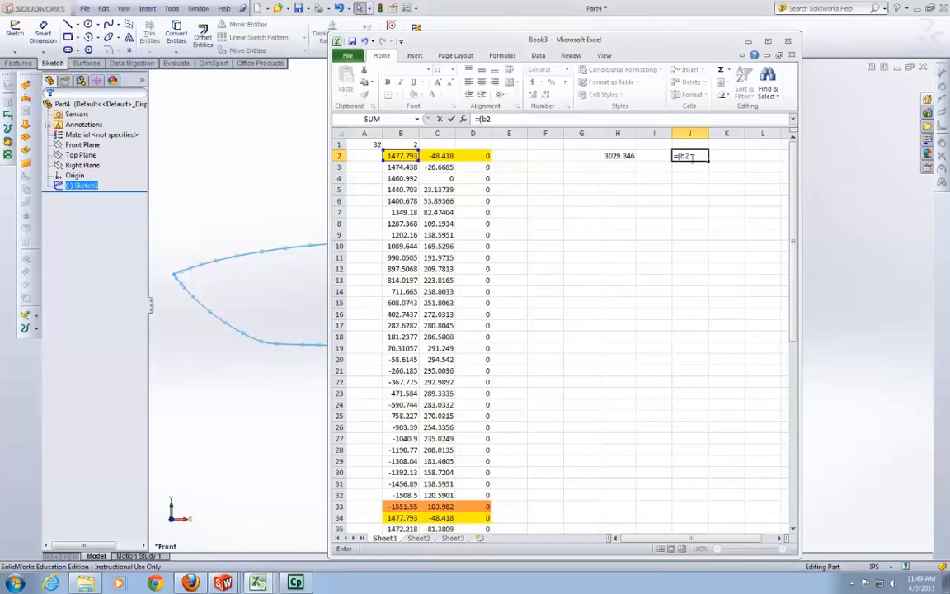
pyautogui.write('-BS2')
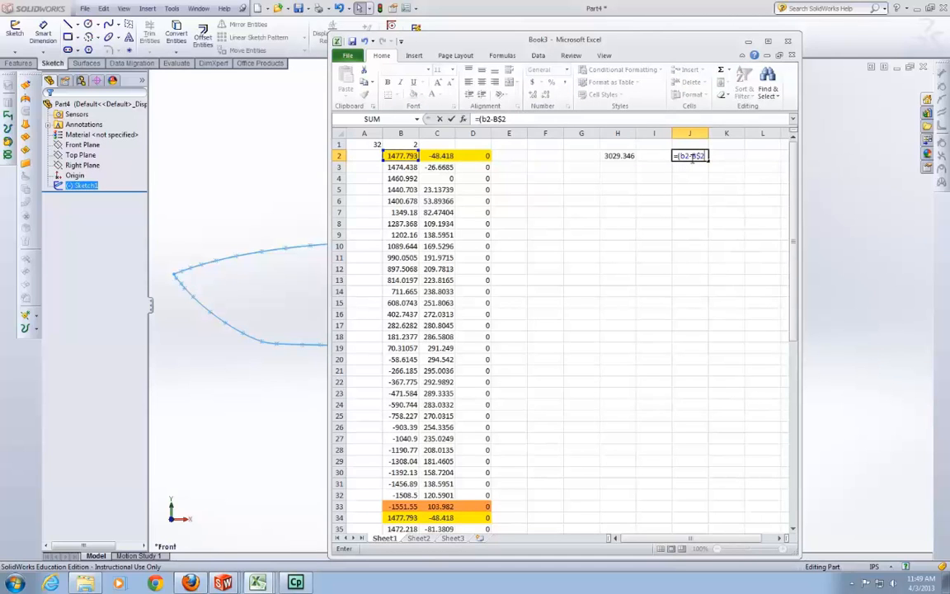
pyautogui.write('/')
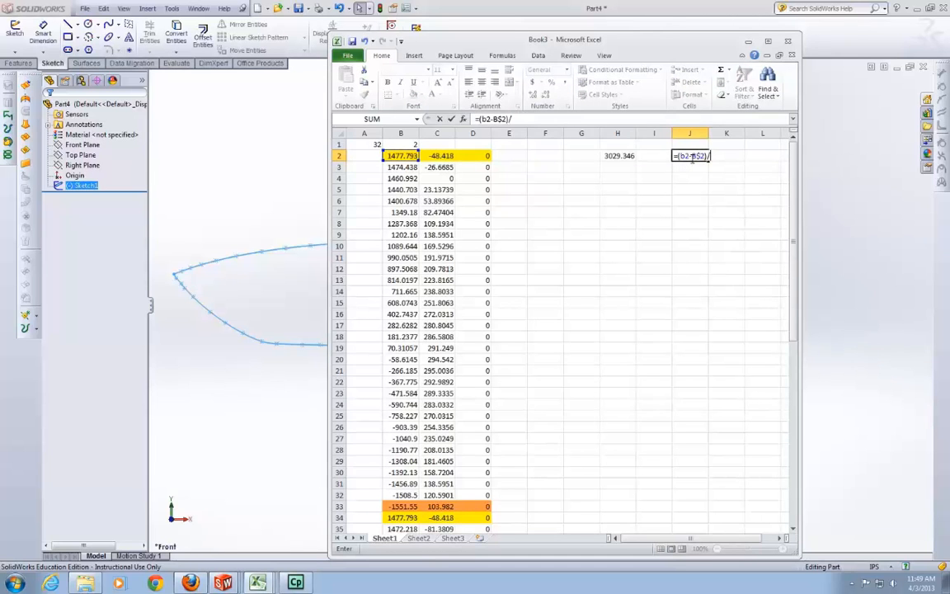
pyautogui.write('H$2+')
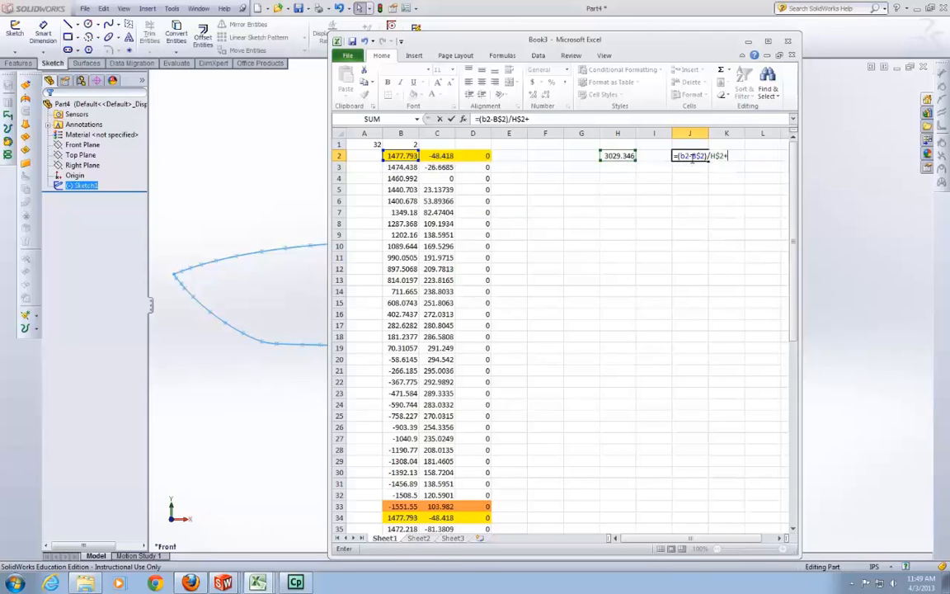
pyautogui.press('Return')
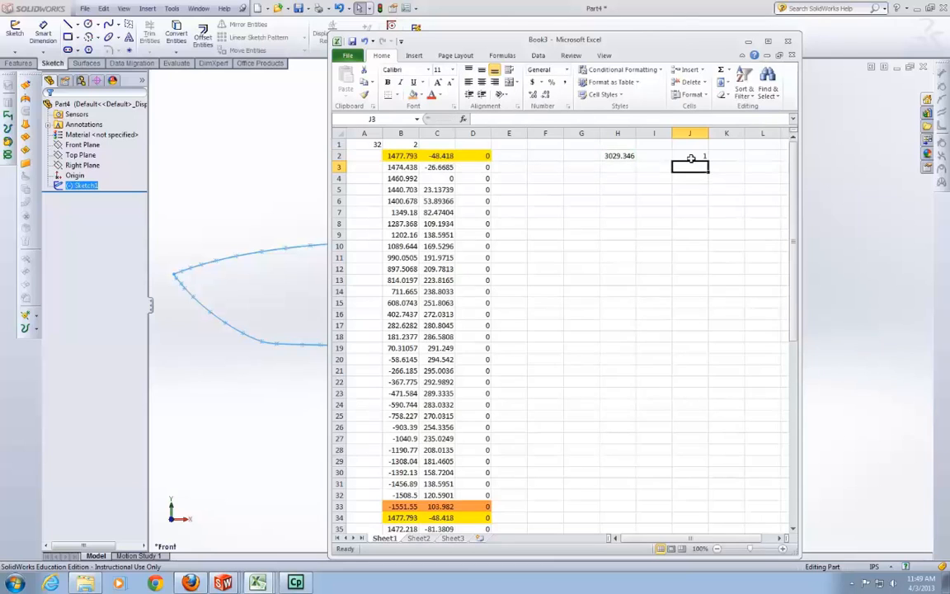
# Enter the scaled Y formula =C2/$H$2 in K2
pyautogui.click(726, 156)
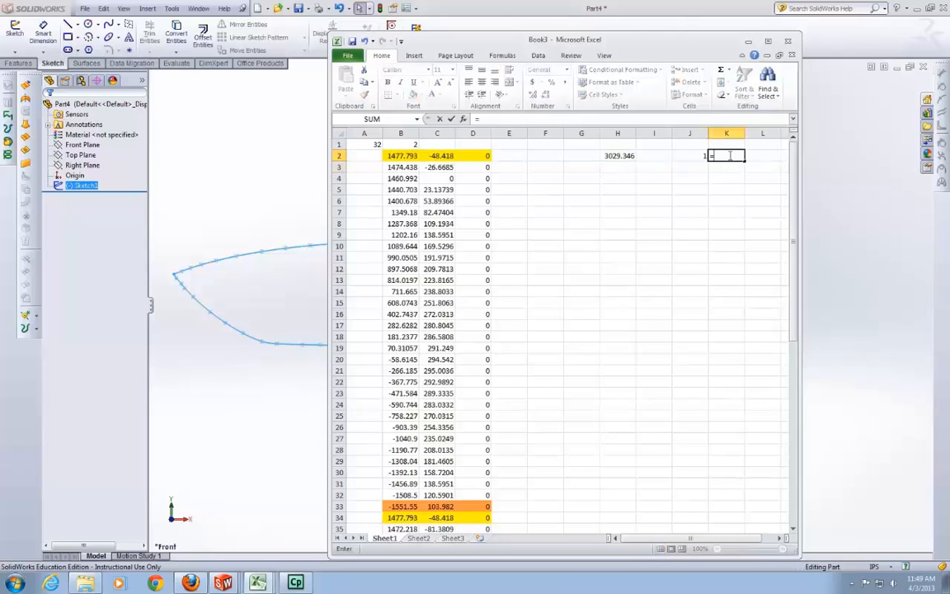
pyautogui.write('C')
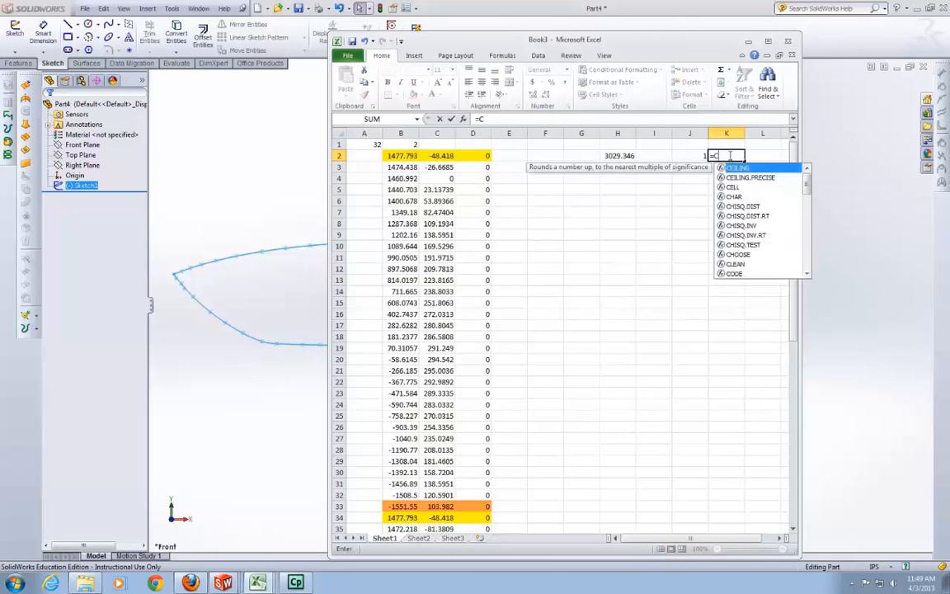
pyautogui.write('2/')
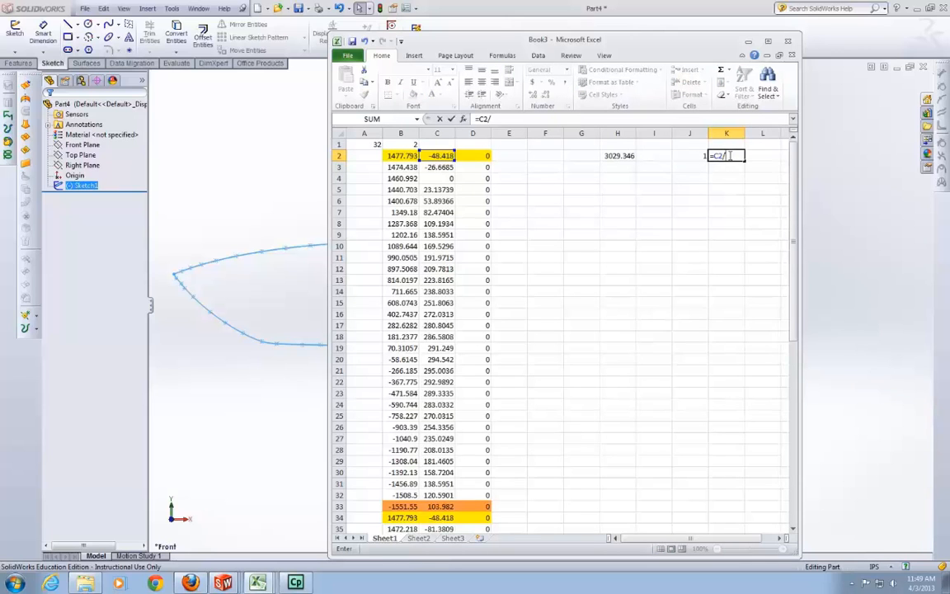
pyautogui.click(617, 155)
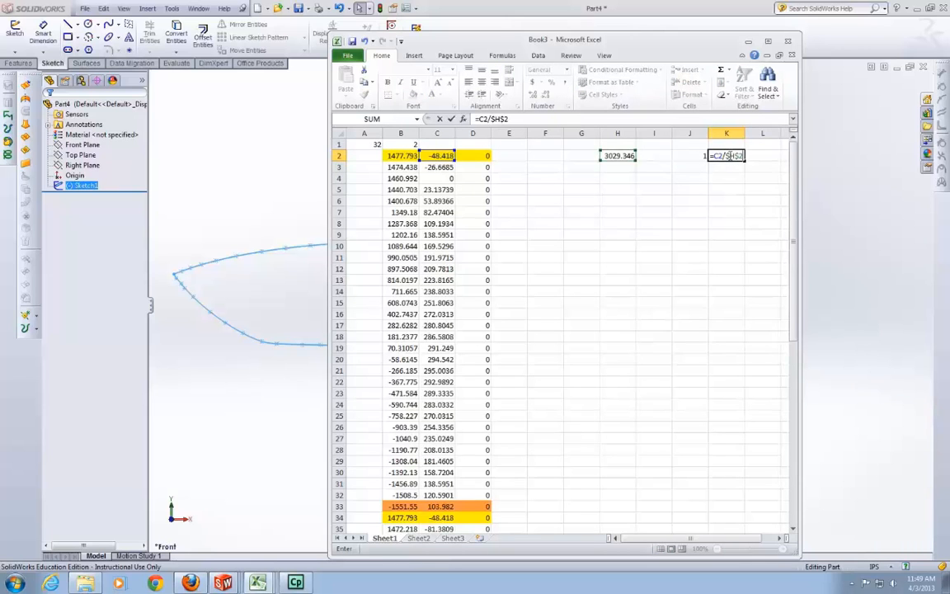
pyautogui.press('Return')
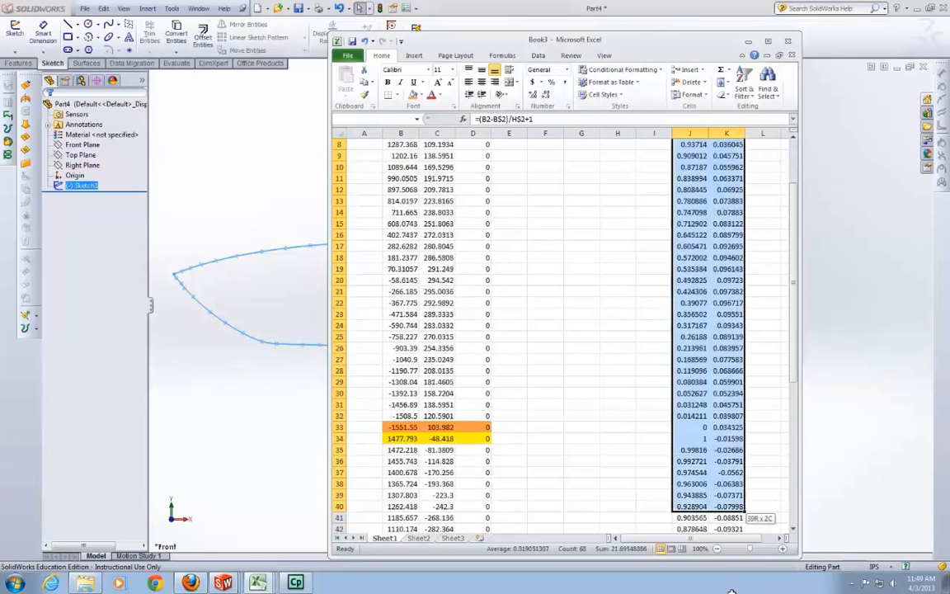
# Fill J2:K2 down to row 65, paste the values over B2:C65 and clear the J, K and H helpers
pyautogui.scroll(-3)
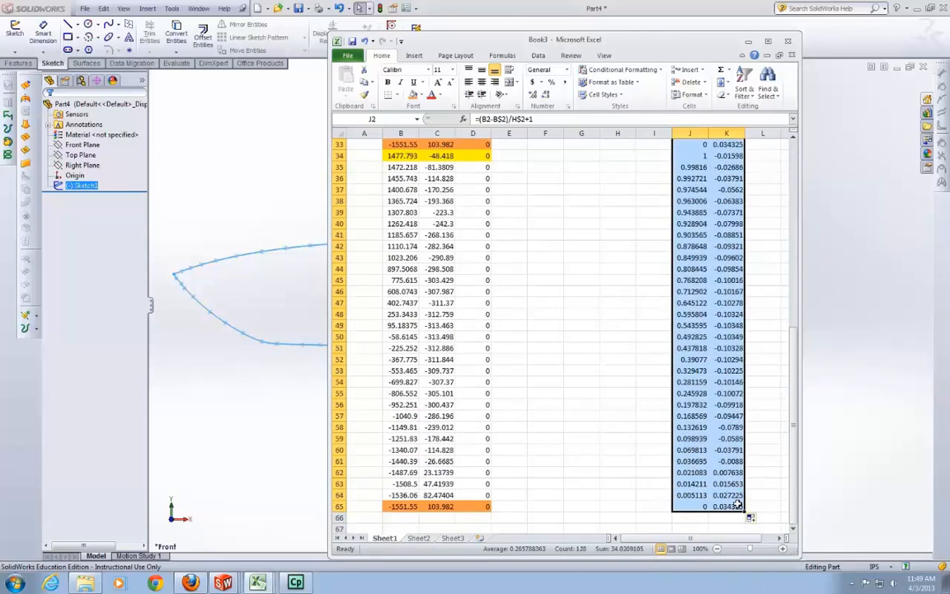
pyautogui.scroll(3)
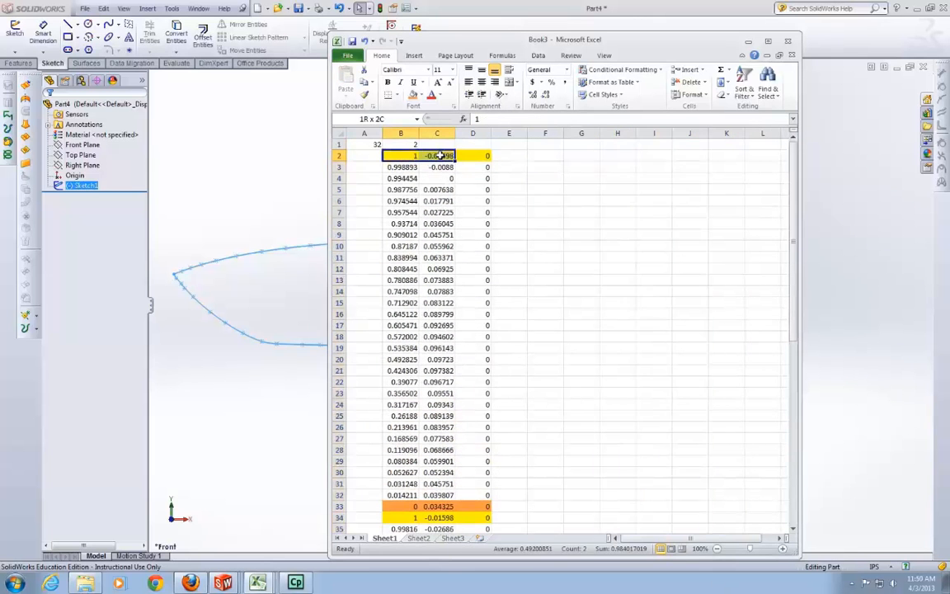
pyautogui.click(443, 94)
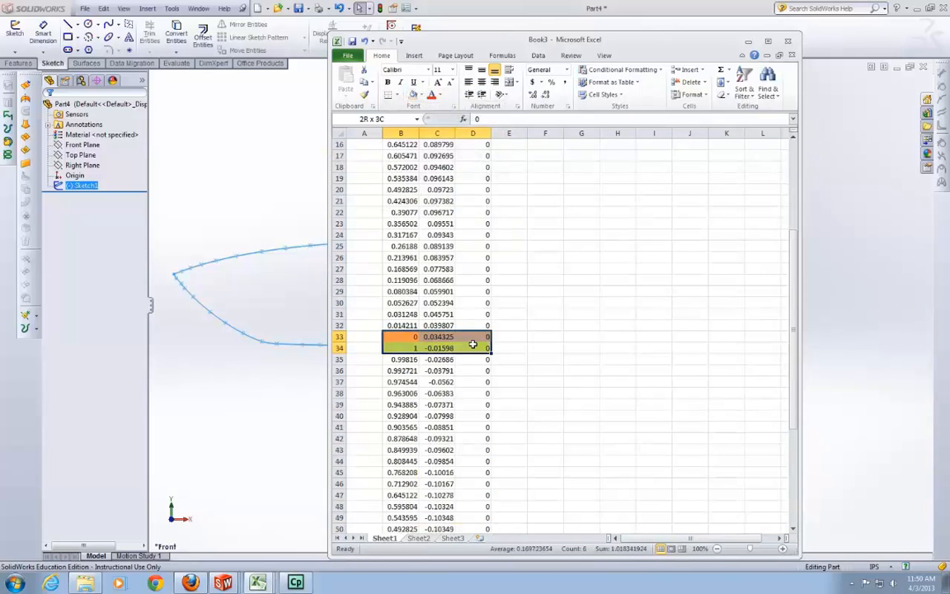
pyautogui.scroll(-3)
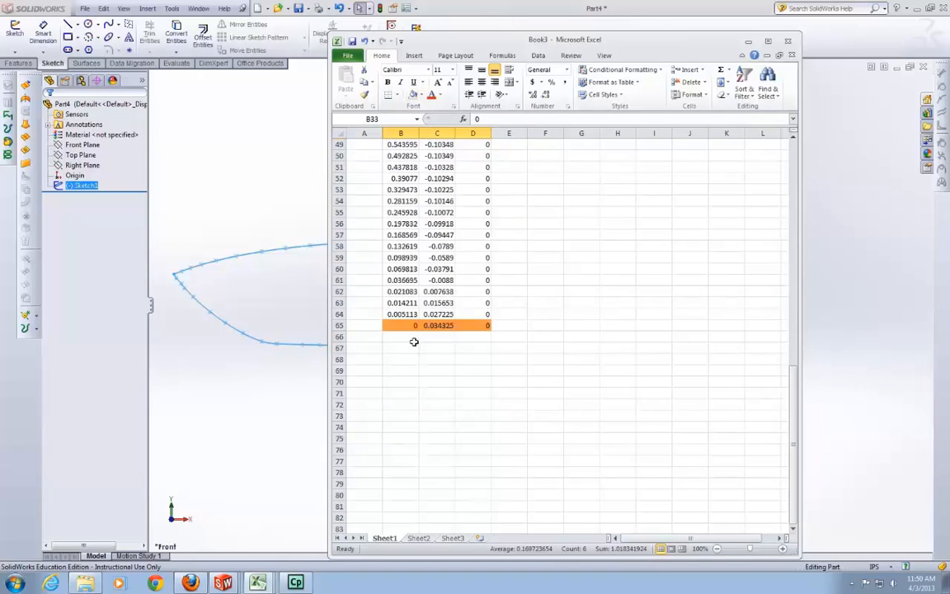
pyautogui.click(581, 246)
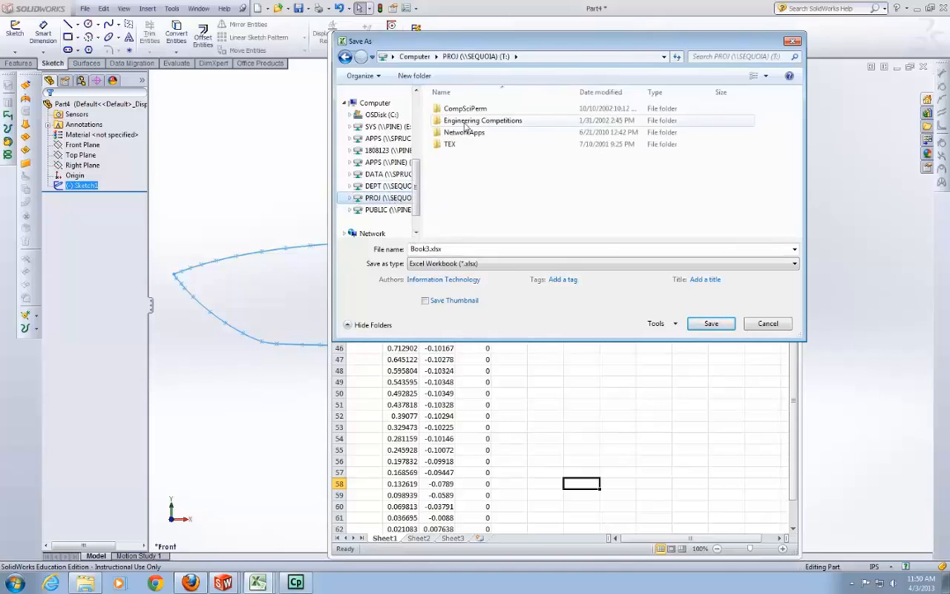
# Browse the Save As dialog to SuperM Body\CFD\Kenny\Scripted
pyautogui.doubleClick(483, 120)
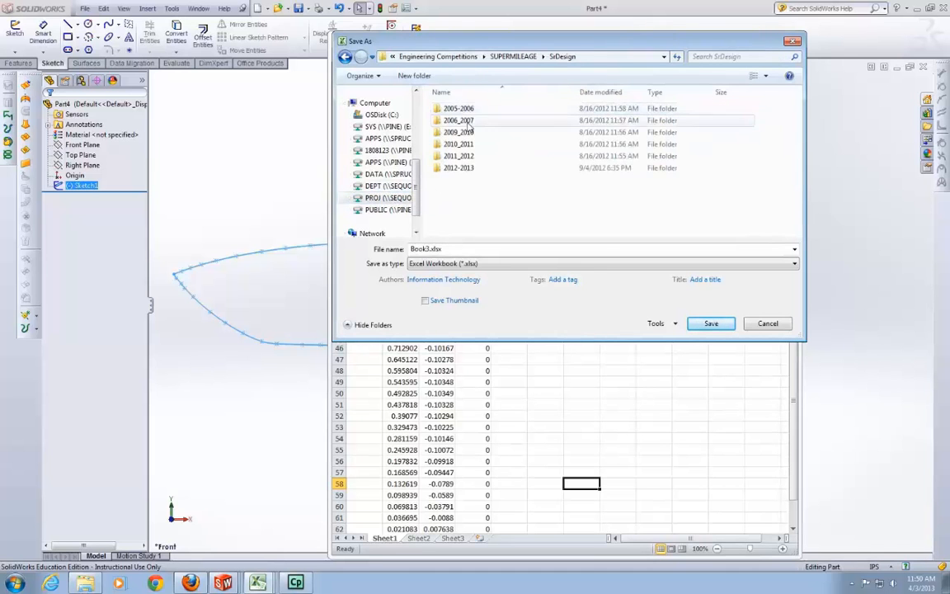
pyautogui.doubleClick(460, 167)
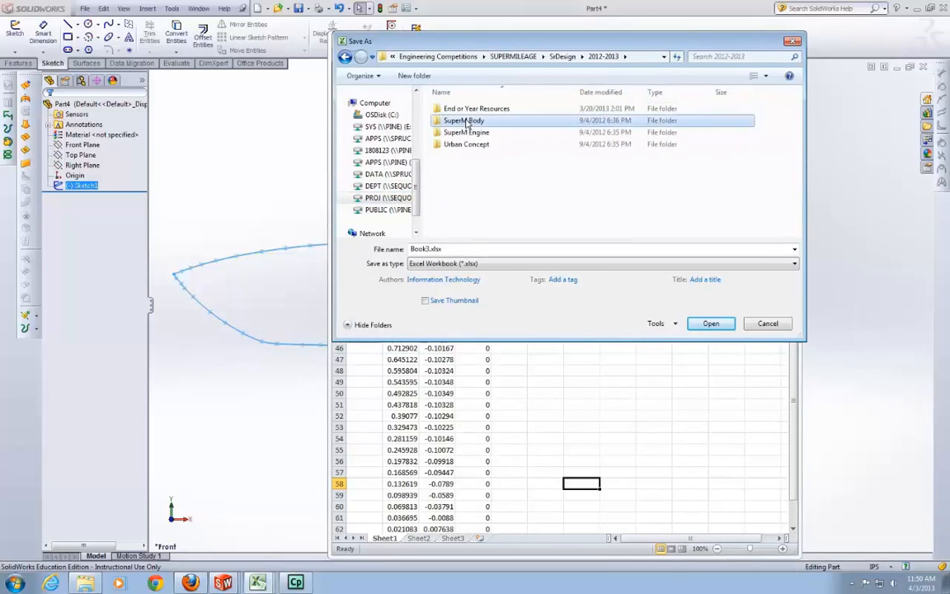
pyautogui.doubleClick(465, 121)
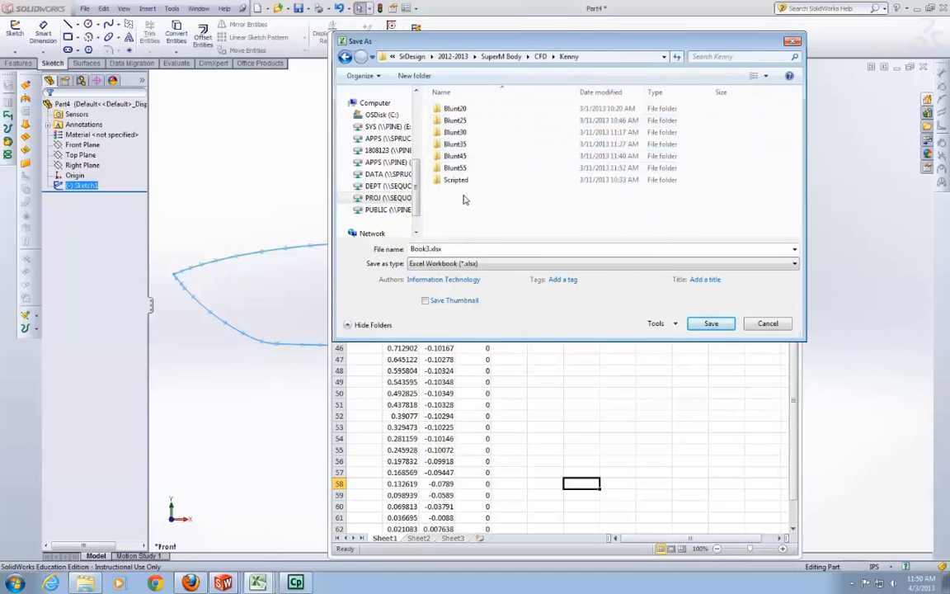
pyautogui.doubleClick(456, 180)
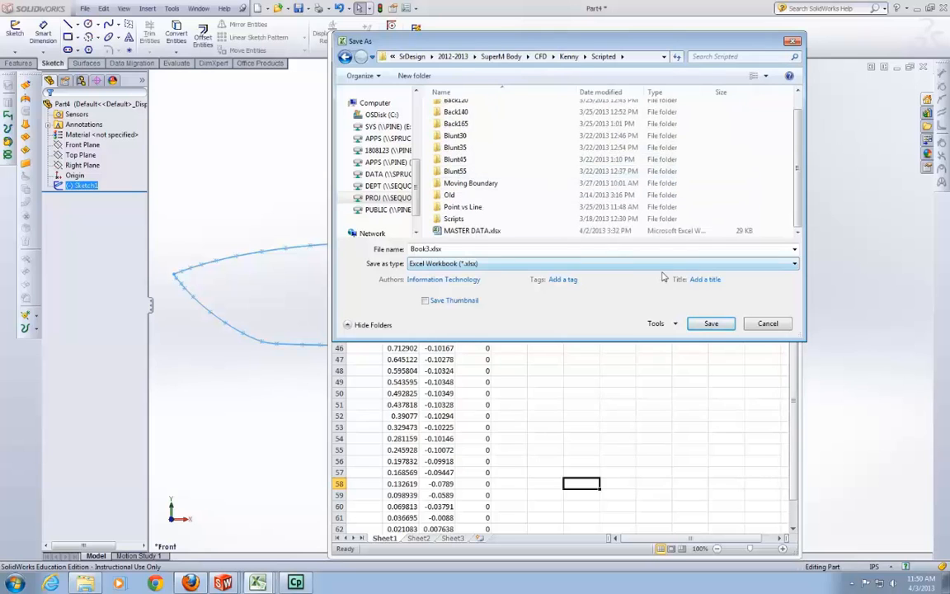
# Save the sheet as Front6_fixed.csv in CSV (MS-DOS) format, keeping only the current sheet
pyautogui.click(789, 263)
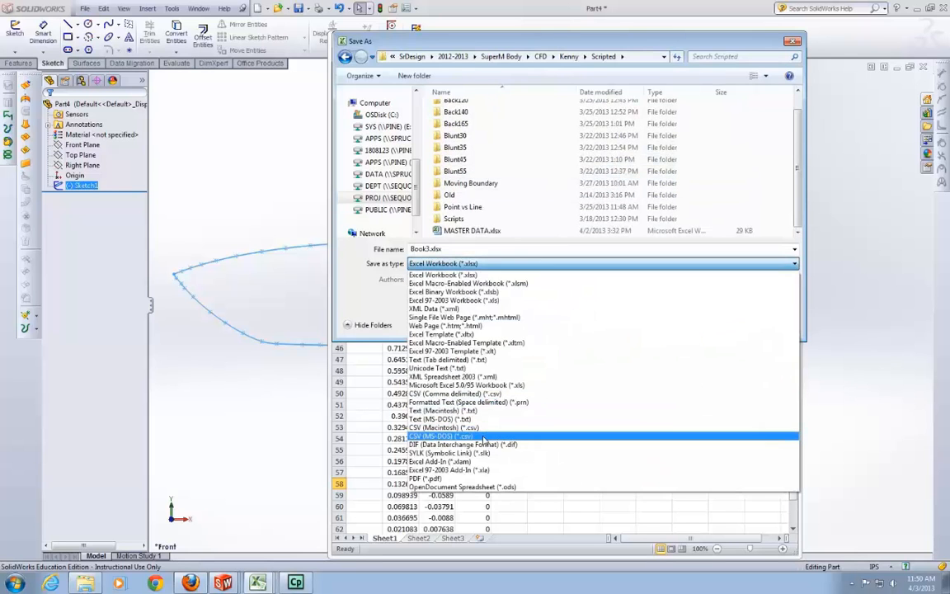
pyautogui.click(440, 436)
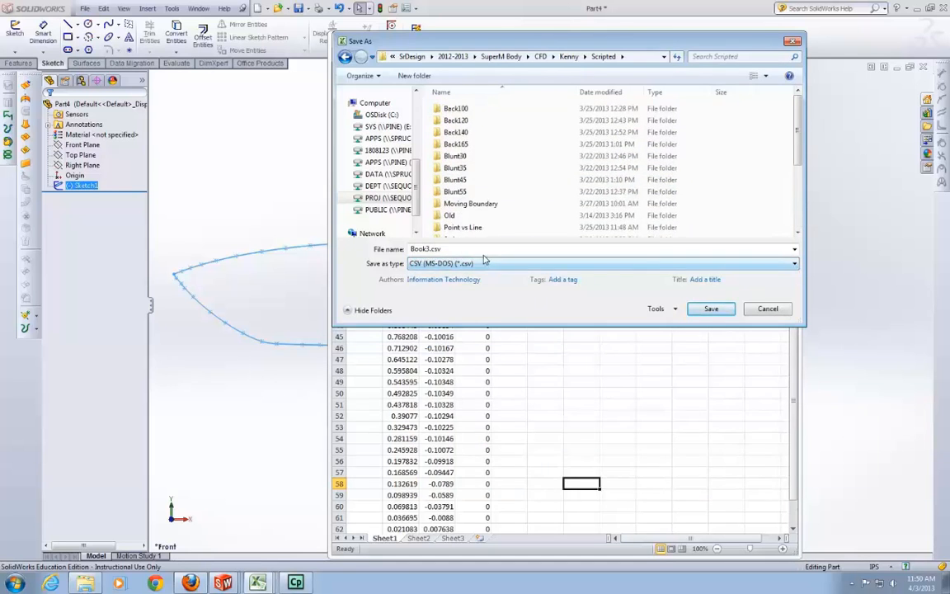
pyautogui.scroll(-3)
pyautogui.write('Front5_fixed')
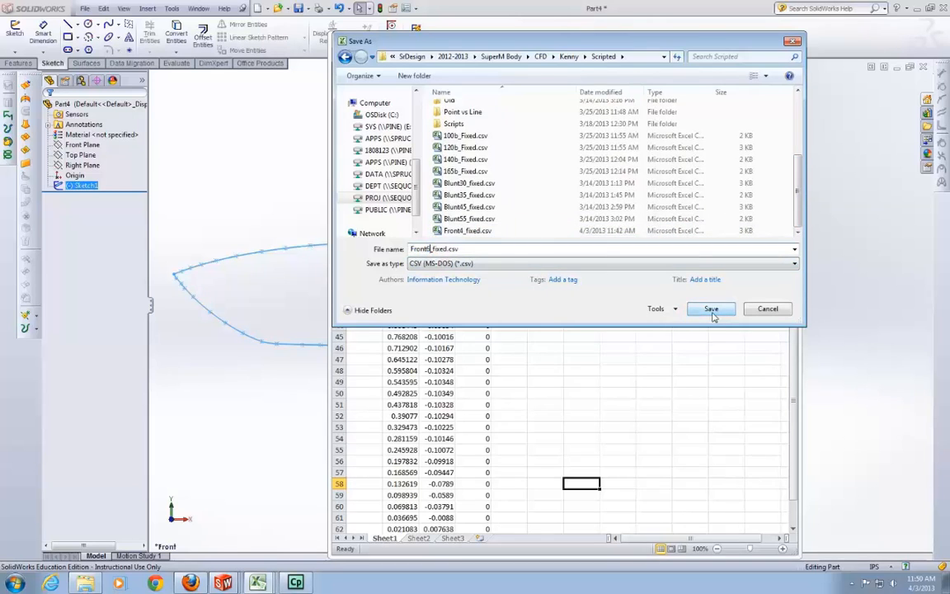
pyautogui.click(712, 308)
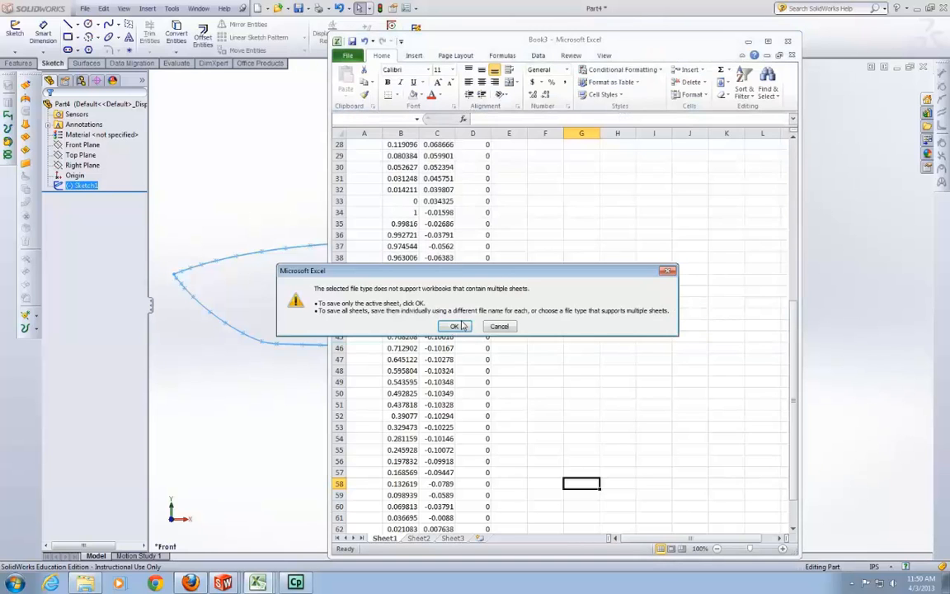
pyautogui.click(454, 325)
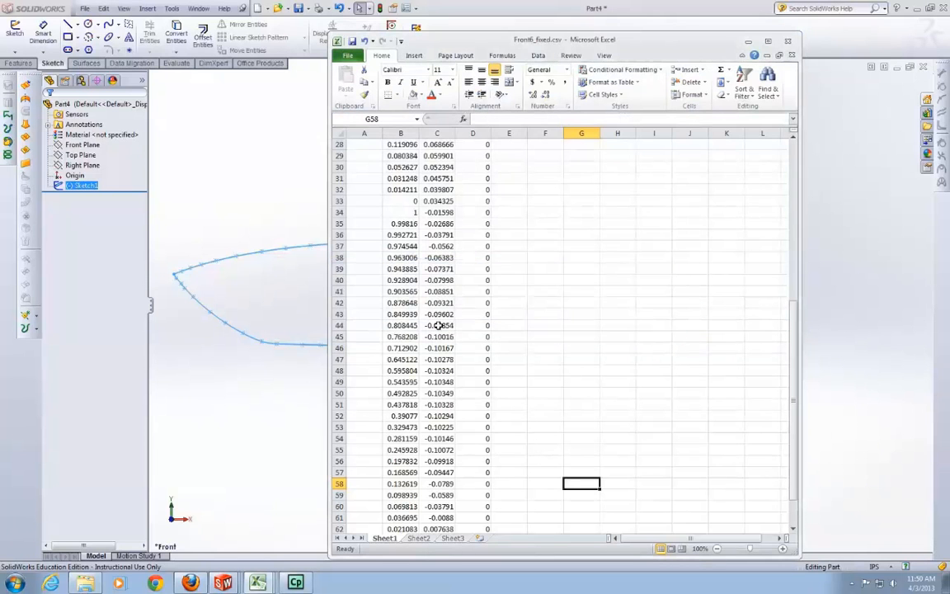
pyautogui.moveTo(389, 401)
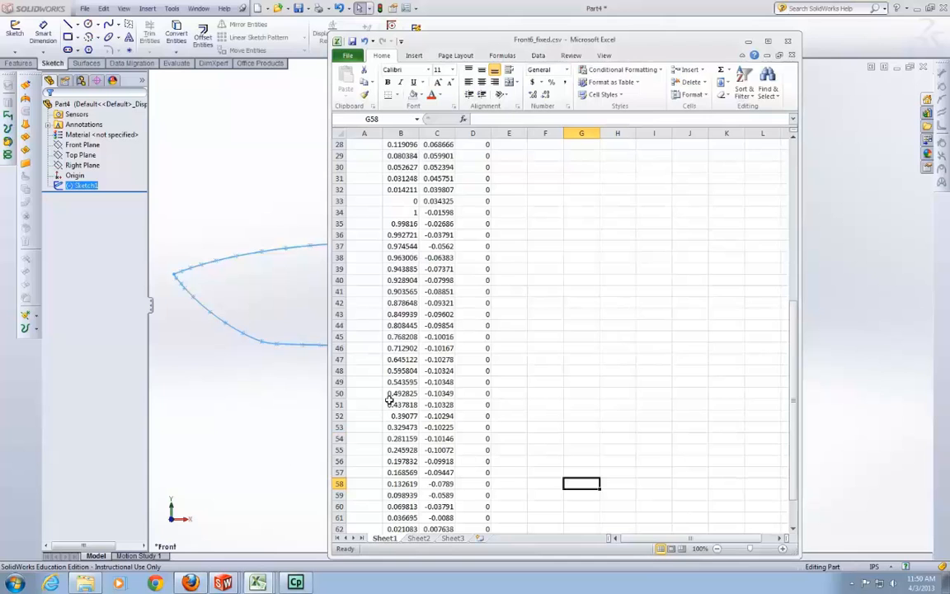
# Launch ANSYS ICEM CFD from the Science and Math program group
pyautogui.click(15, 584)
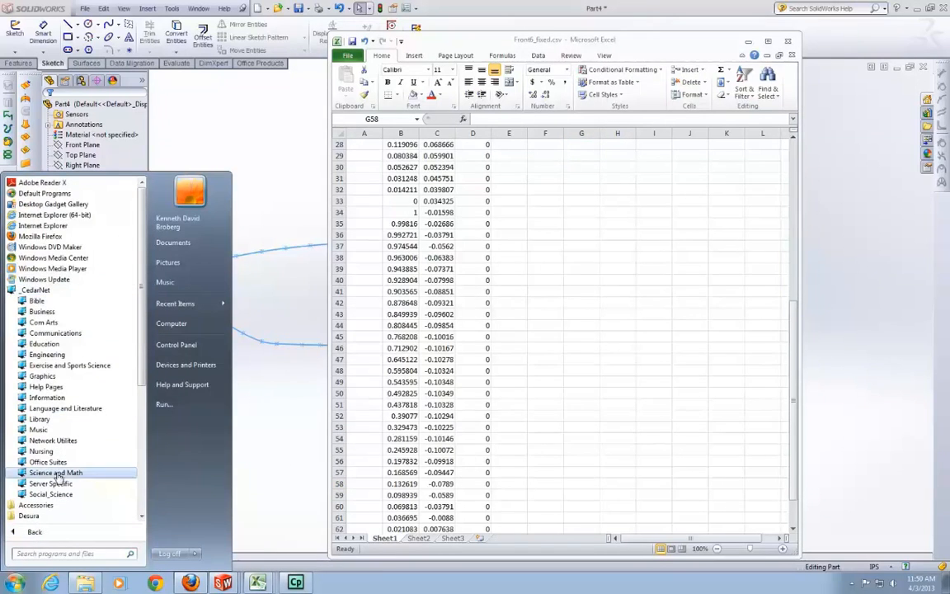
pyautogui.click(46, 354)
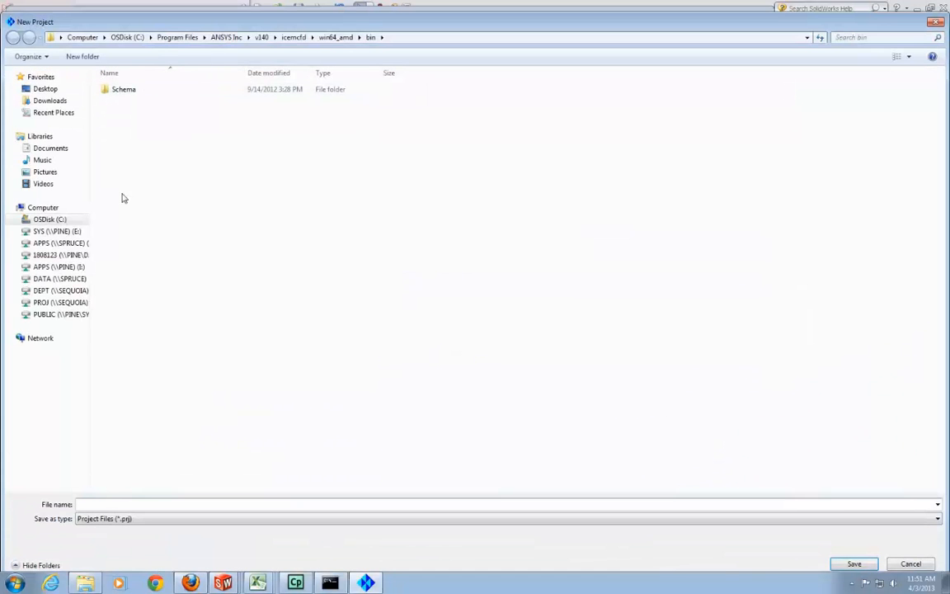
# Browse the New Project dialog to the Kenny\Scripted\Moving Boundary folder on the PROJ drive
pyautogui.click(61, 302)
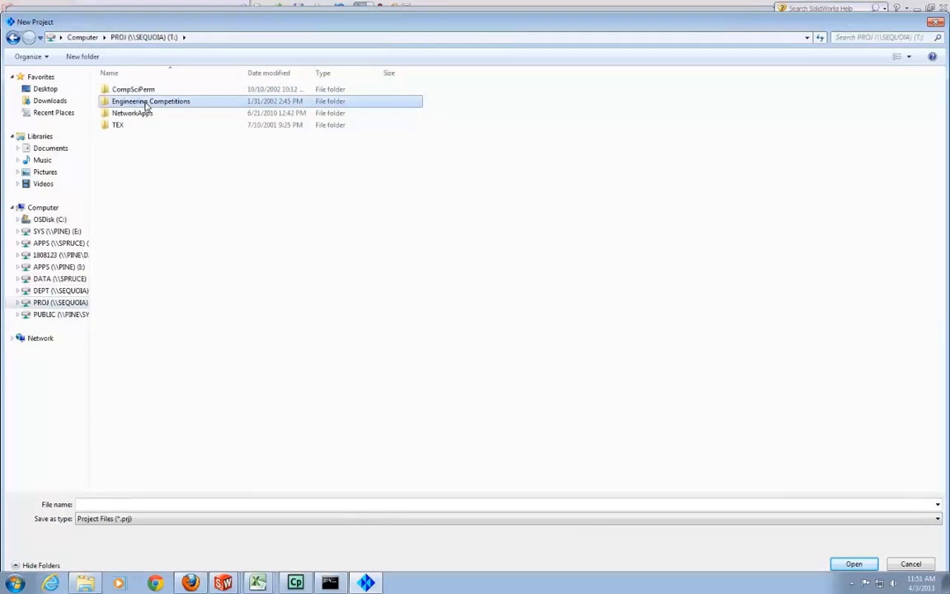
pyautogui.doubleClick(151, 100)
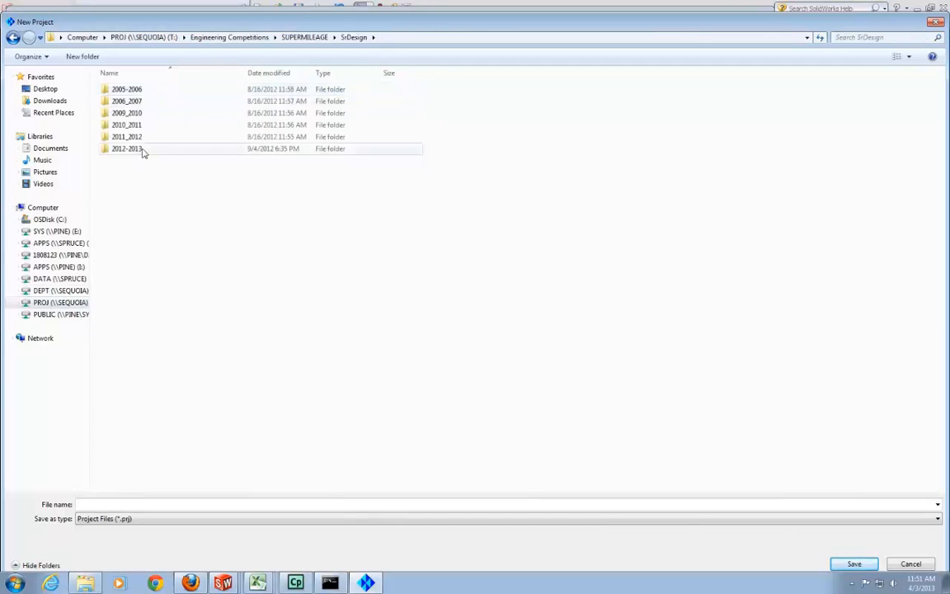
pyautogui.doubleClick(126, 149)
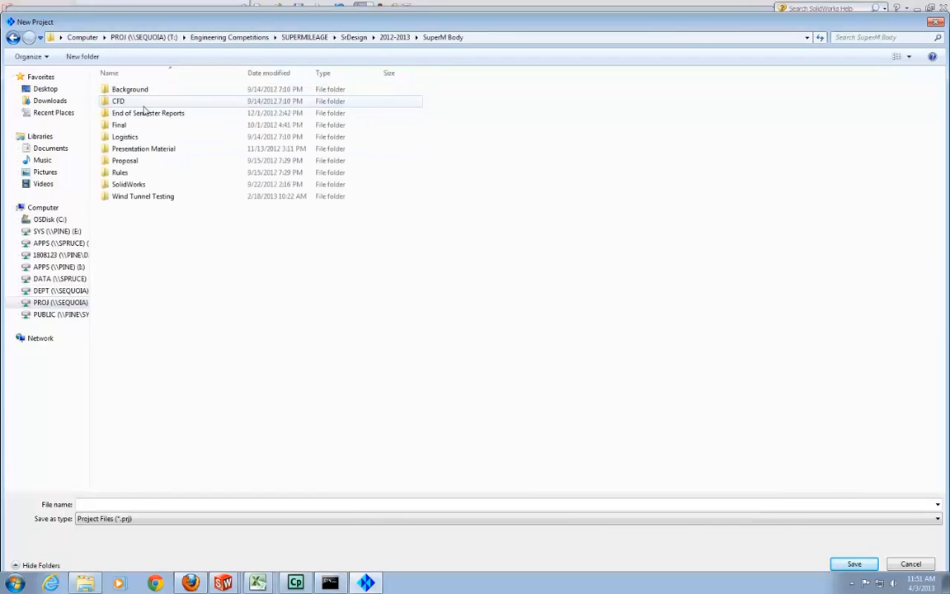
pyautogui.doubleClick(118, 101)
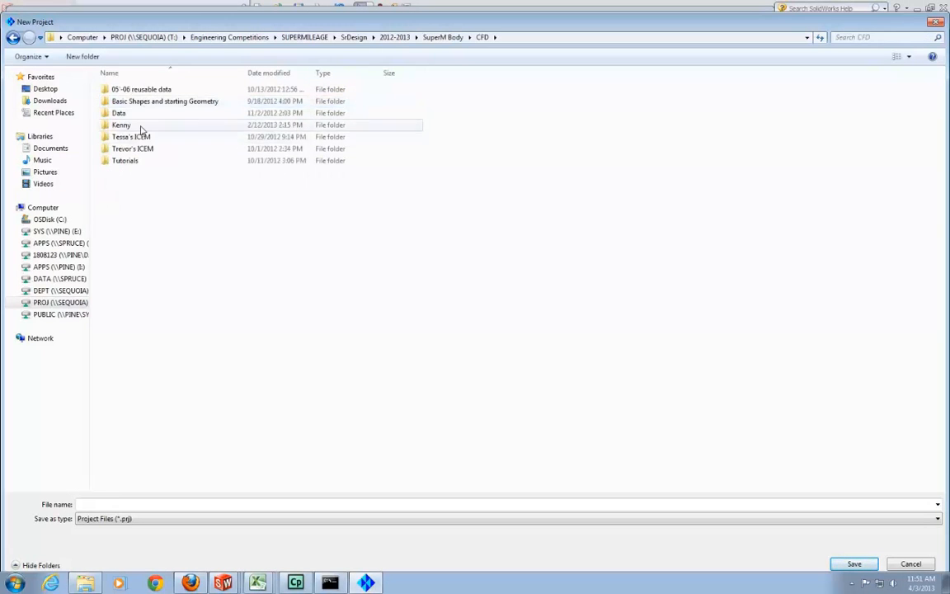
pyautogui.doubleClick(121, 124)
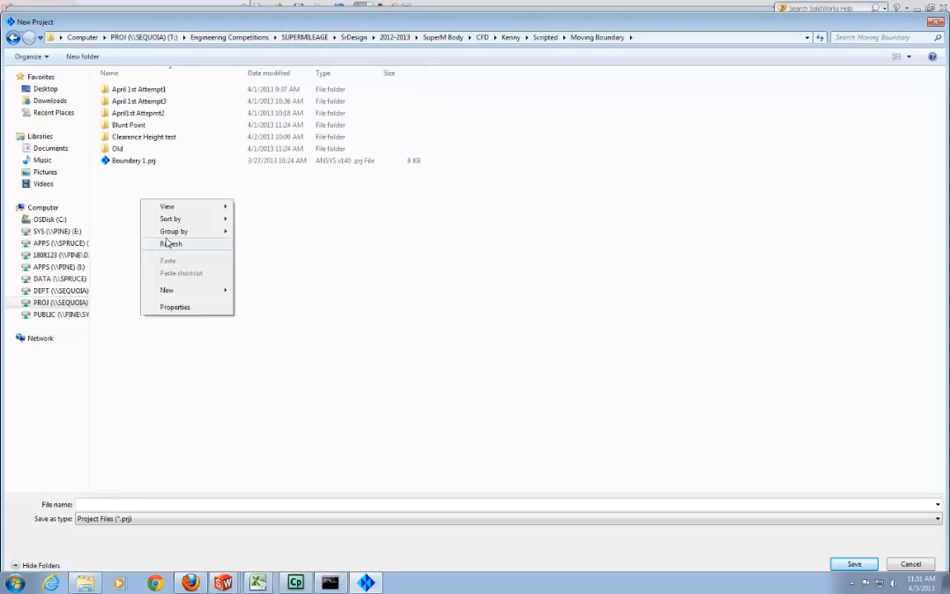
# Create a Front Height folder there and save the new project as Front6 inside it
pyautogui.click(167, 290)
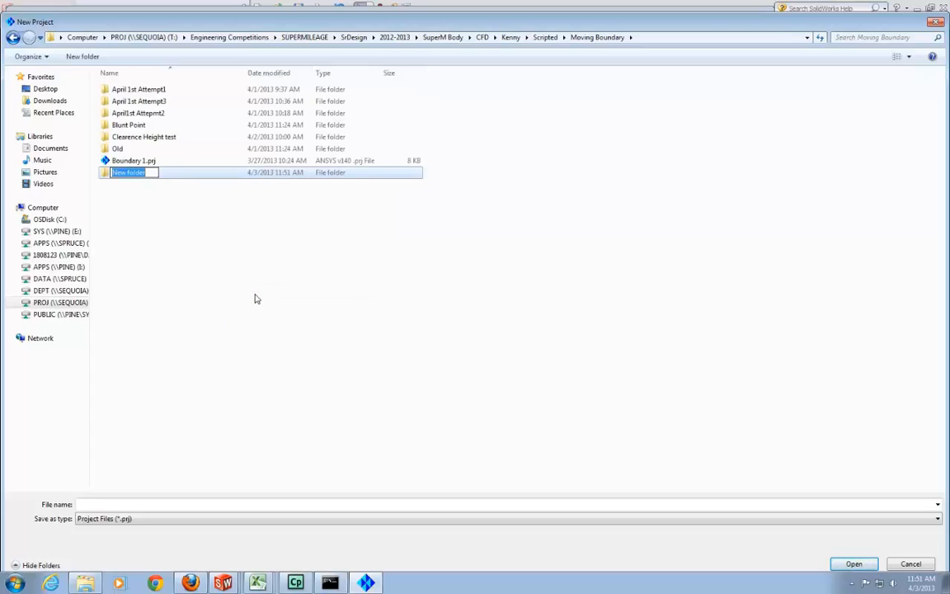
pyautogui.write('Front He')
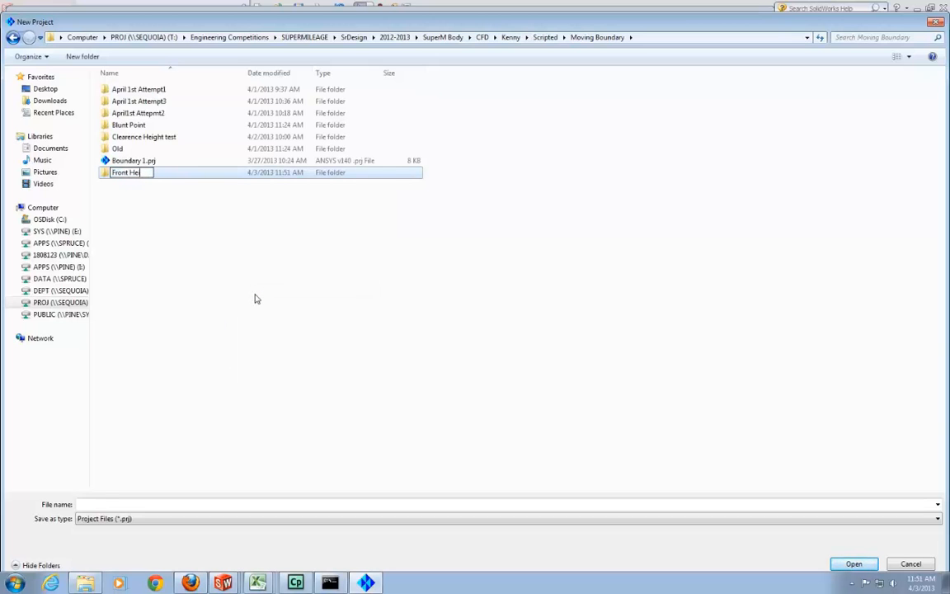
pyautogui.press('Return')
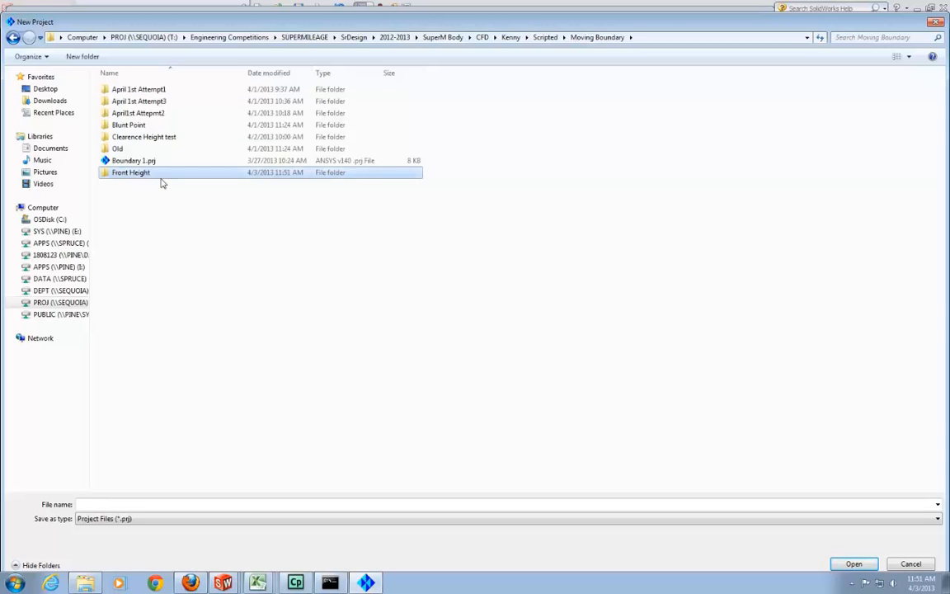
pyautogui.doubleClick(130, 173)
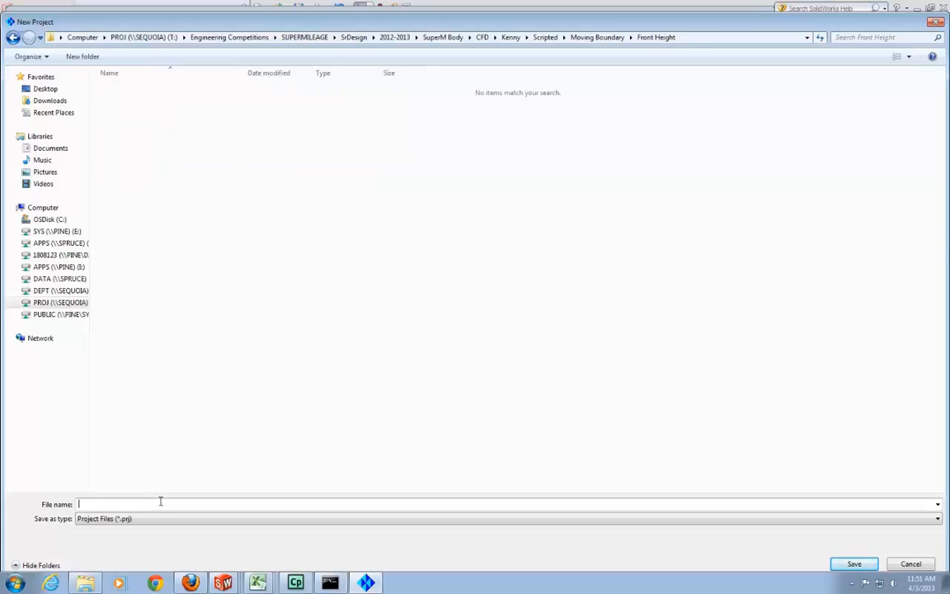
pyautogui.write('Front0')
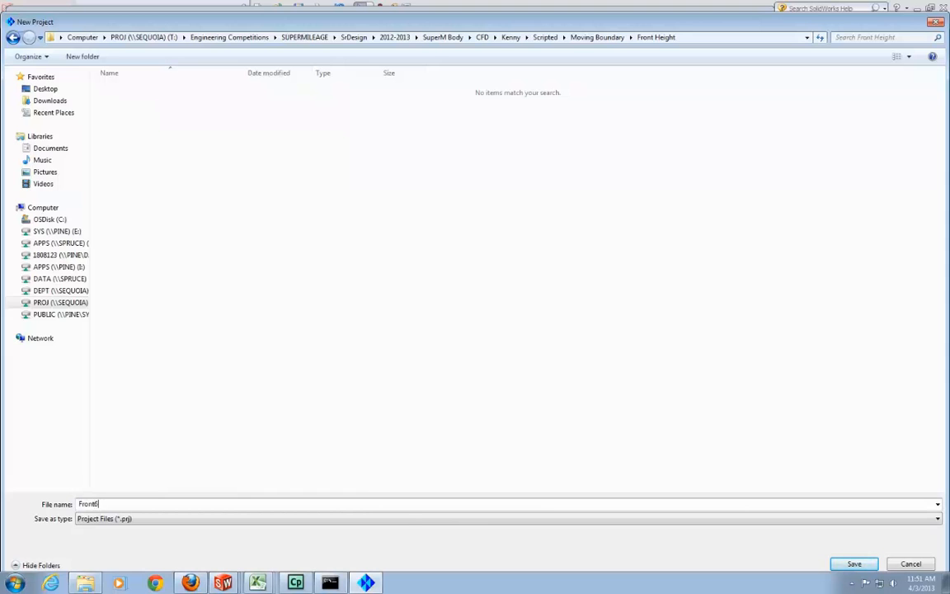
pyautogui.click(854, 563)
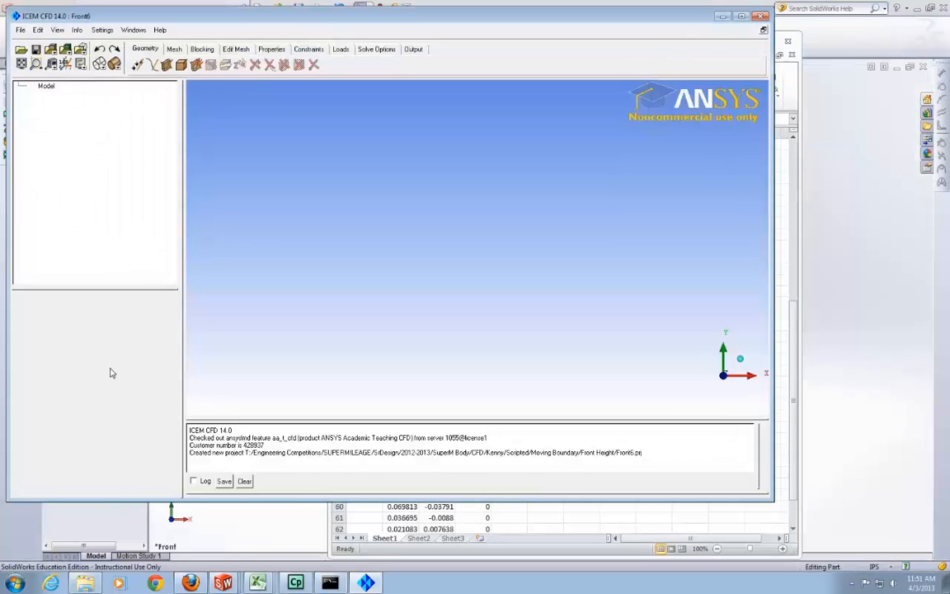
# Load the Scripts\Boundary2_edit.rpl replay script and run it to build the body geometry and blocking
pyautogui.click(20, 30)
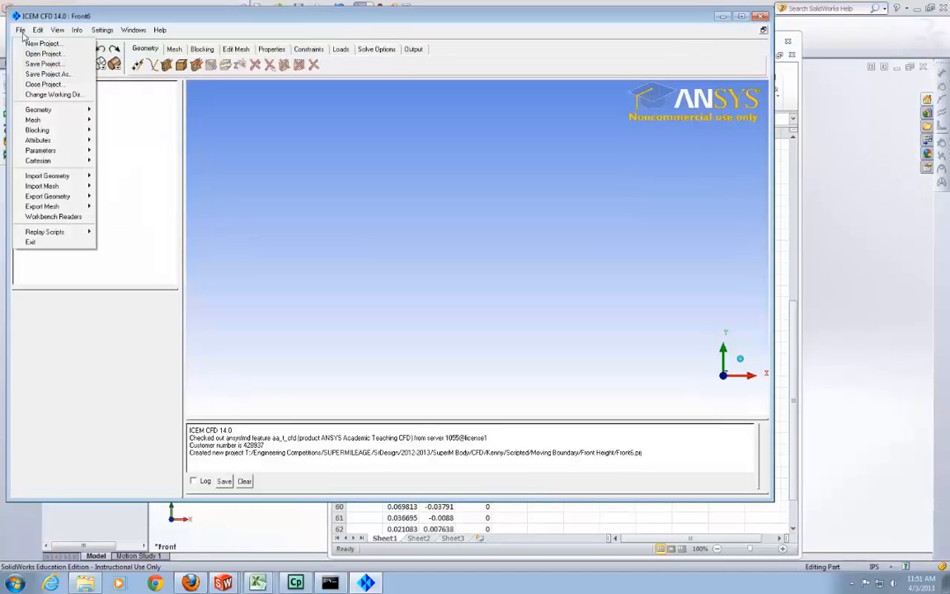
pyautogui.moveTo(44, 231)
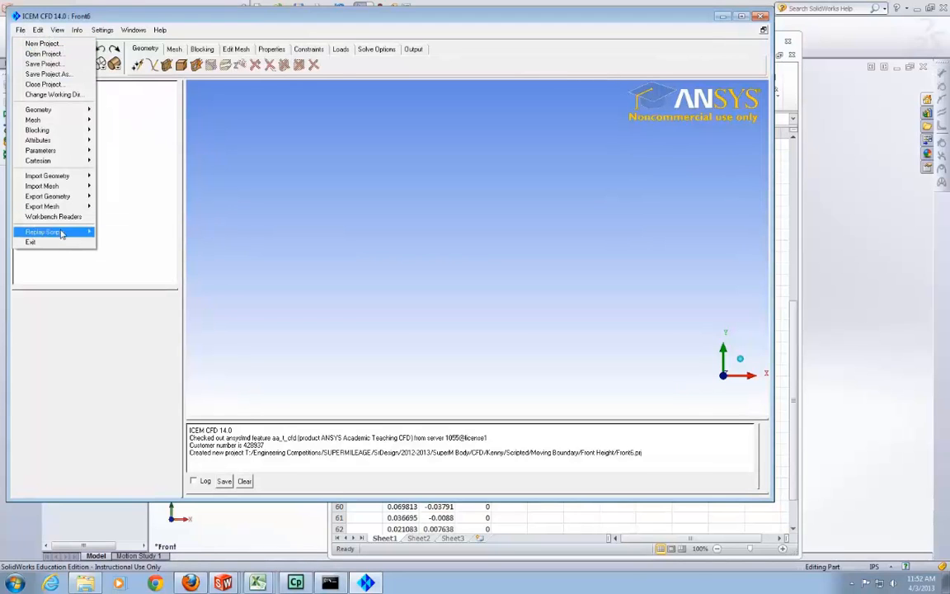
pyautogui.moveTo(71, 233)
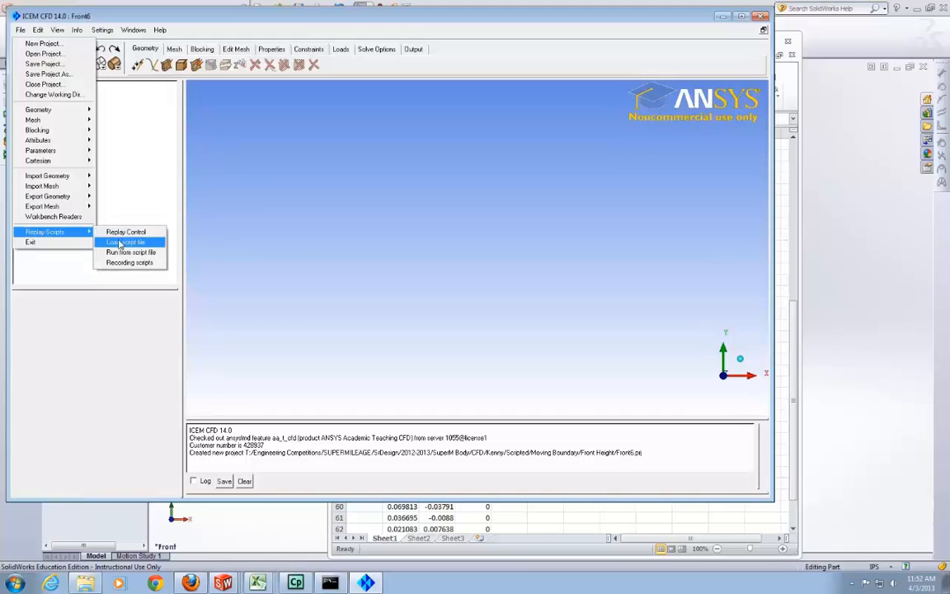
pyautogui.click(126, 232)
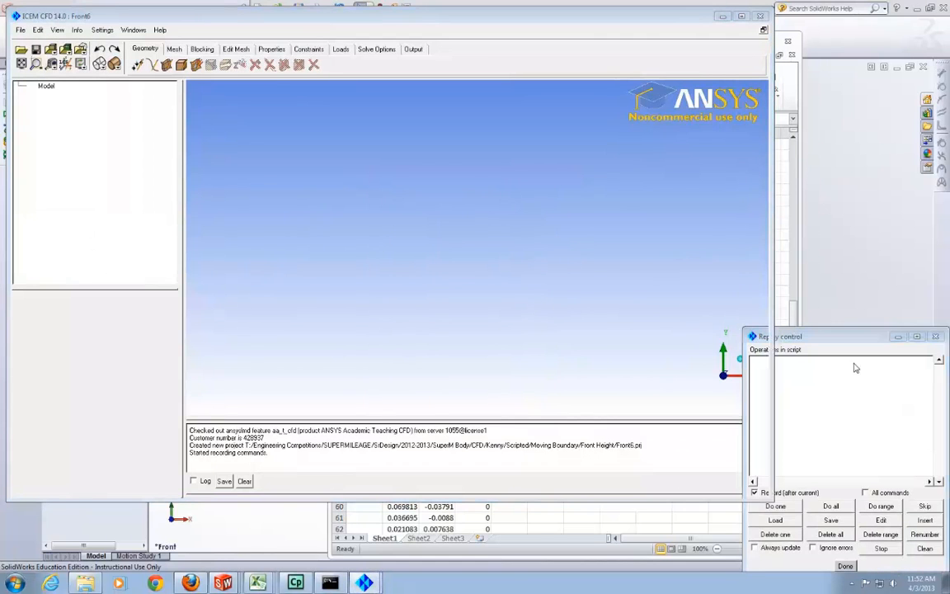
pyautogui.click(774, 520)
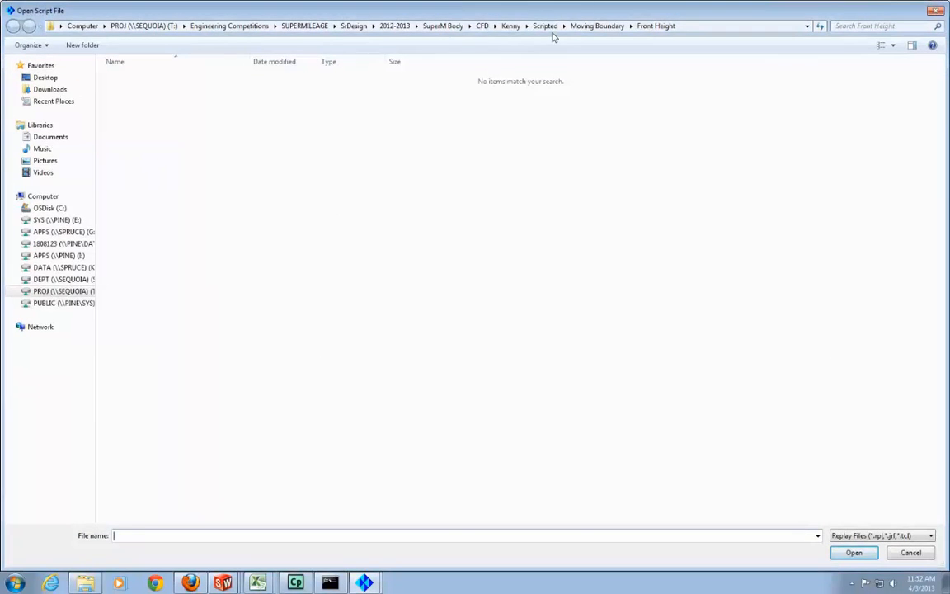
pyautogui.click(546, 25)
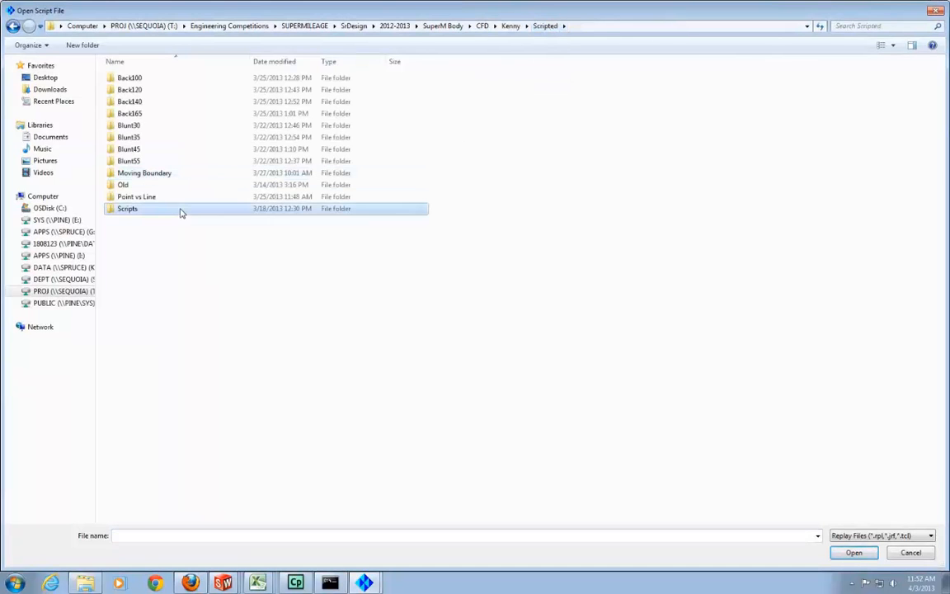
pyautogui.doubleClick(127, 207)
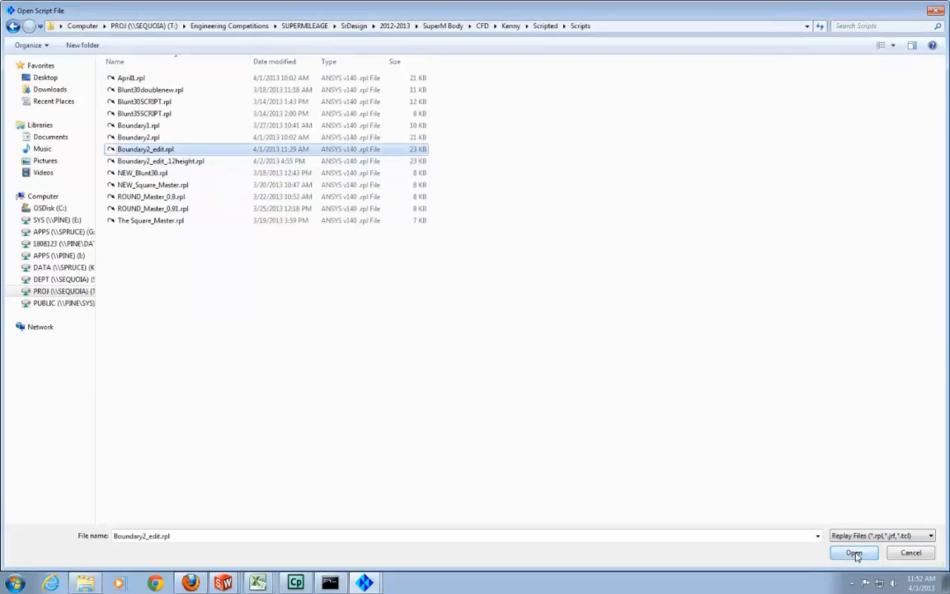
pyautogui.click(854, 552)
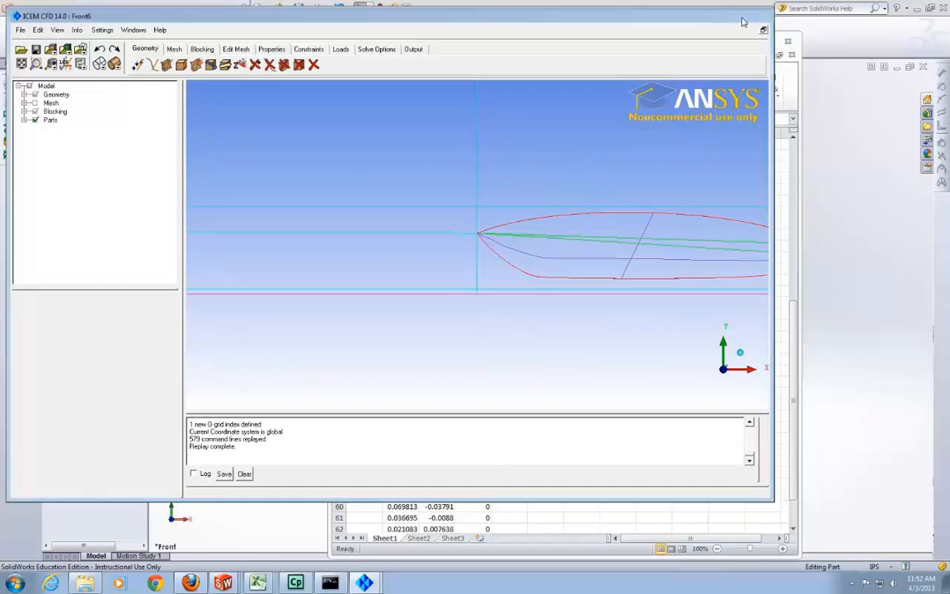
# Maximize ICEM, expand Blocking in the Mesh tree and recompute the Pre-Mesh
pyautogui.click(763, 29)
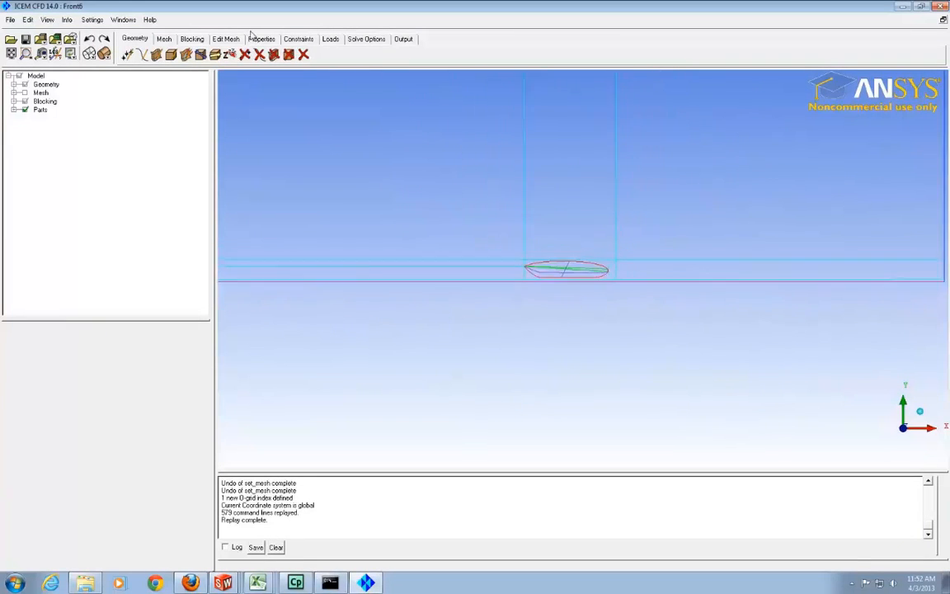
pyautogui.click(163, 38)
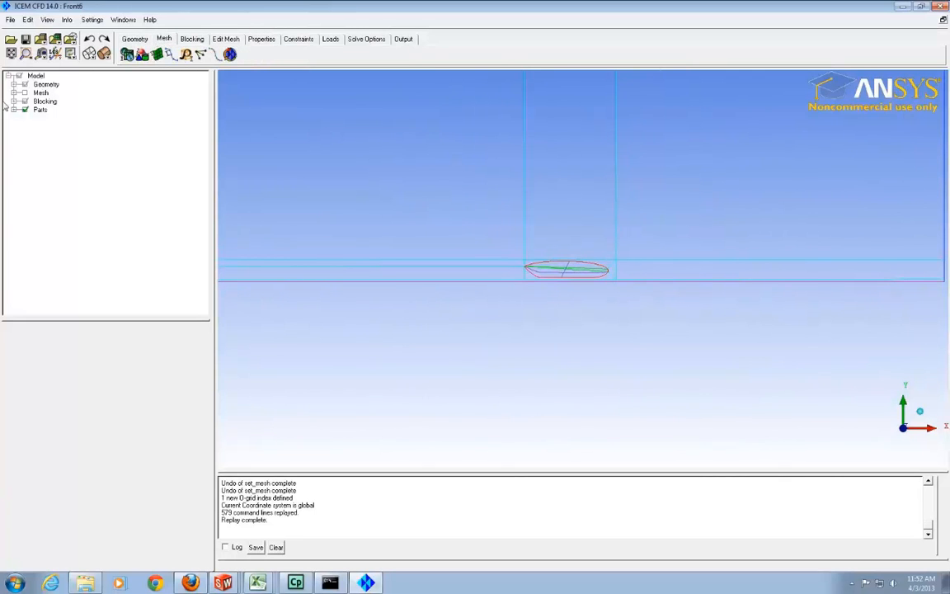
pyautogui.click(16, 100)
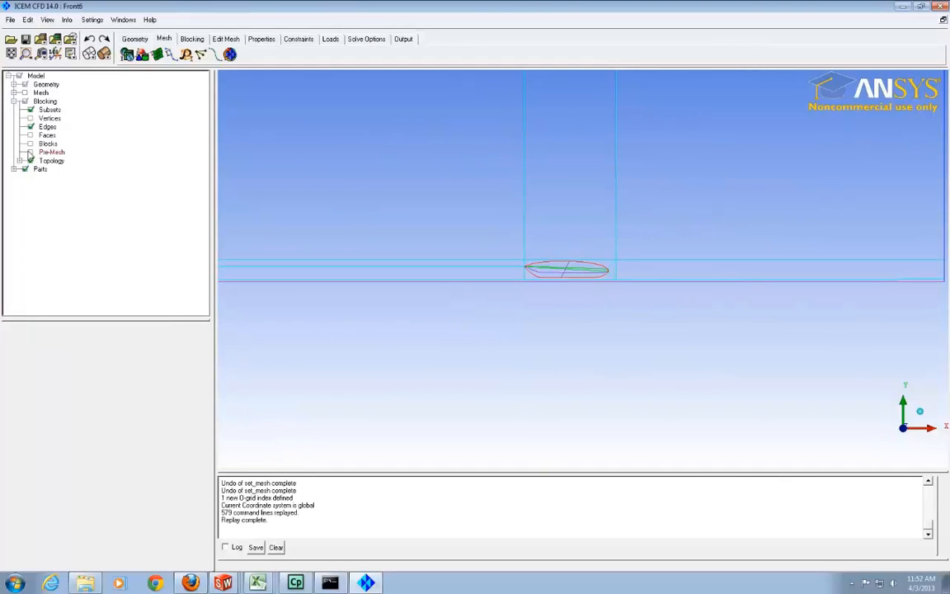
pyautogui.click(30, 152)
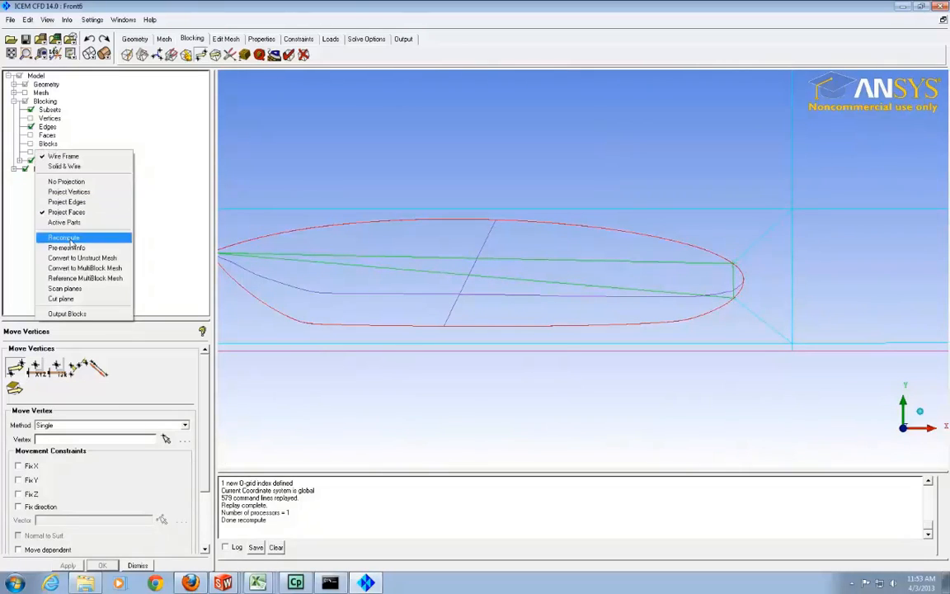
# Recompute the pre-mesh (min determinant 0.919), save Front6 and convert it to the hex.uns unstructured mesh
pyautogui.click(63, 237)
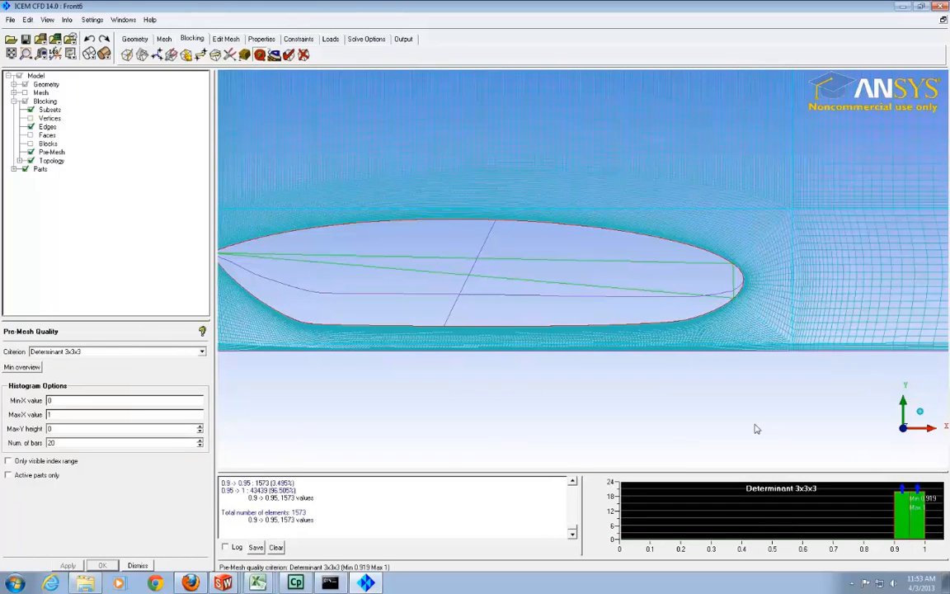
pyautogui.click(11, 19)
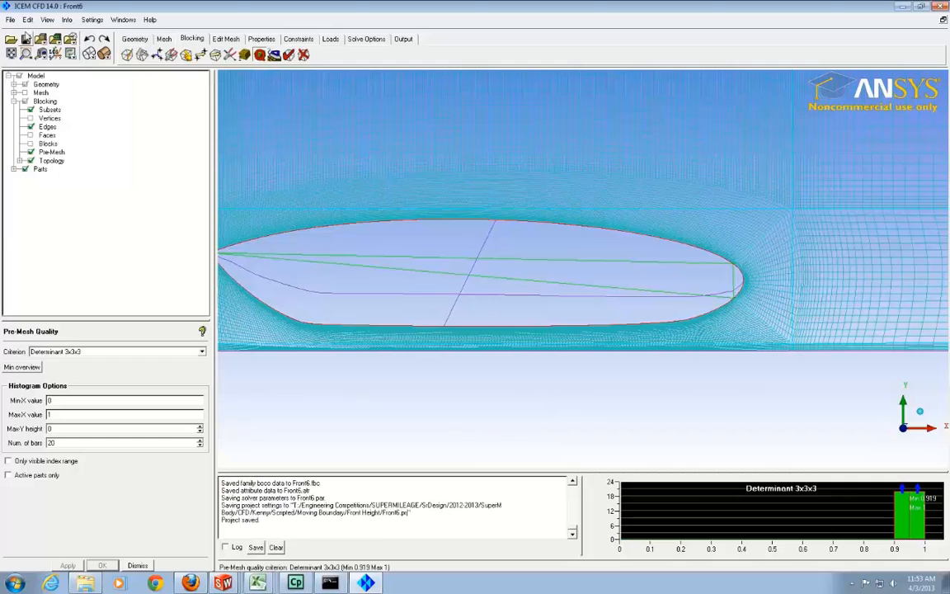
pyautogui.click(10, 19)
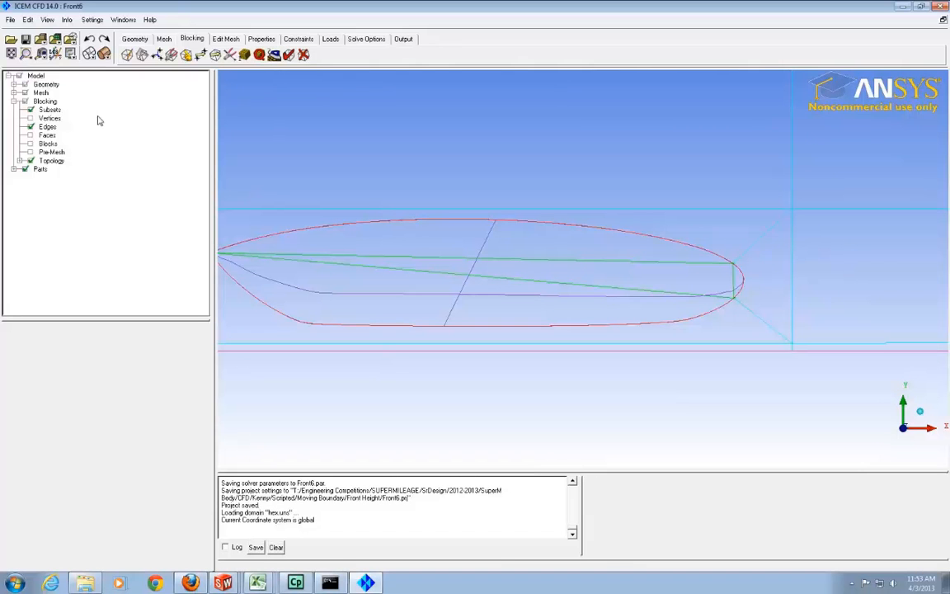
# Set Fluent_V6 as ICEM CFD's default output solver in Solver Setup
pyautogui.click(403, 39)
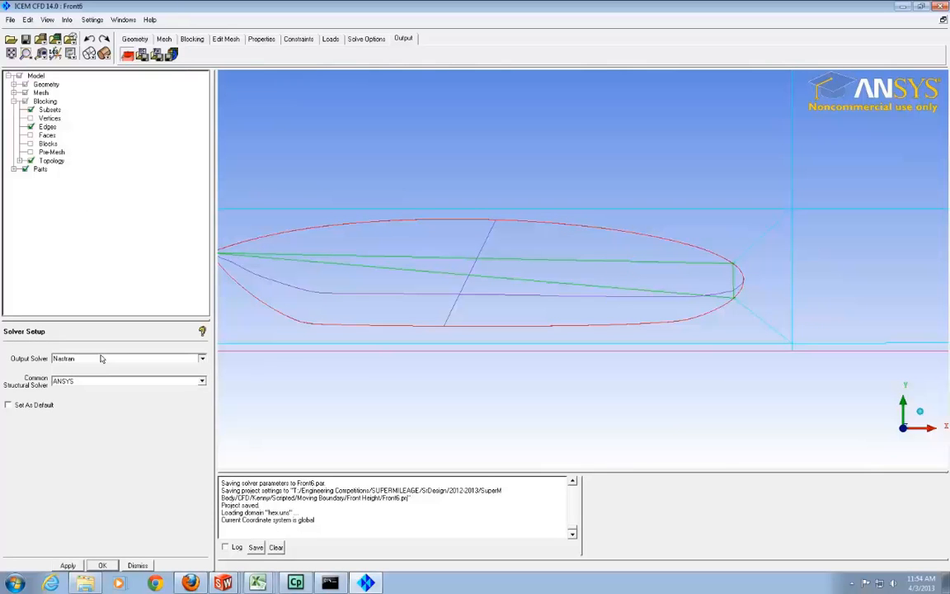
pyautogui.click(203, 358)
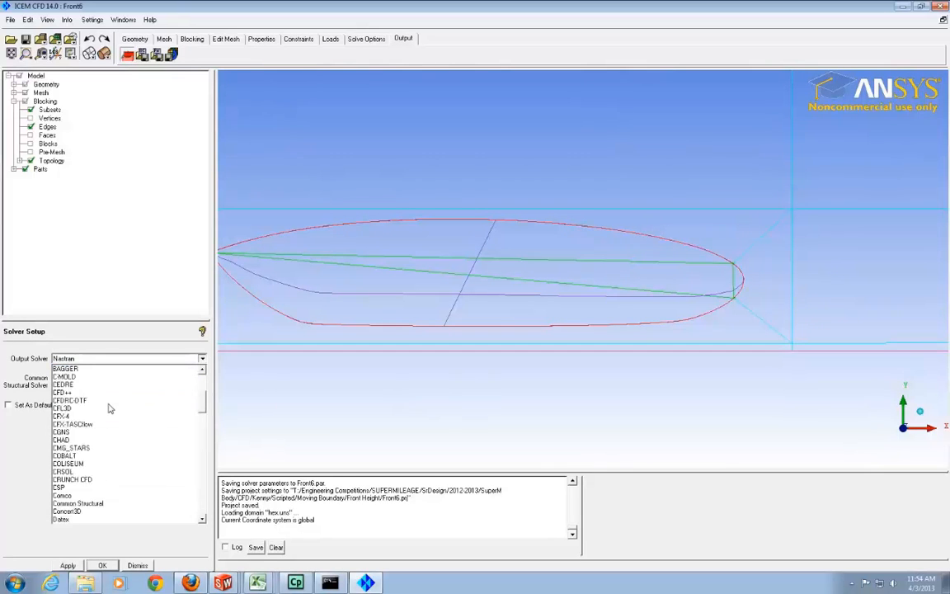
pyautogui.scroll(3)
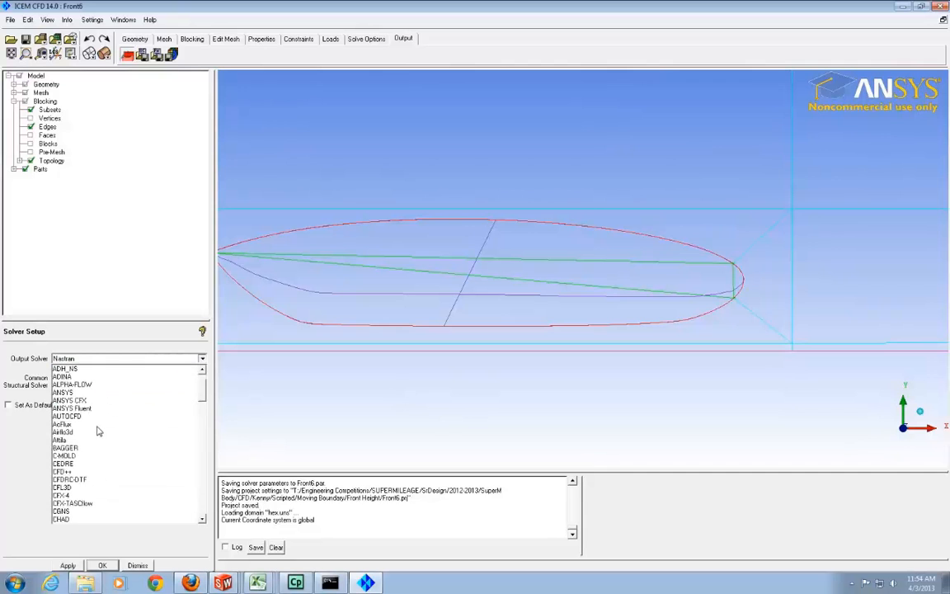
pyautogui.scroll(-3)
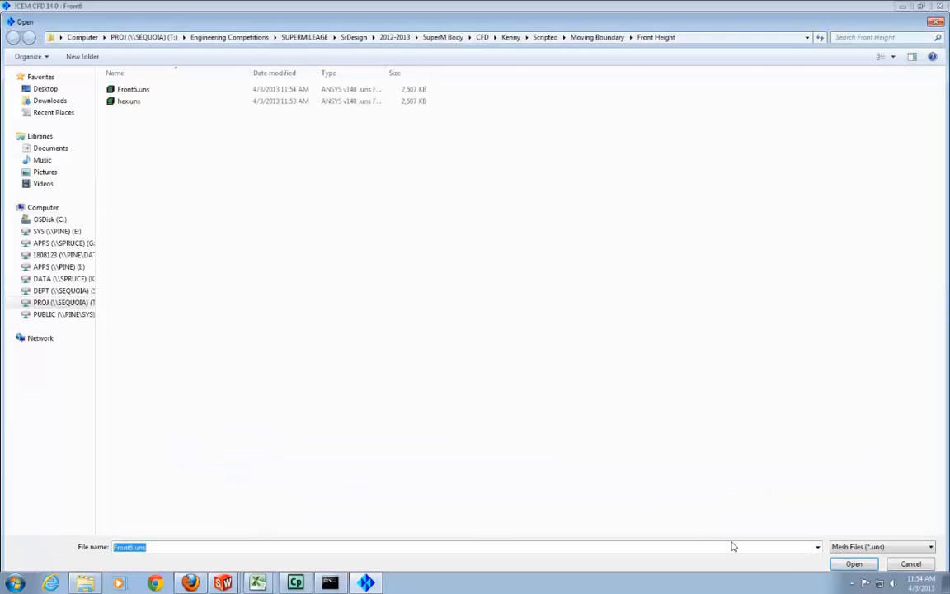
# Write the Front6.uns mesh out as a Fluent_V6 input file
pyautogui.click(853, 564)
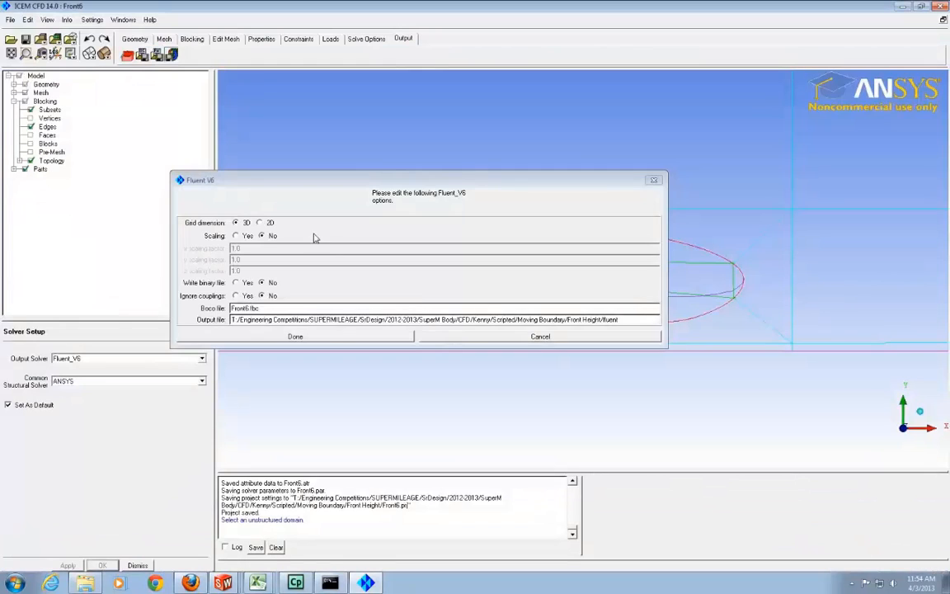
pyautogui.click(295, 336)
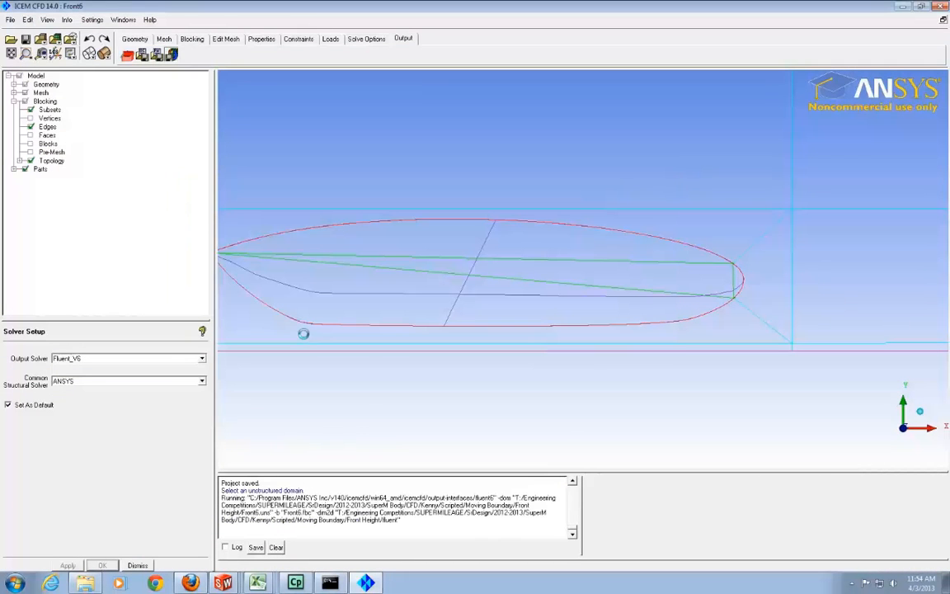